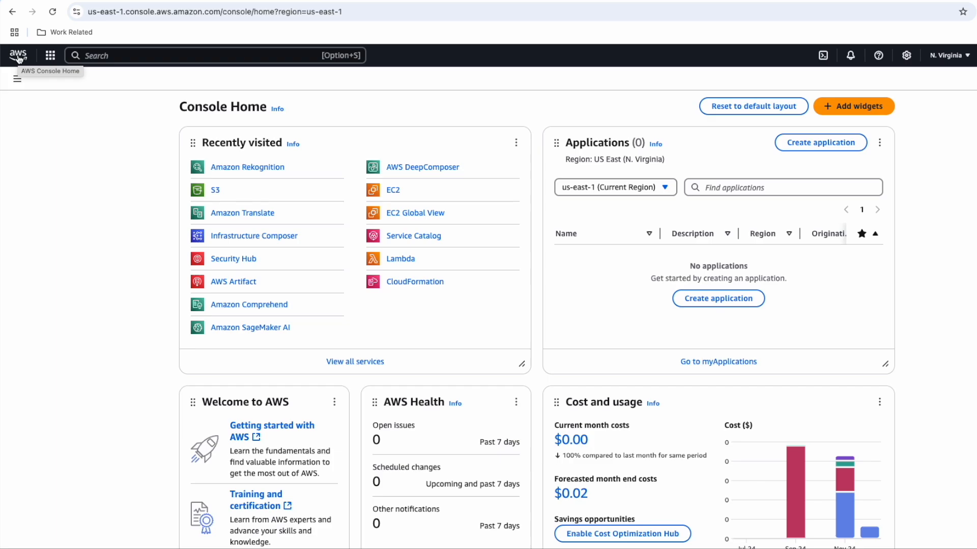
pyautogui.moveTo(104, 149)
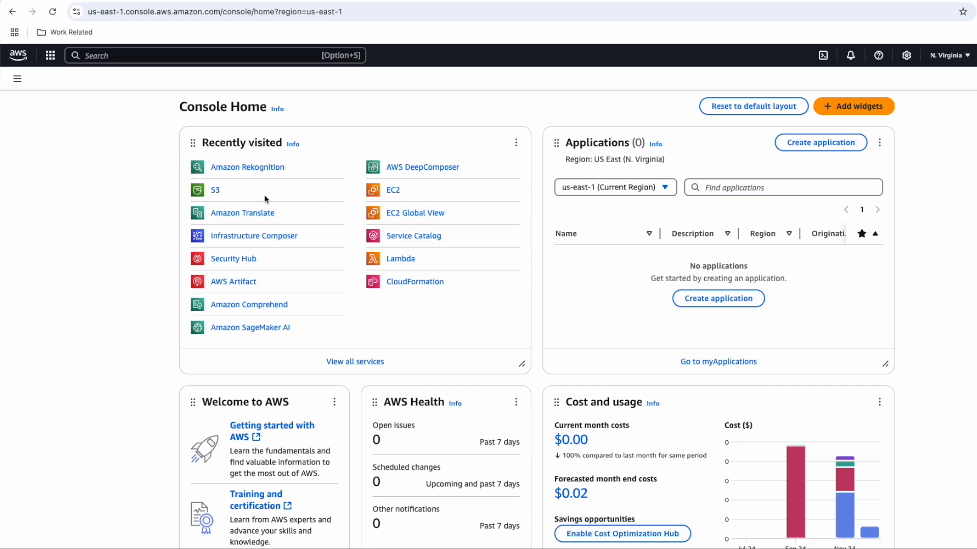
pyautogui.moveTo(271, 183)
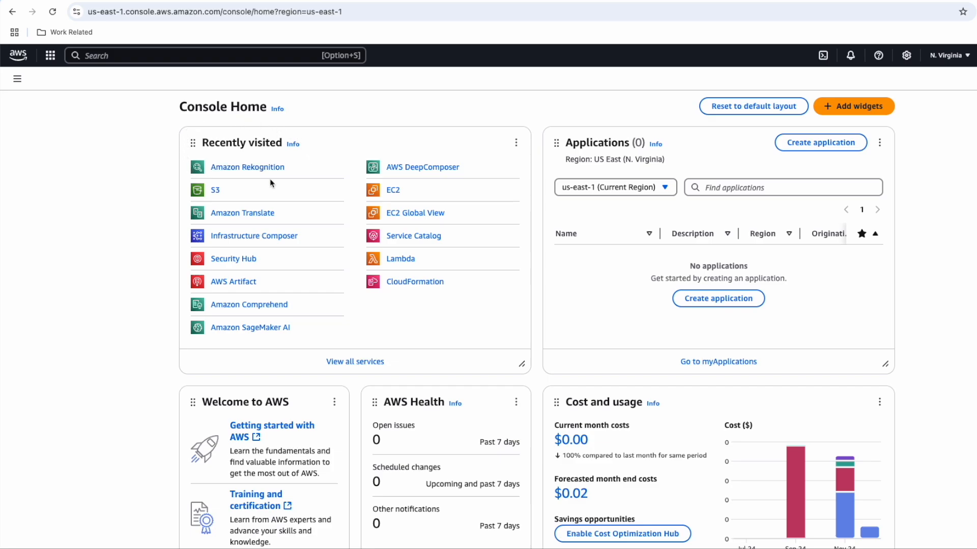
pyautogui.moveTo(243, 191)
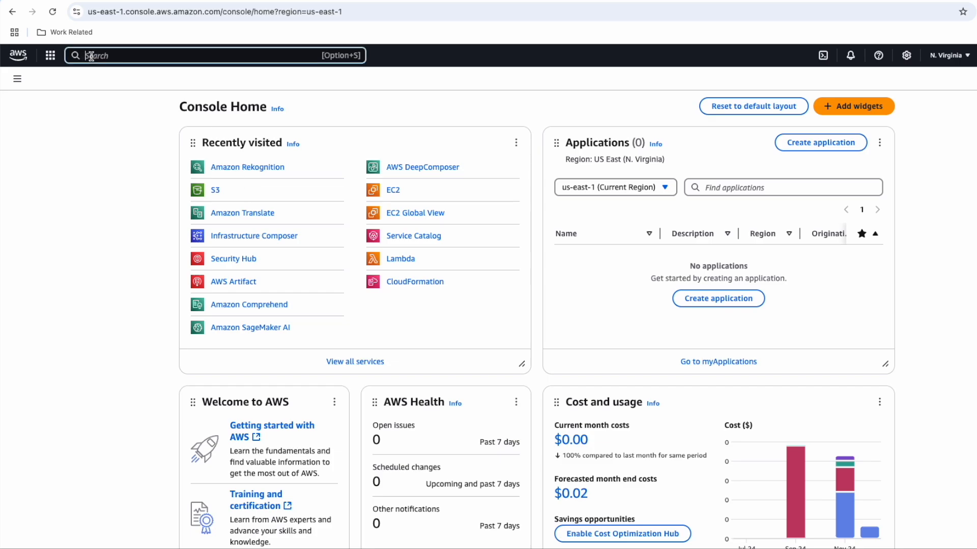
# Search for Rekognition and open the Amazon Rekognition home page with its demos list.
pyautogui.write('Rekognition')
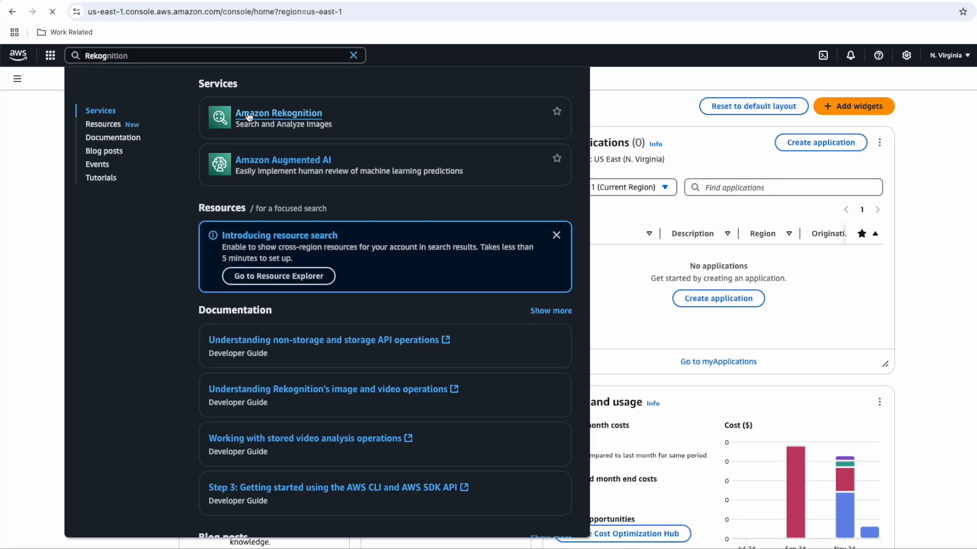
pyautogui.click(279, 113)
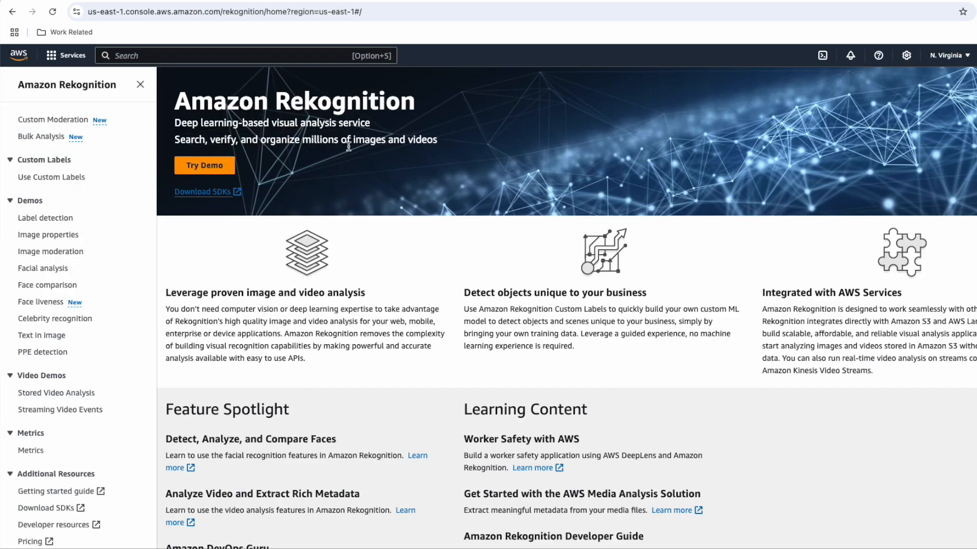
pyautogui.moveTo(423, 168)
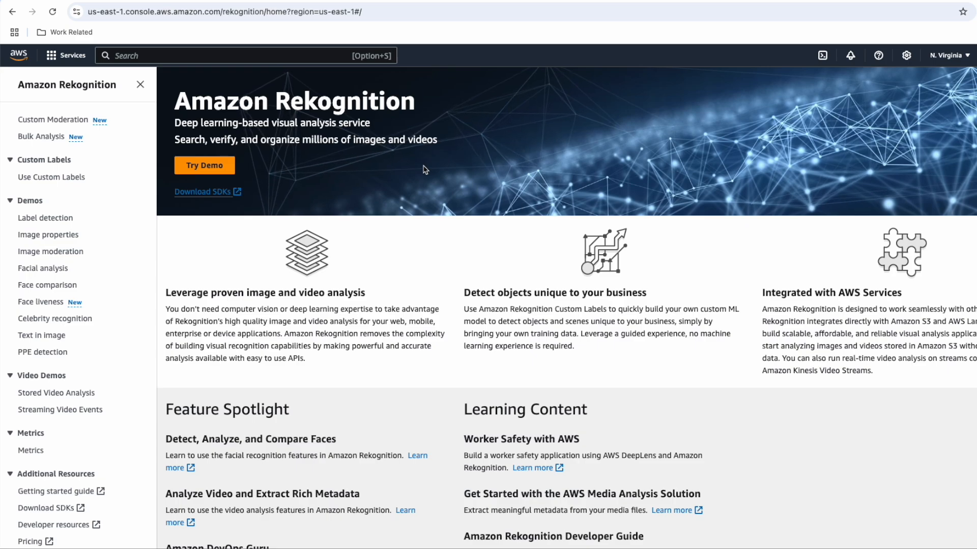
pyautogui.moveTo(192, 107)
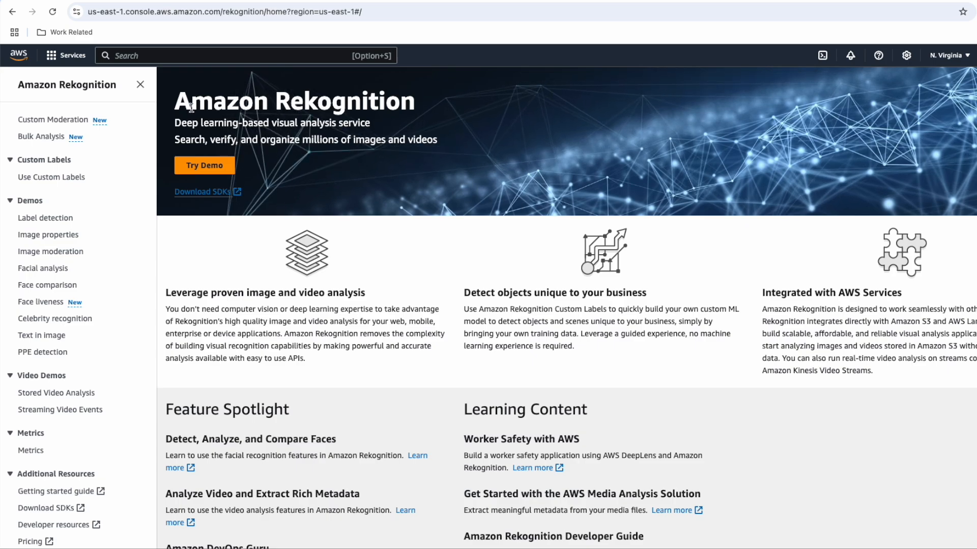
pyautogui.moveTo(43, 280)
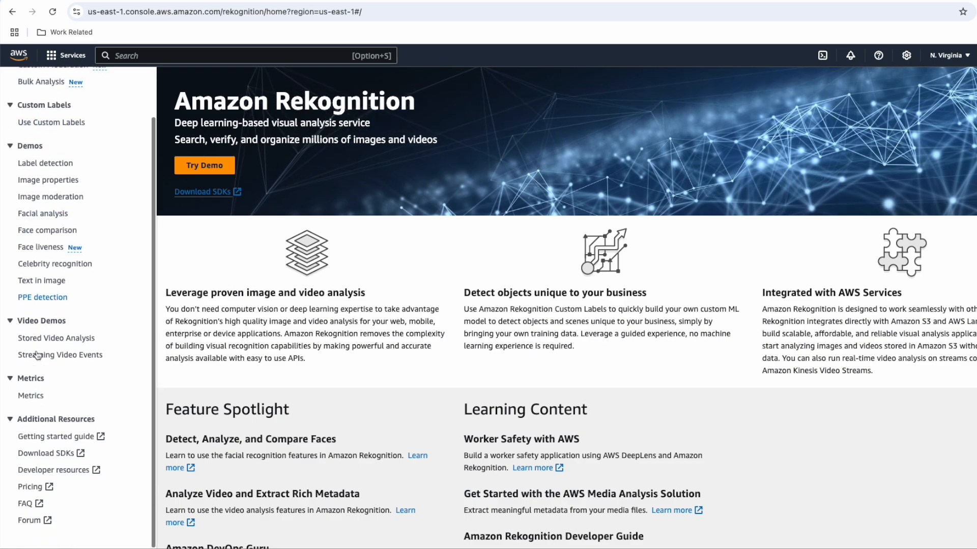
pyautogui.scroll(-3)
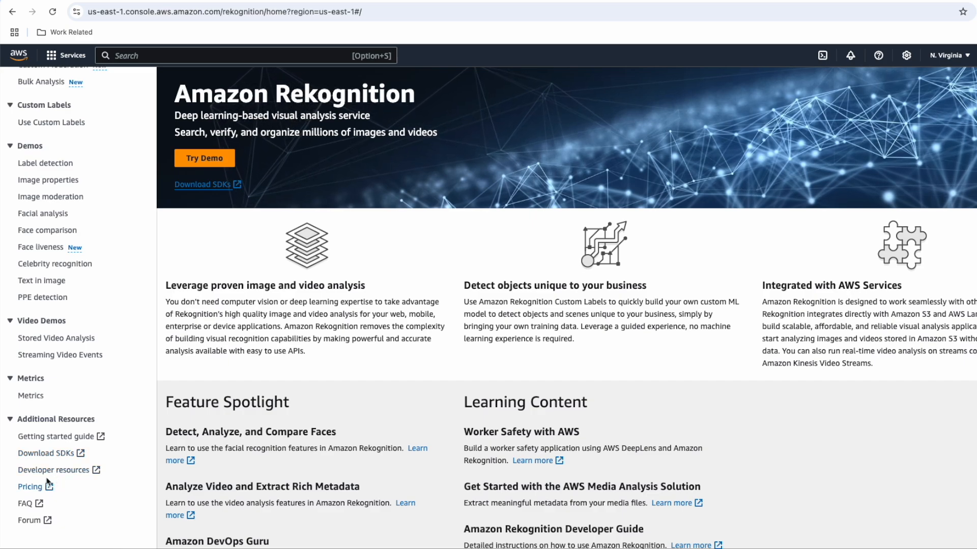
pyautogui.moveTo(31, 489)
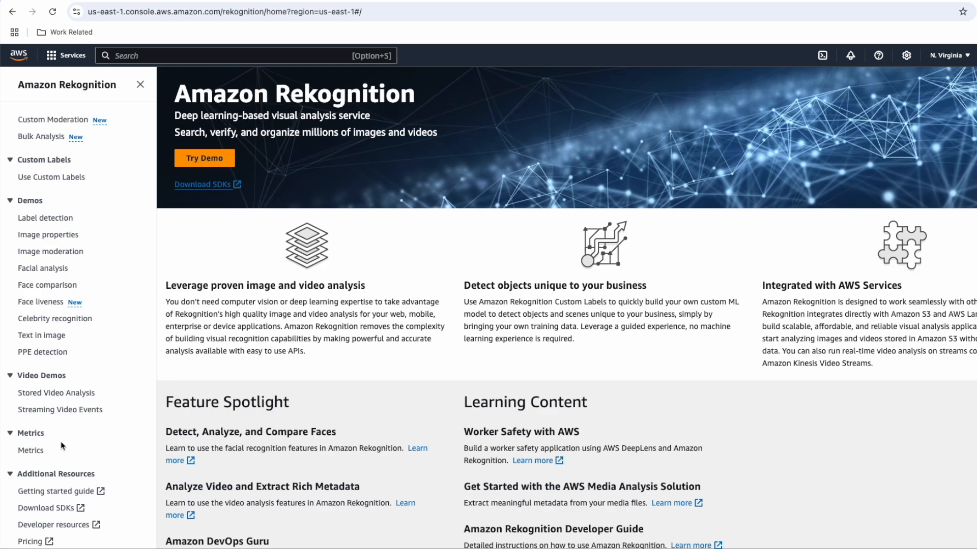
pyautogui.moveTo(41, 221)
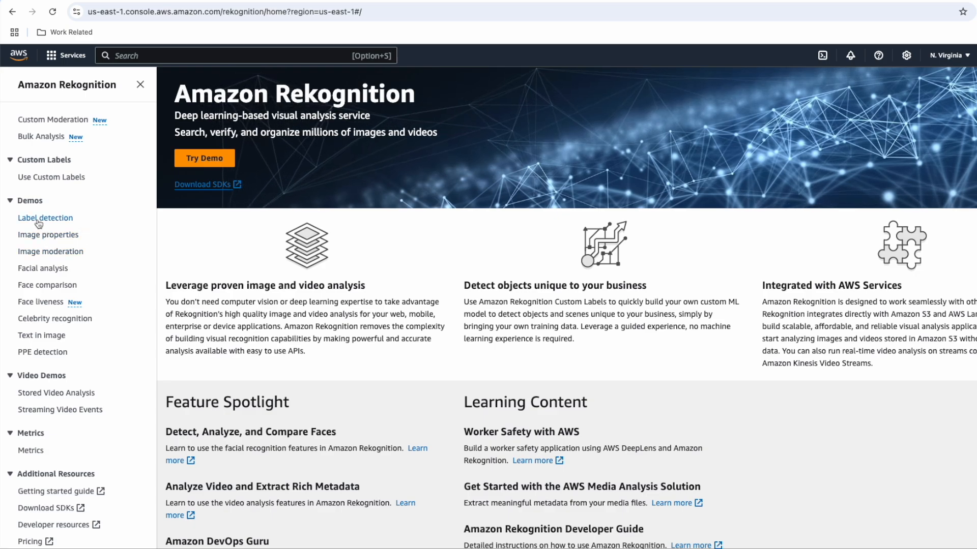
pyautogui.moveTo(44, 220)
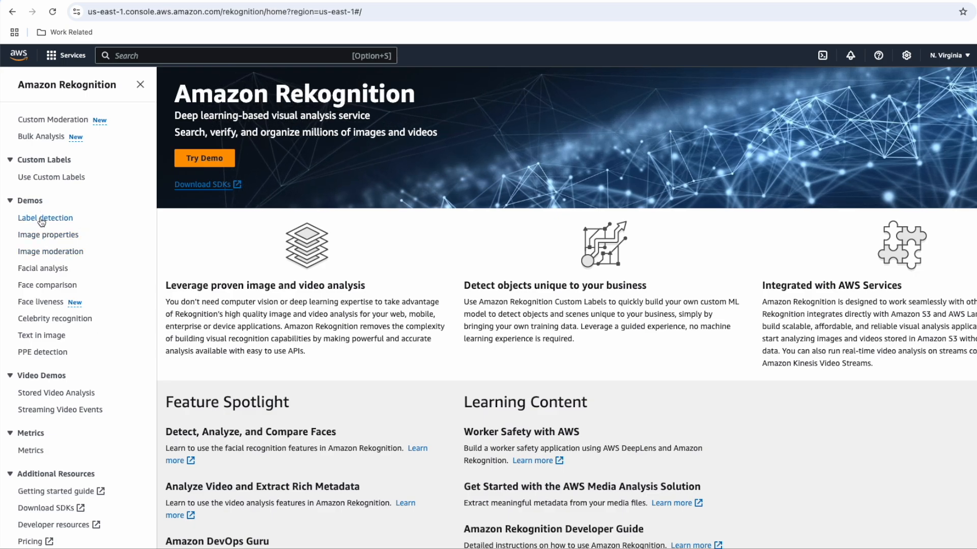
# Open the Label detection demo and expand the street image's full list of labels.
pyautogui.click(45, 218)
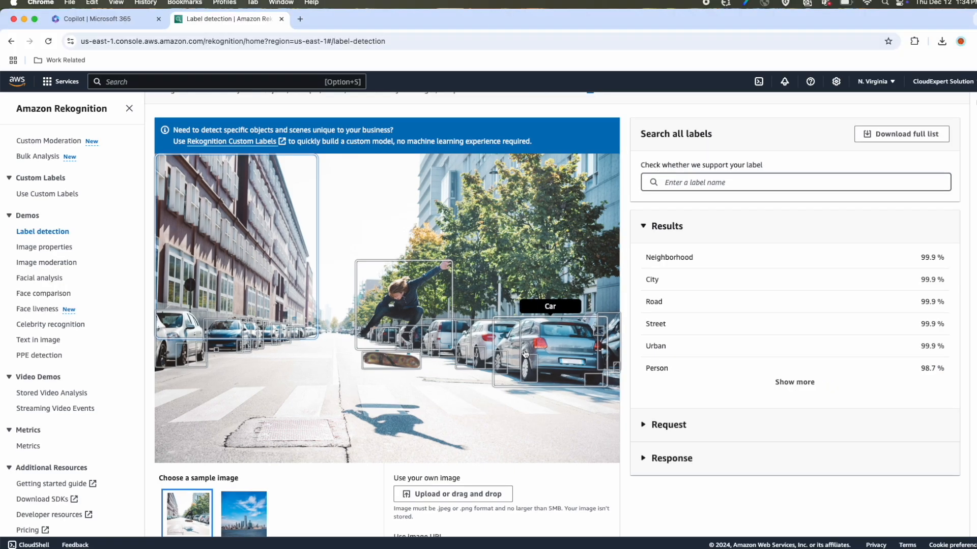
pyautogui.moveTo(414, 295)
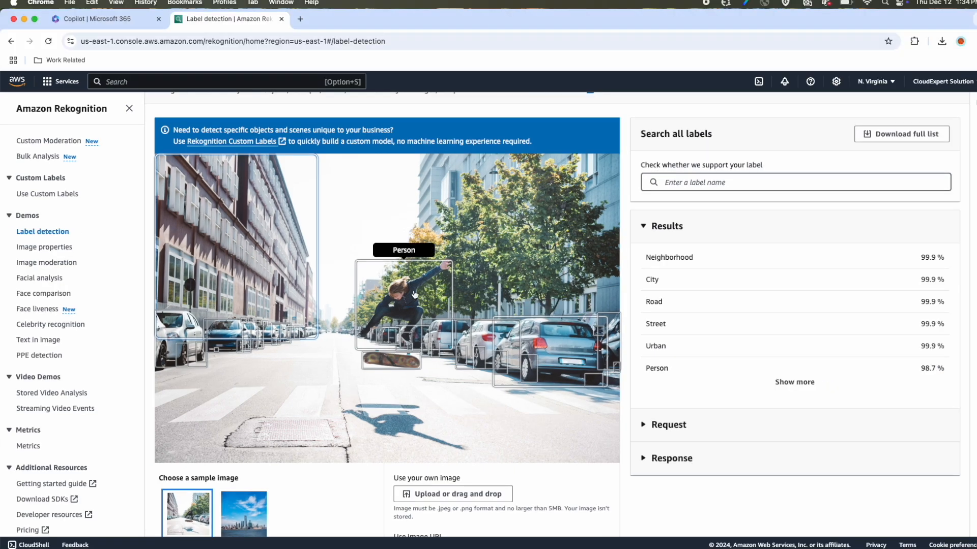
pyautogui.moveTo(387, 360)
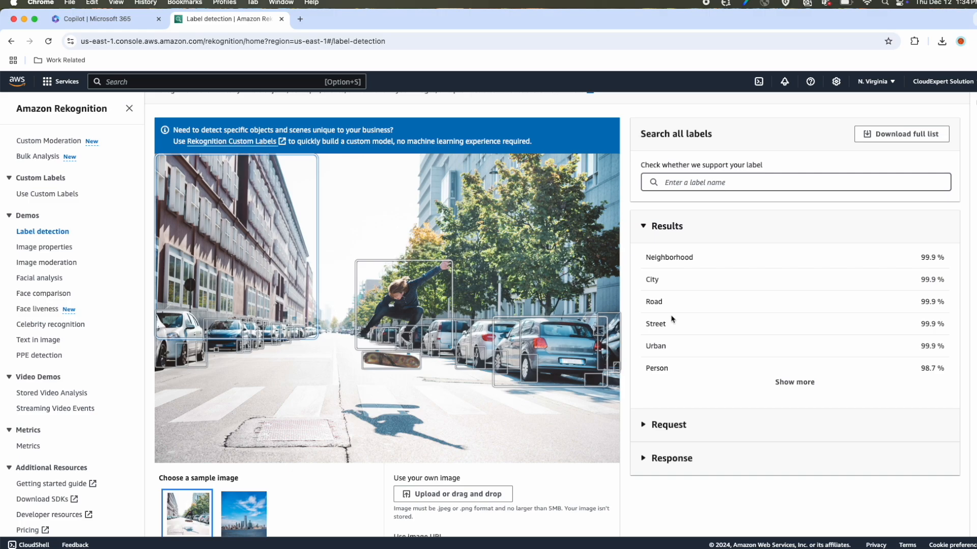
pyautogui.moveTo(658, 256)
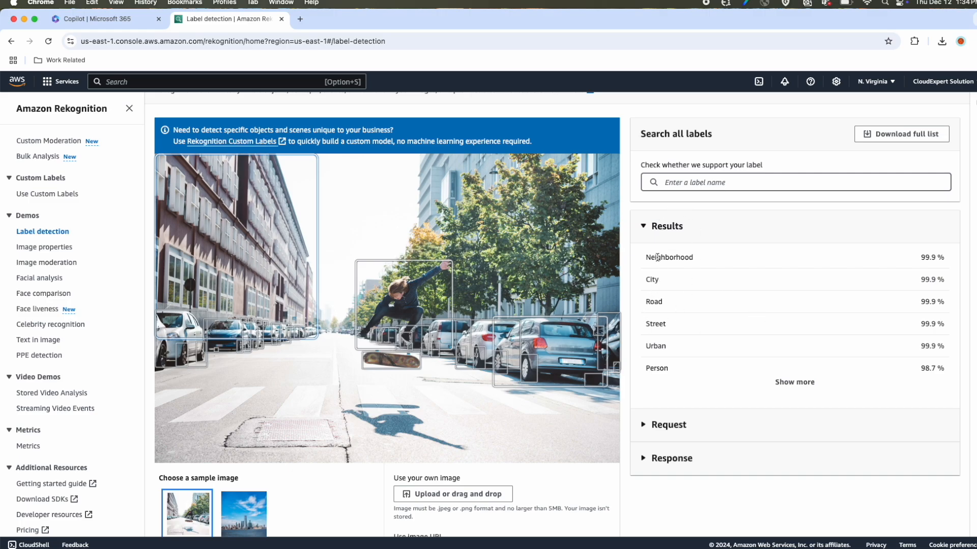
pyautogui.moveTo(648, 282)
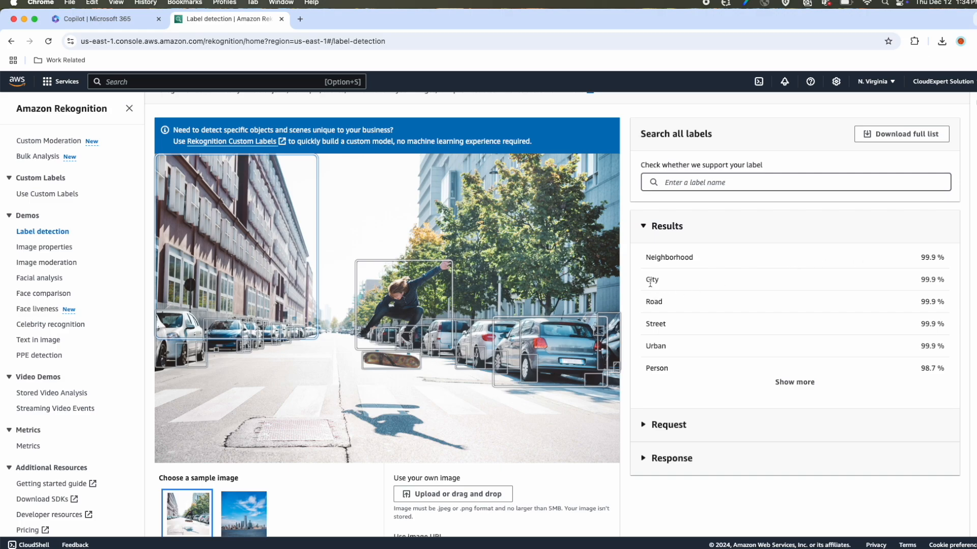
pyautogui.moveTo(657, 300)
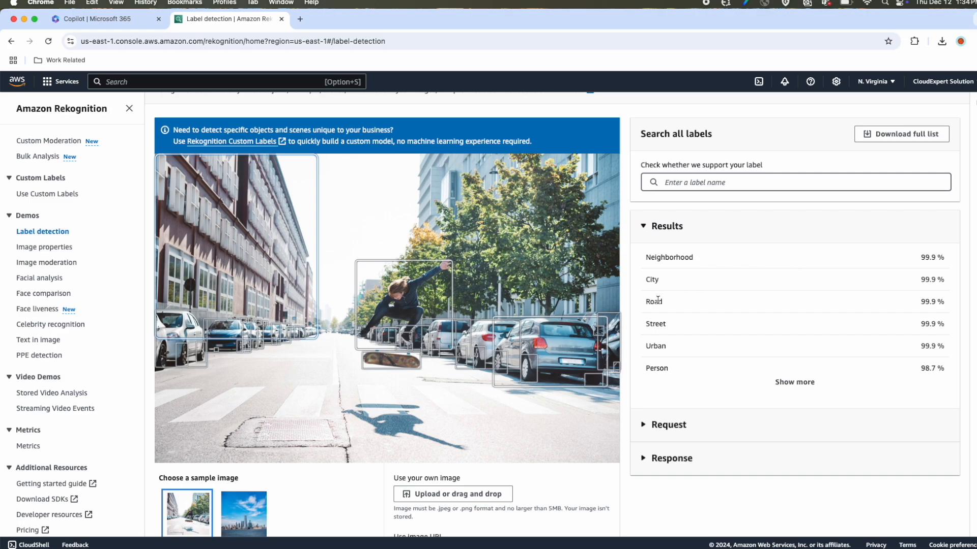
pyautogui.moveTo(661, 346)
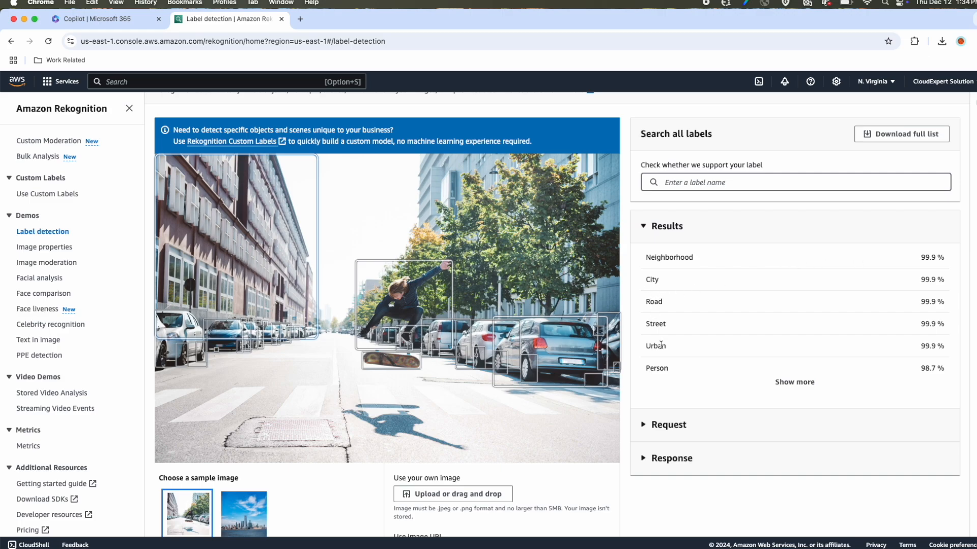
pyautogui.click(794, 382)
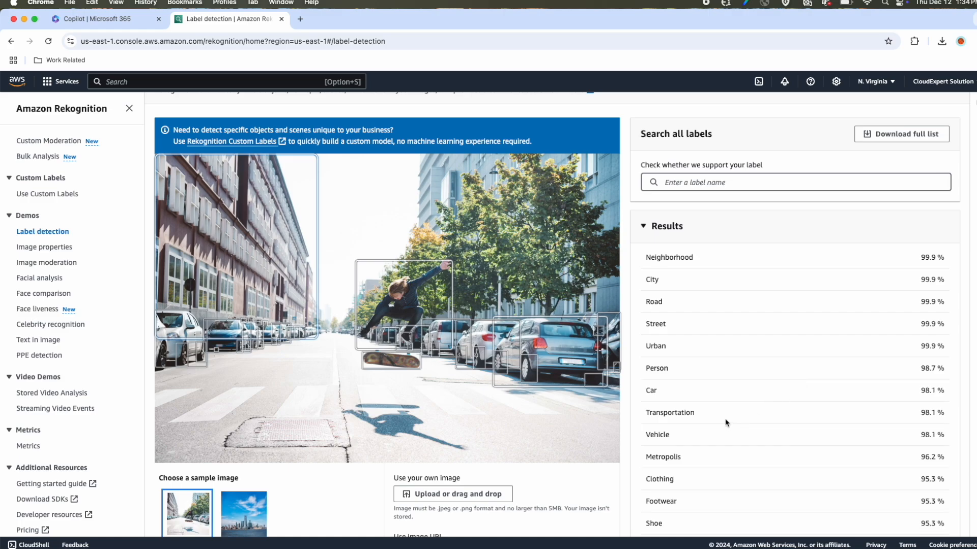
pyautogui.scroll(-3)
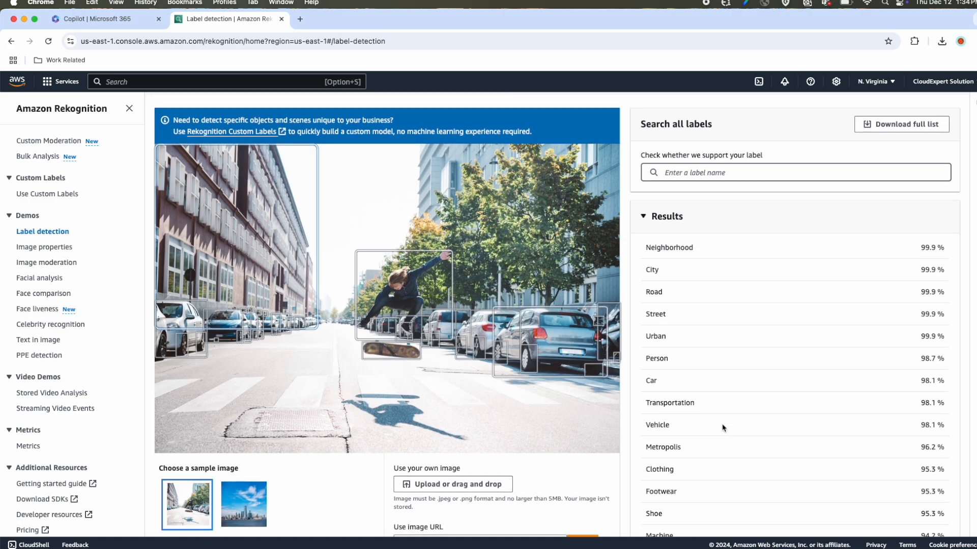
pyautogui.moveTo(670, 326)
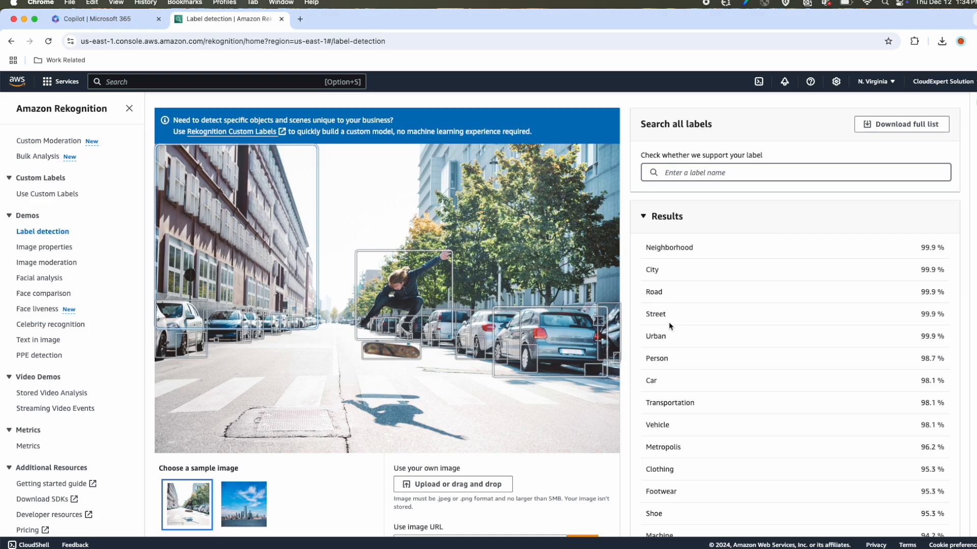
pyautogui.moveTo(903, 367)
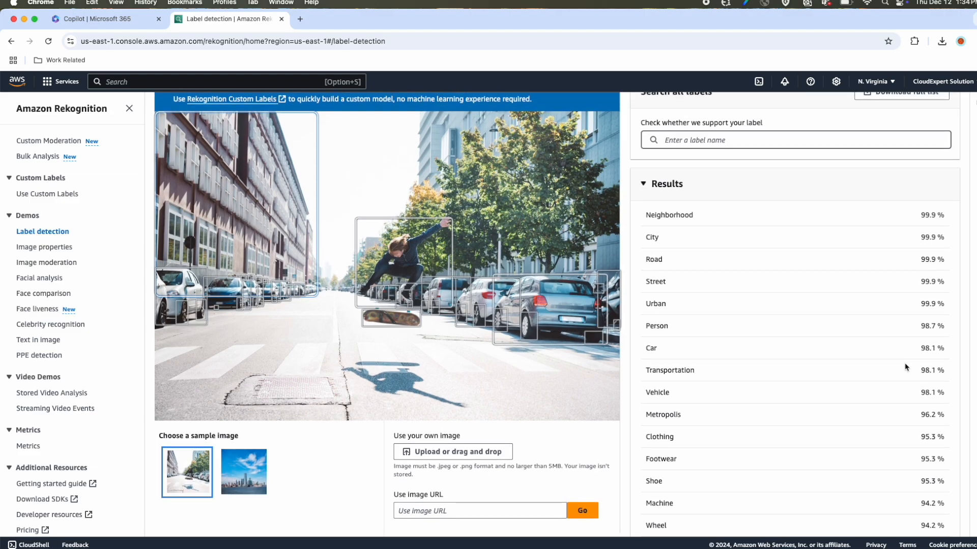
pyautogui.moveTo(914, 246)
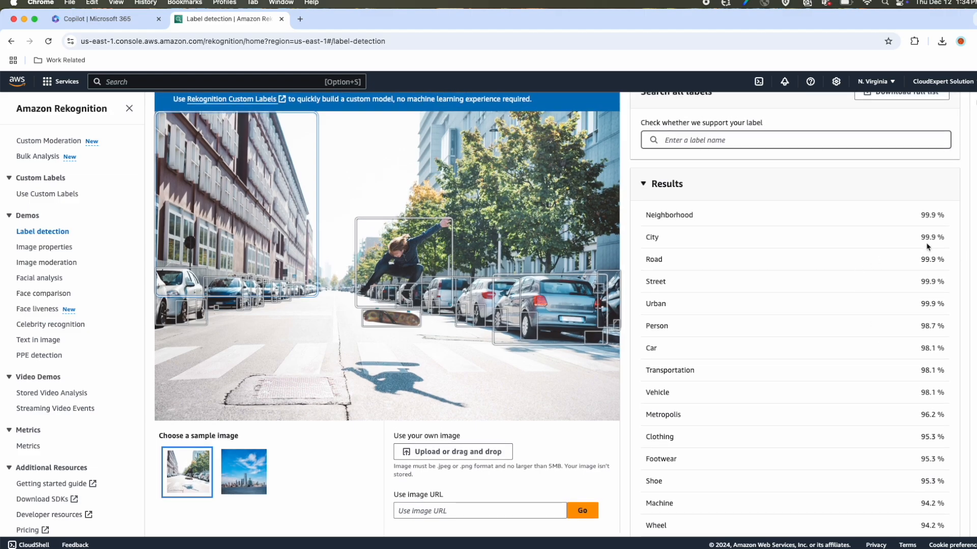
pyautogui.moveTo(878, 309)
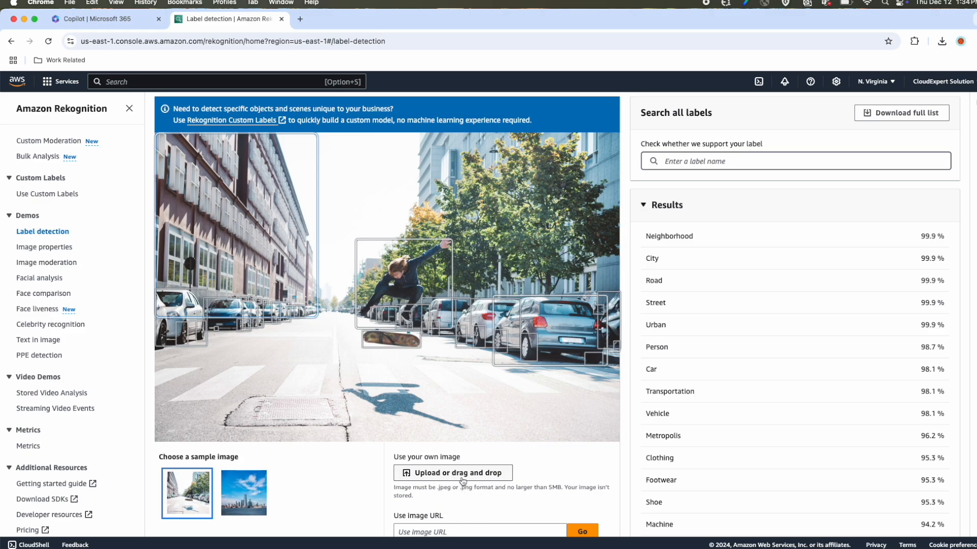
pyautogui.click(453, 473)
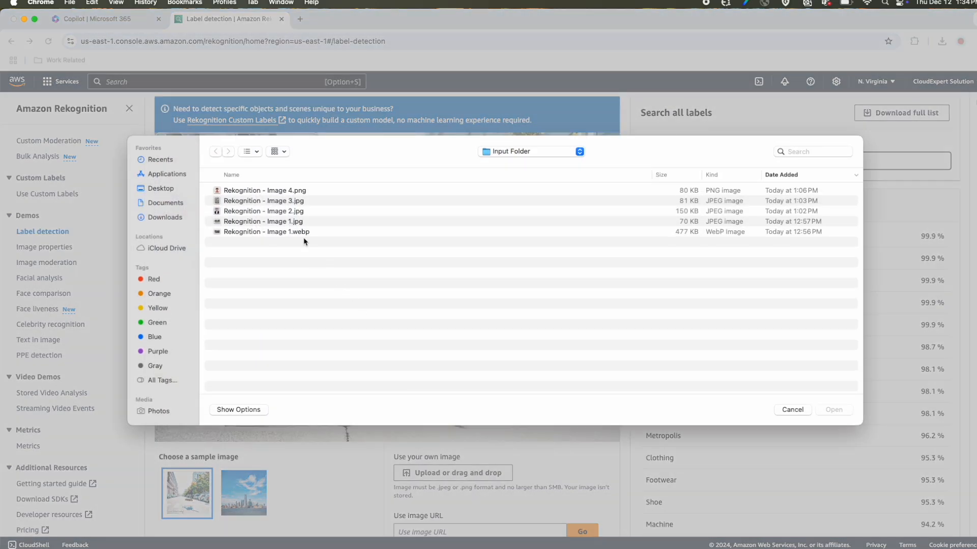
pyautogui.click(263, 221)
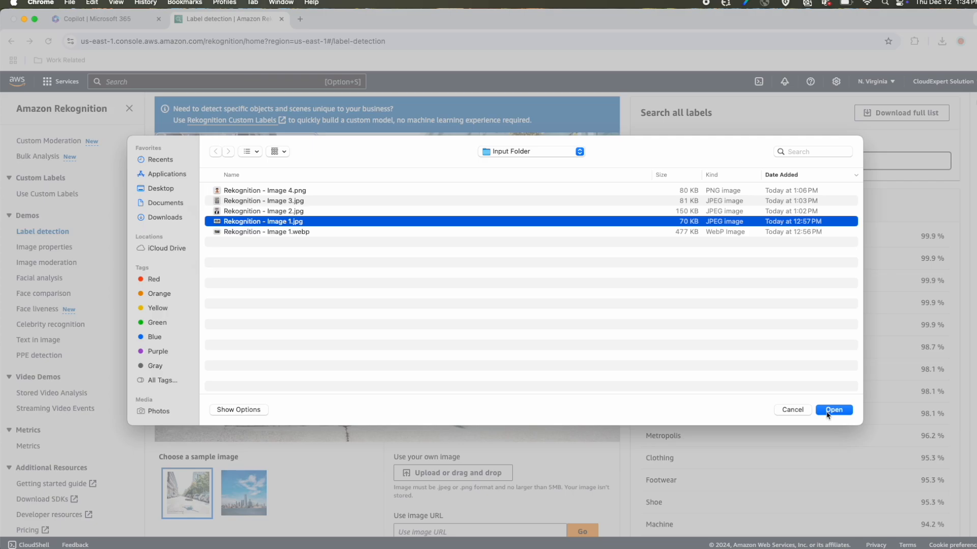
pyautogui.click(834, 410)
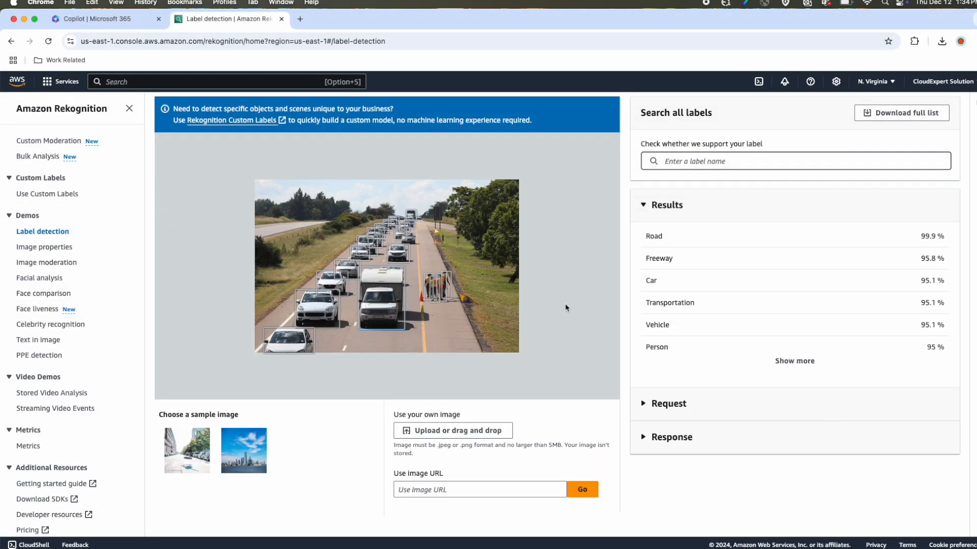
pyautogui.moveTo(444, 248)
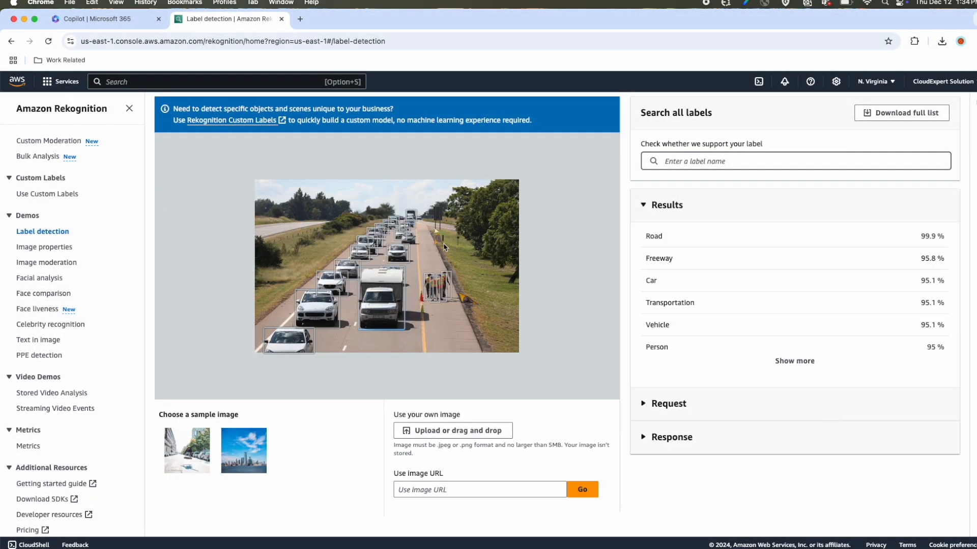
pyautogui.moveTo(418, 257)
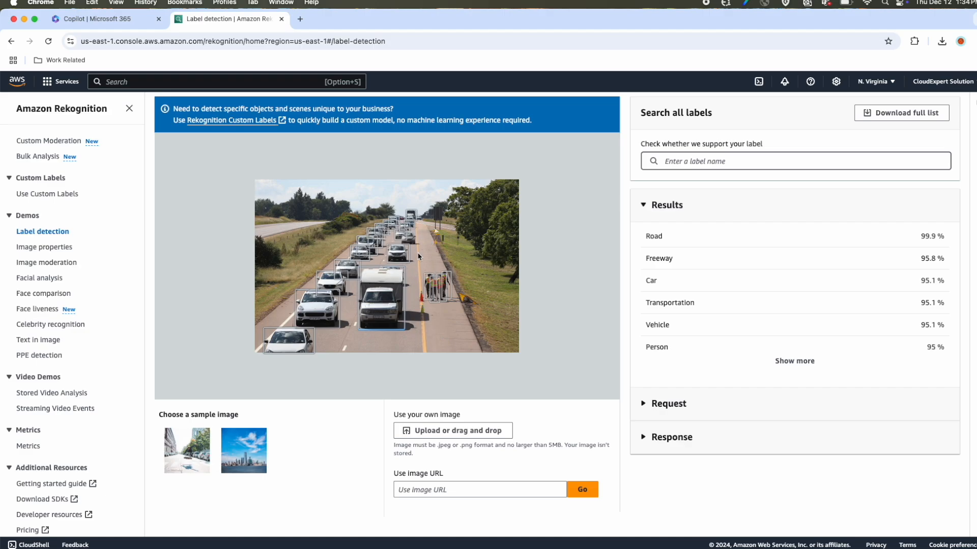
pyautogui.moveTo(376, 299)
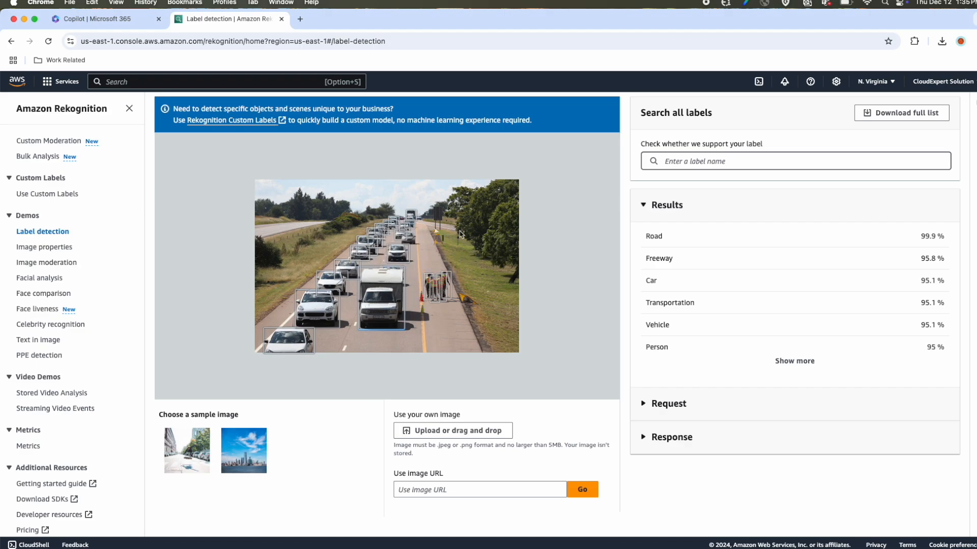
pyautogui.moveTo(644, 239)
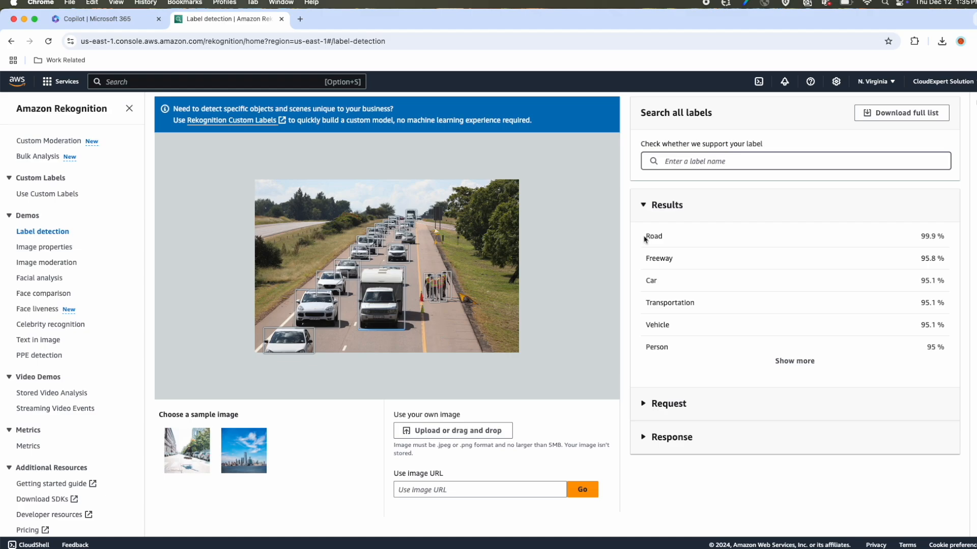
pyautogui.moveTo(936, 246)
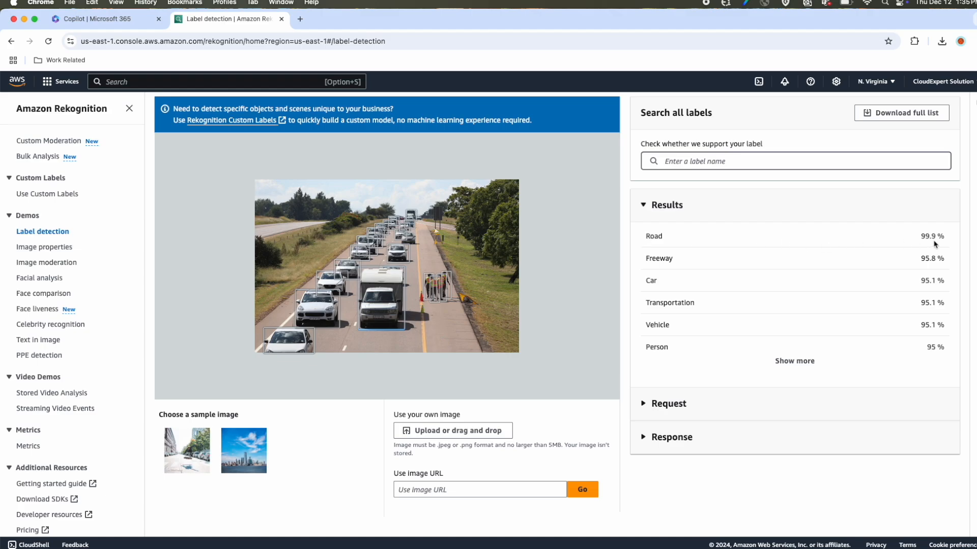
pyautogui.moveTo(642, 261)
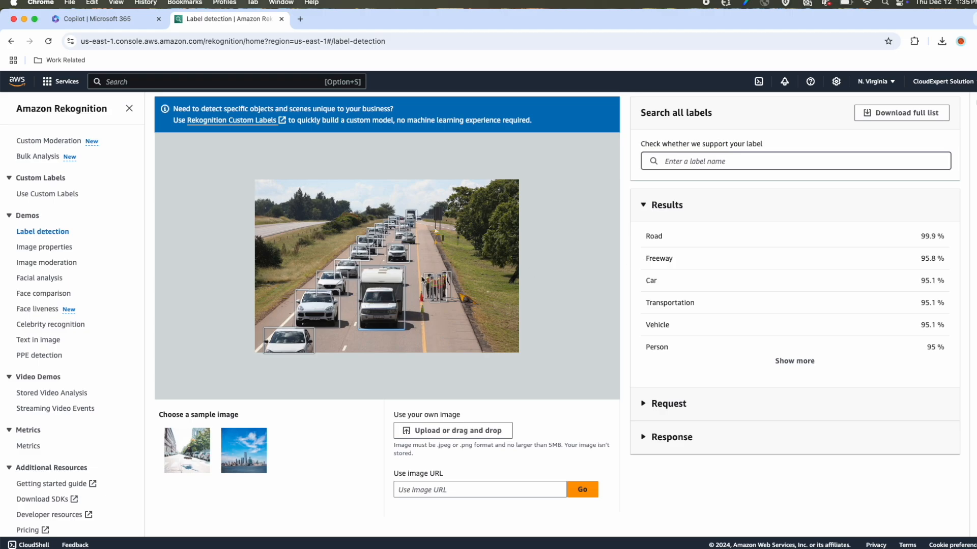
pyautogui.moveTo(662, 288)
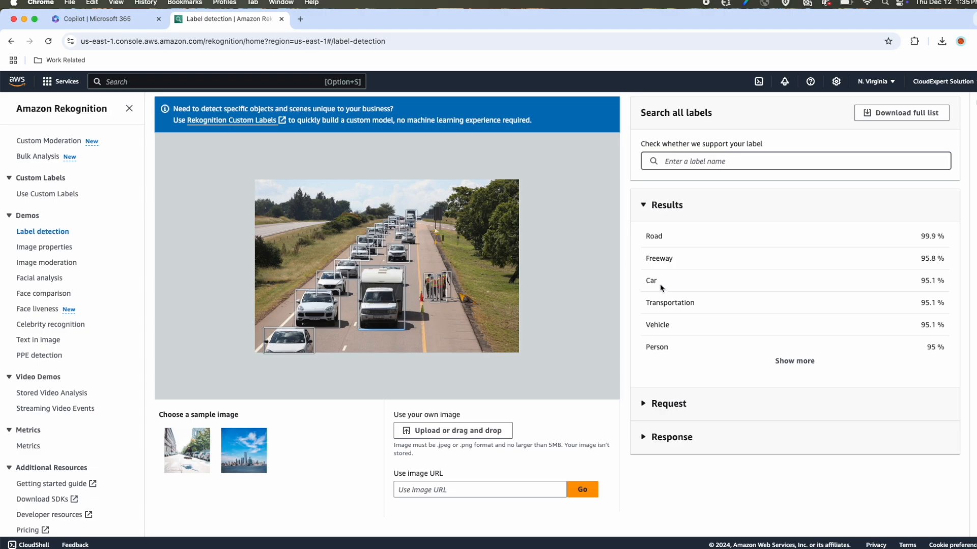
pyautogui.moveTo(675, 307)
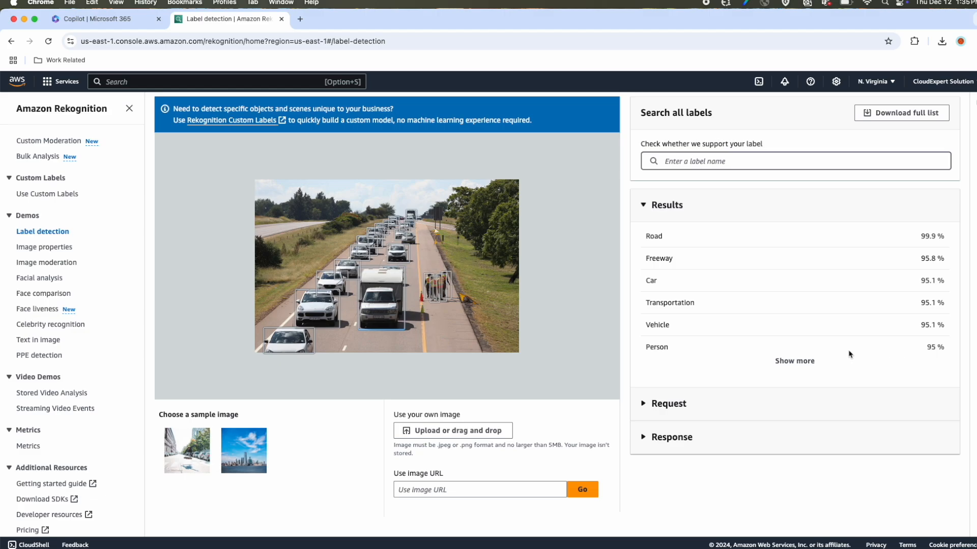
# Show all highway image labels down to Truck, then open the Image properties demo.
pyautogui.click(794, 360)
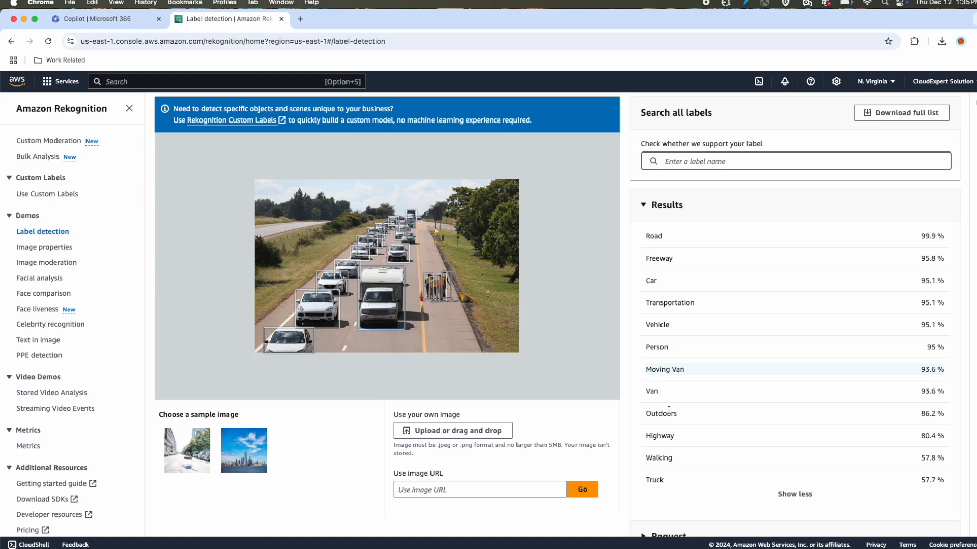
pyautogui.moveTo(507, 336)
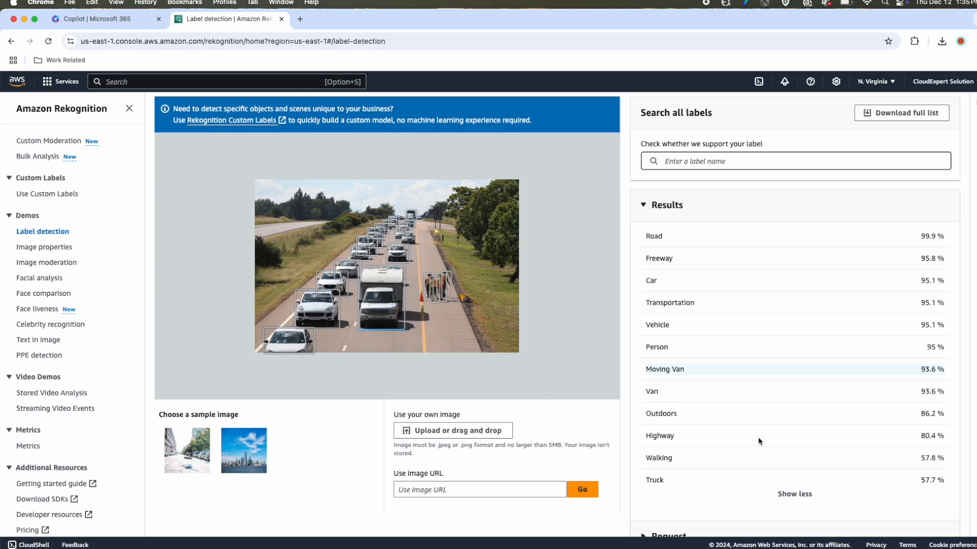
pyautogui.moveTo(413, 216)
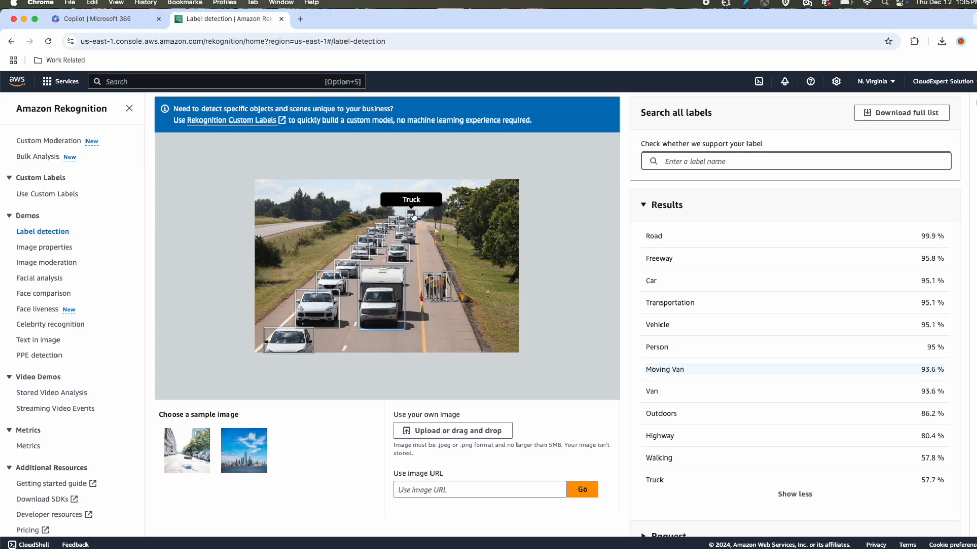
pyautogui.moveTo(542, 302)
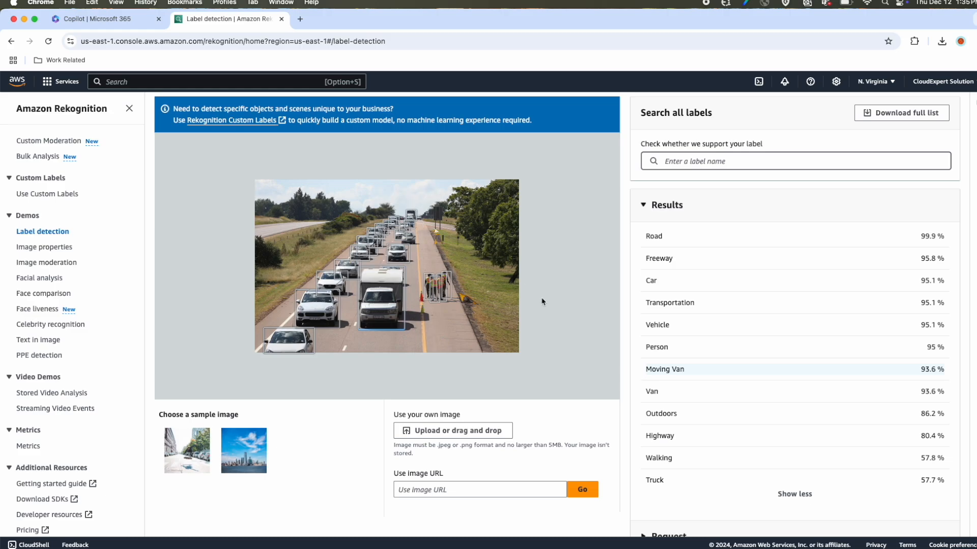
pyautogui.scroll(-3)
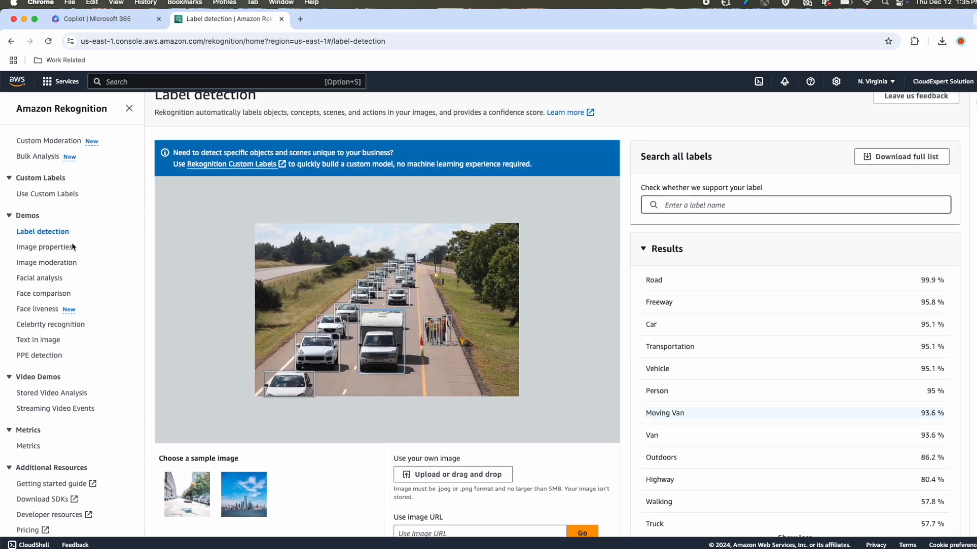
pyautogui.moveTo(44, 248)
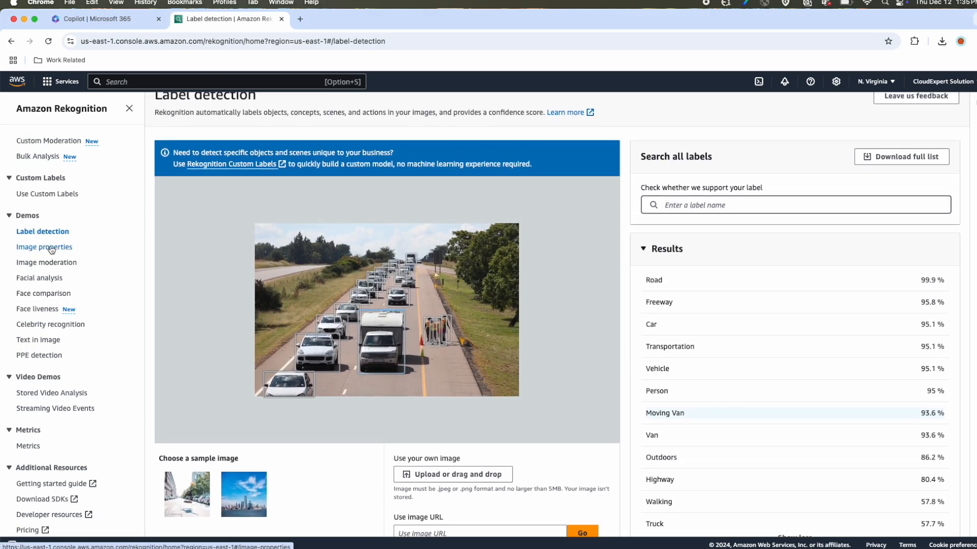
pyautogui.click(45, 247)
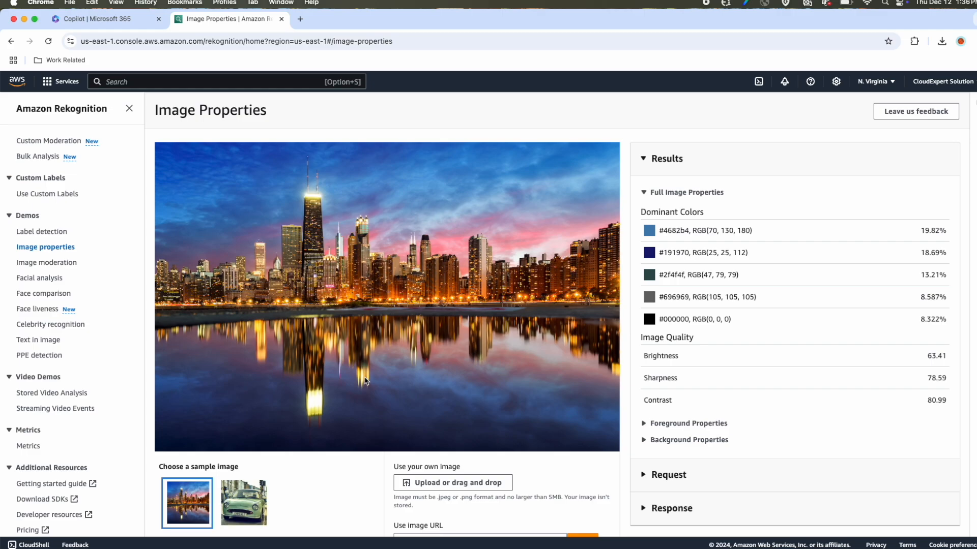
pyautogui.moveTo(320, 315)
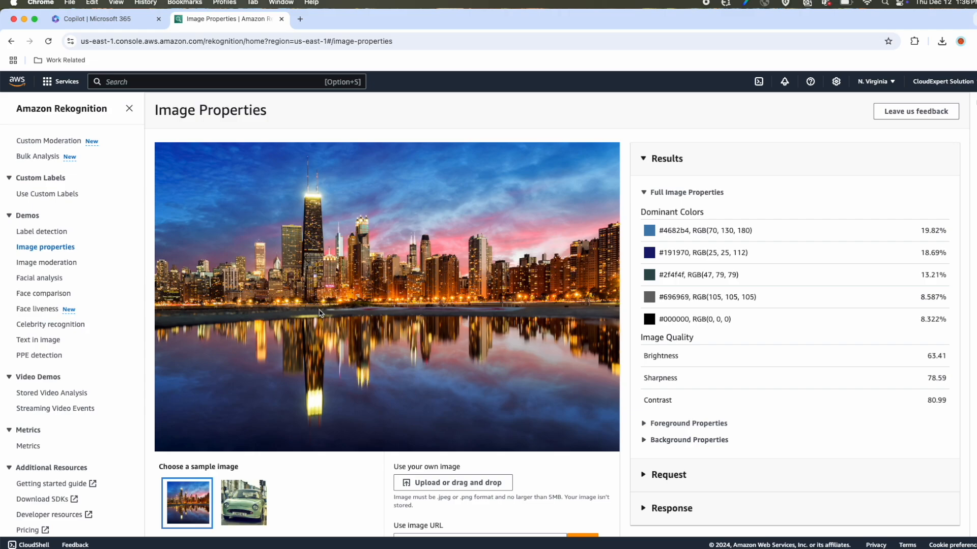
pyautogui.moveTo(395, 334)
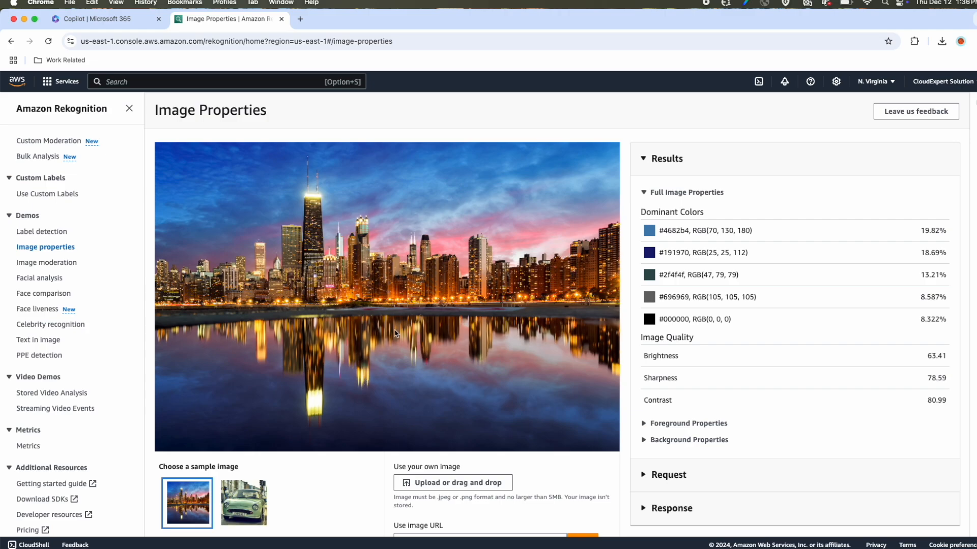
pyautogui.moveTo(671, 215)
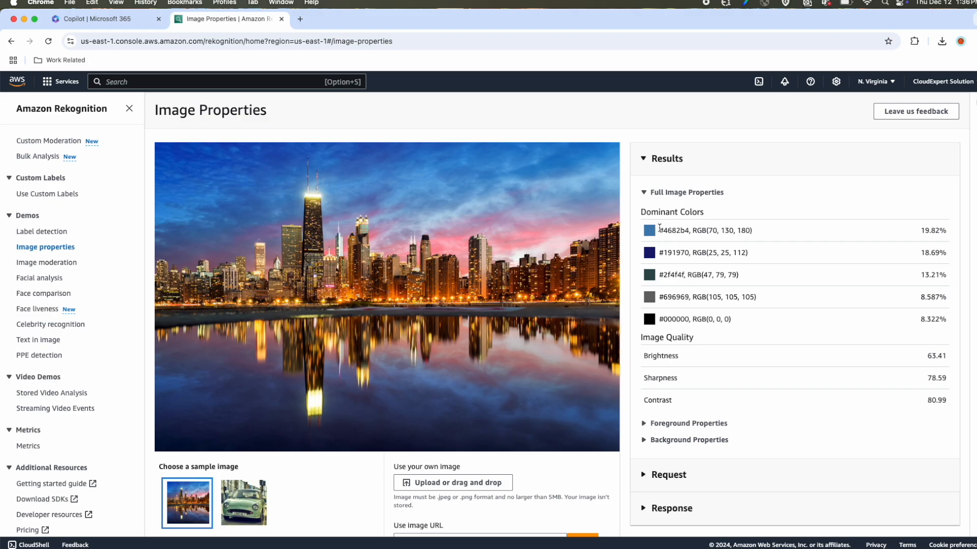
pyautogui.moveTo(593, 243)
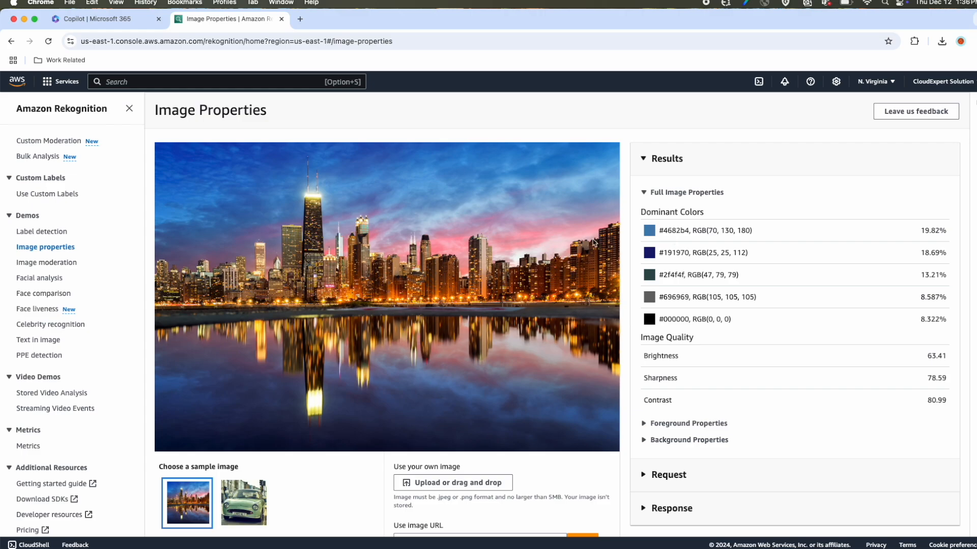
pyautogui.moveTo(384, 156)
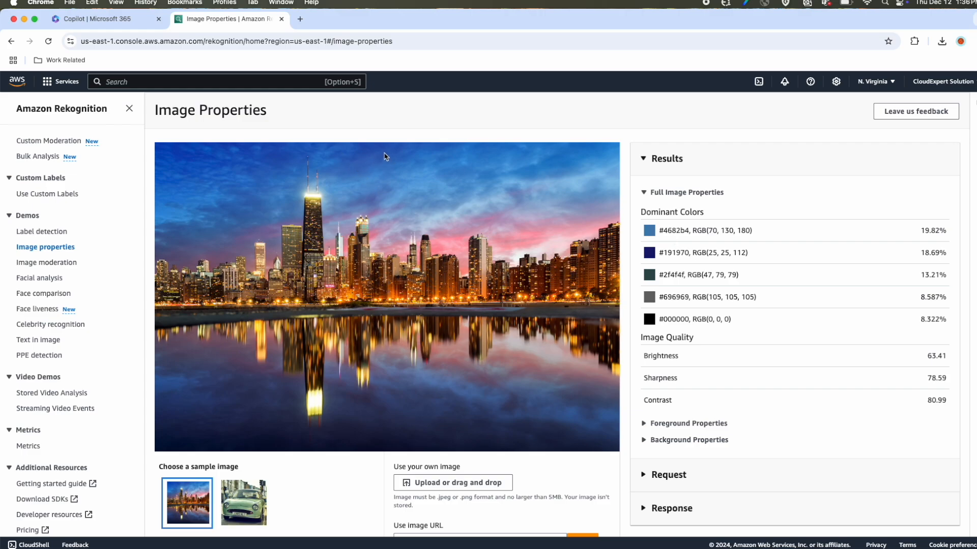
pyautogui.moveTo(774, 361)
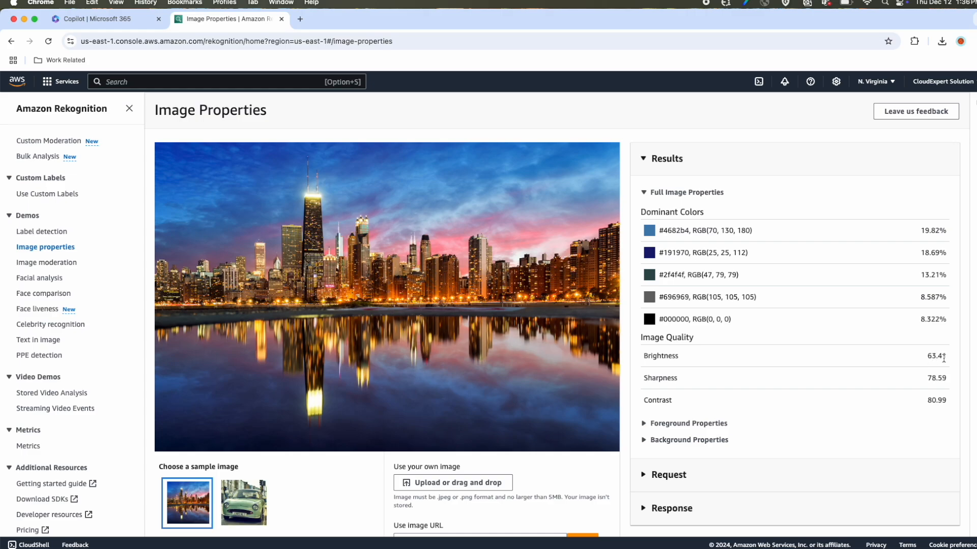
pyautogui.moveTo(730, 383)
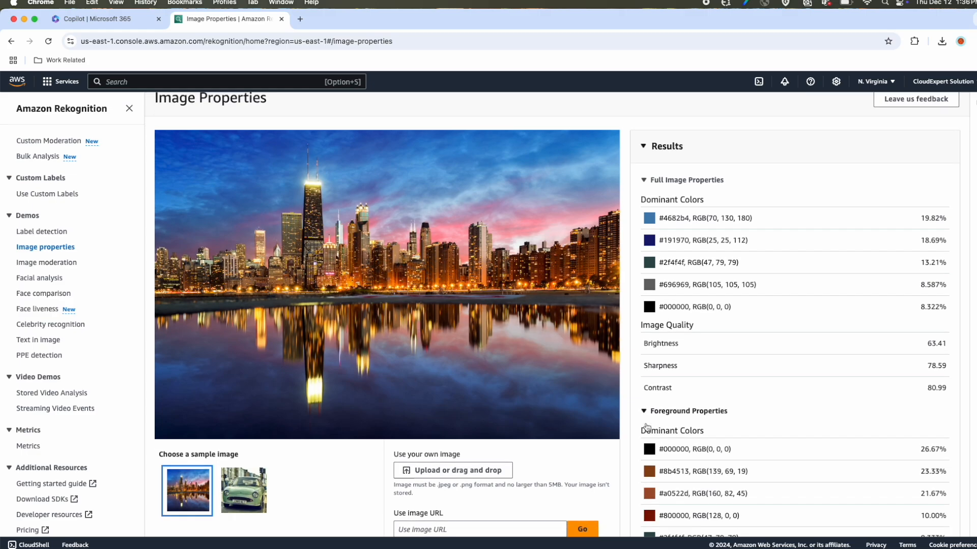
# Review the skyline's foreground properties, then analyse the green car sample image instead.
pyautogui.scroll(-3)
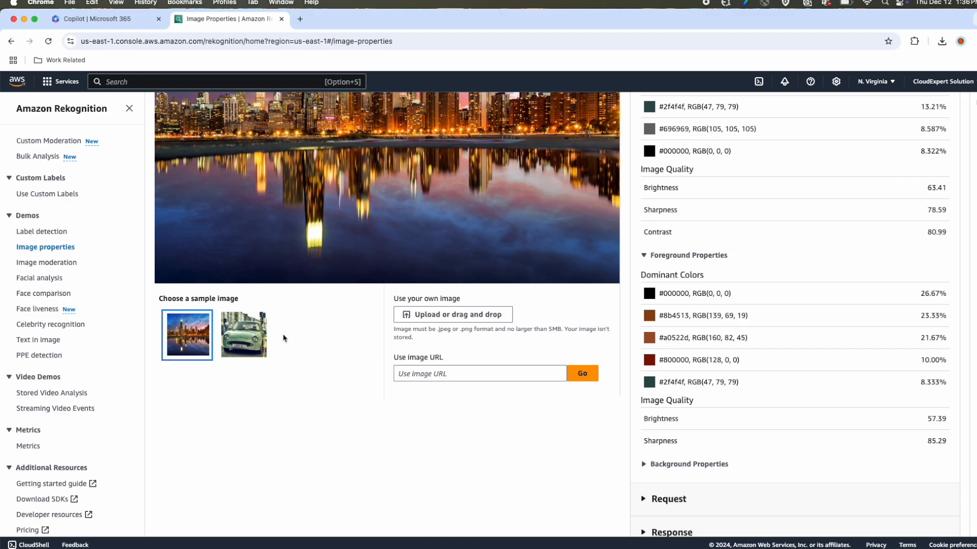
pyautogui.click(244, 335)
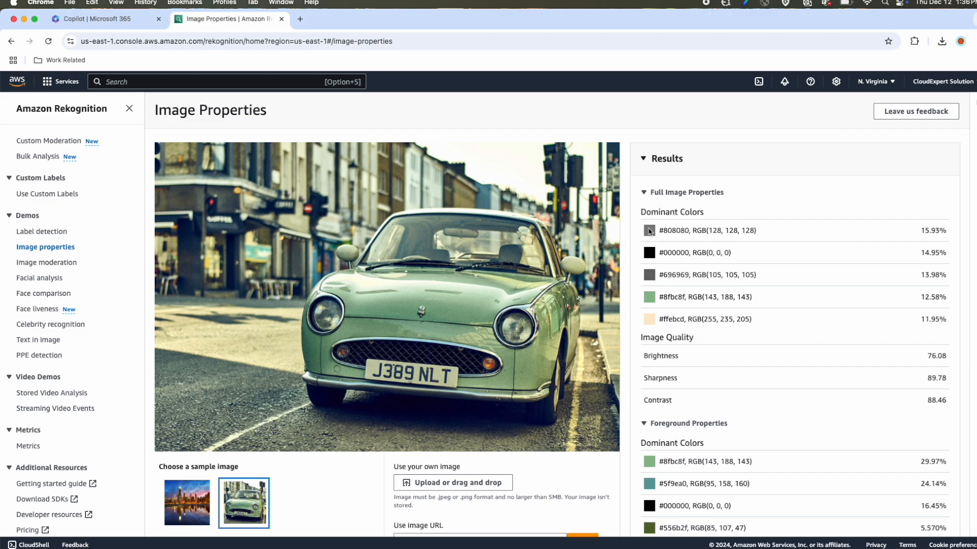
pyautogui.moveTo(641, 267)
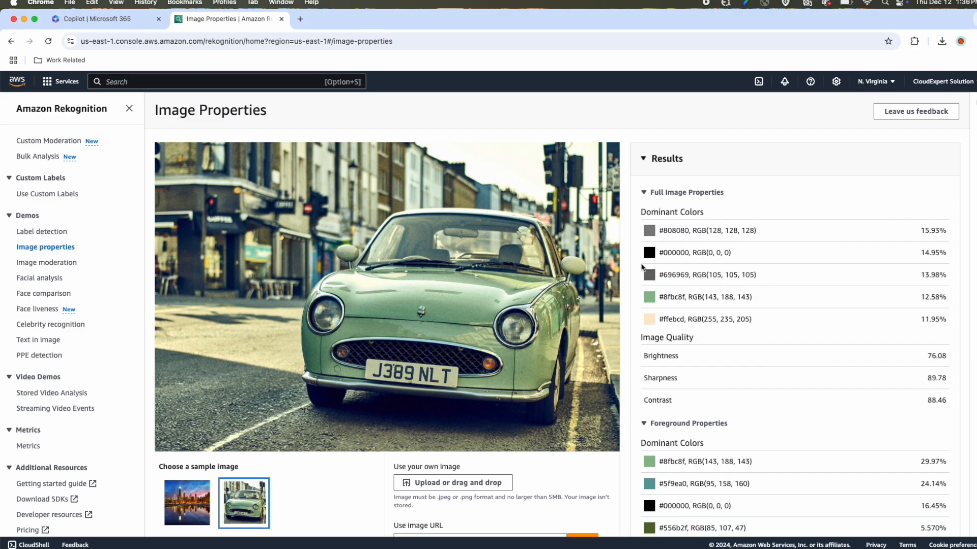
pyautogui.moveTo(680, 393)
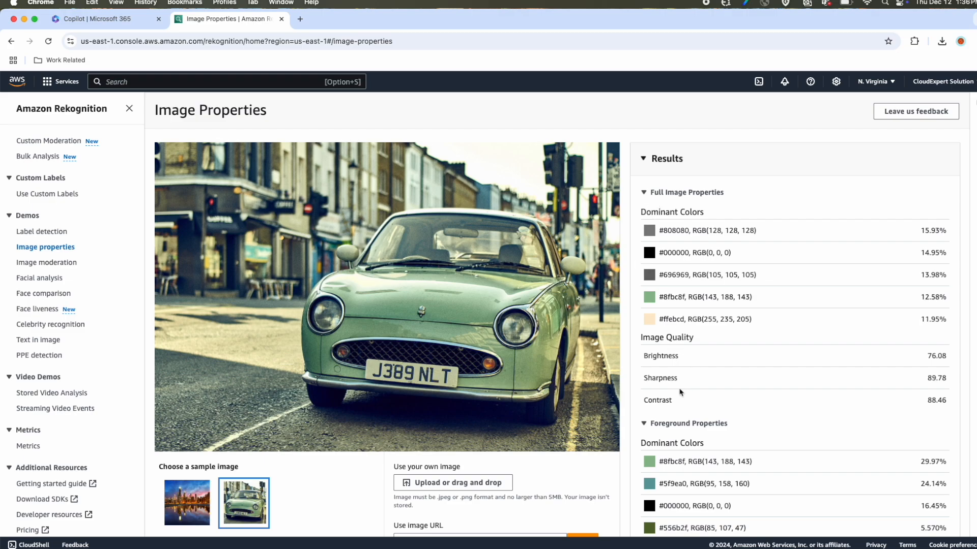
# Scroll through the green car's colour and quality results, then open Image moderation.
pyautogui.scroll(-3)
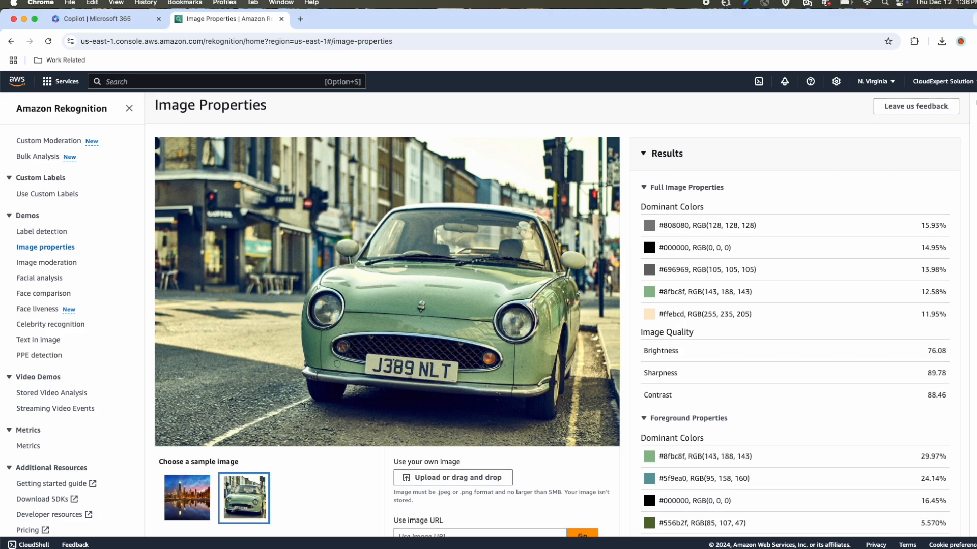
pyautogui.click(47, 262)
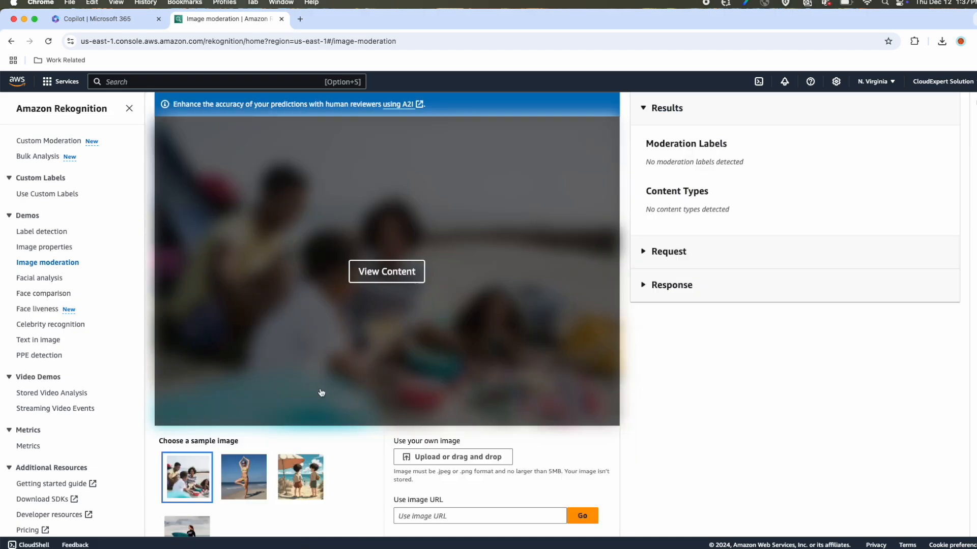
# Run moderation on the group photo and beach yoga samples, then unblur the yoga photo.
pyautogui.click(244, 477)
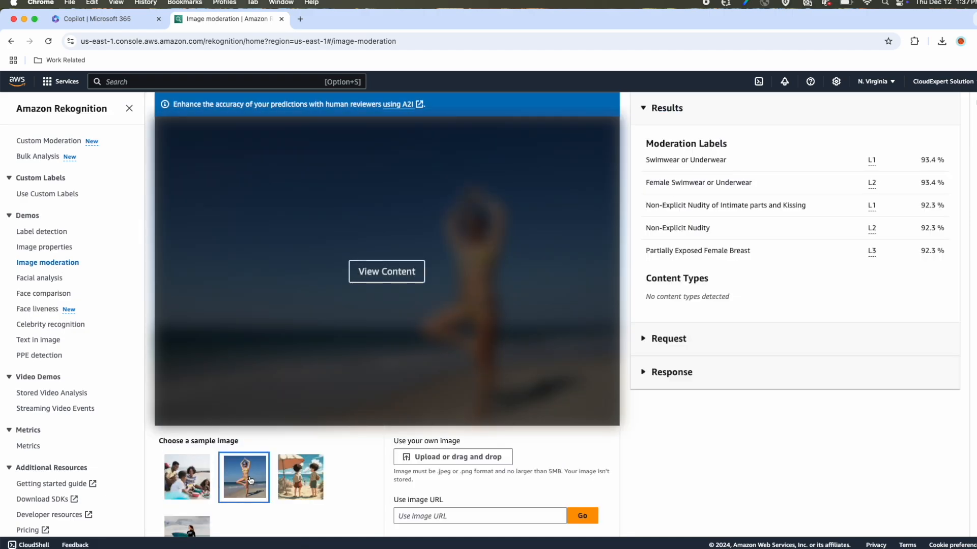
pyautogui.moveTo(322, 372)
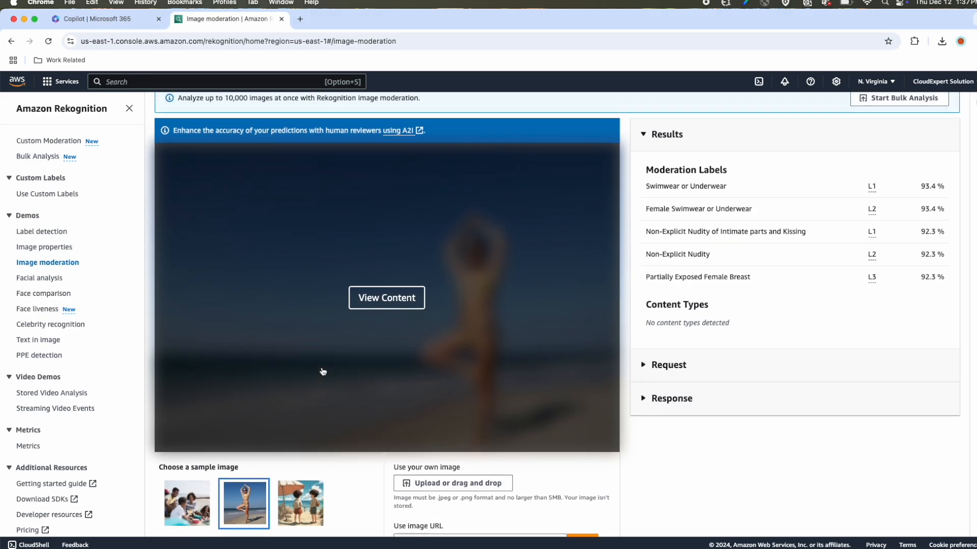
pyautogui.moveTo(341, 312)
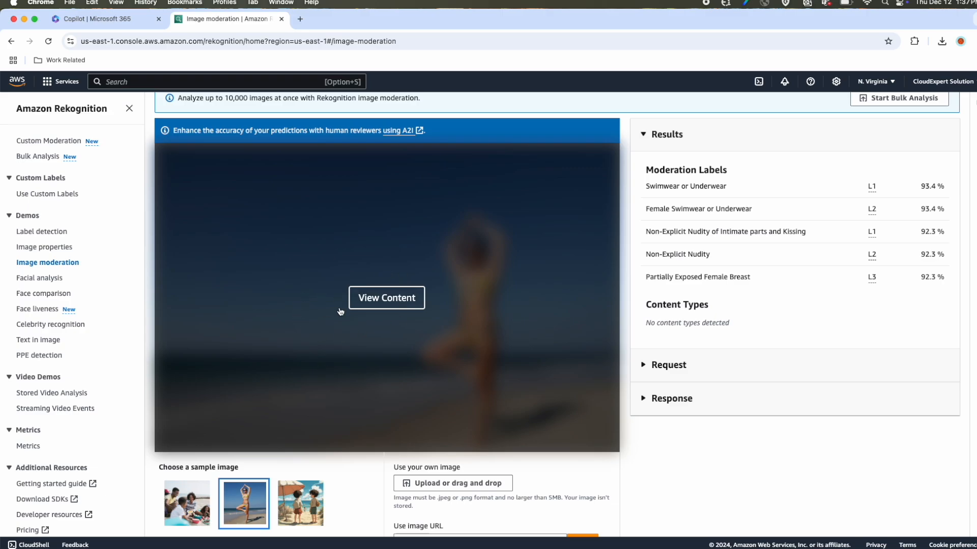
pyautogui.click(187, 477)
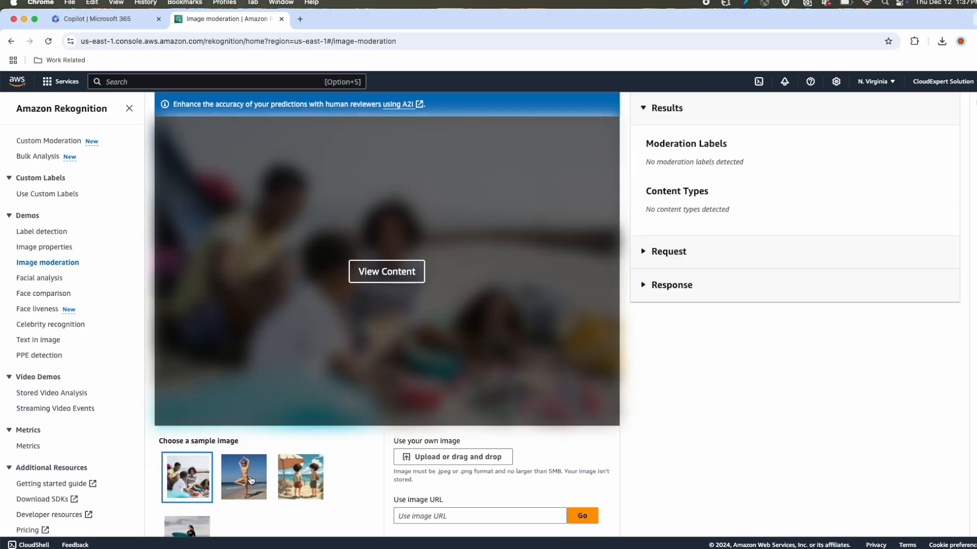
pyautogui.click(244, 477)
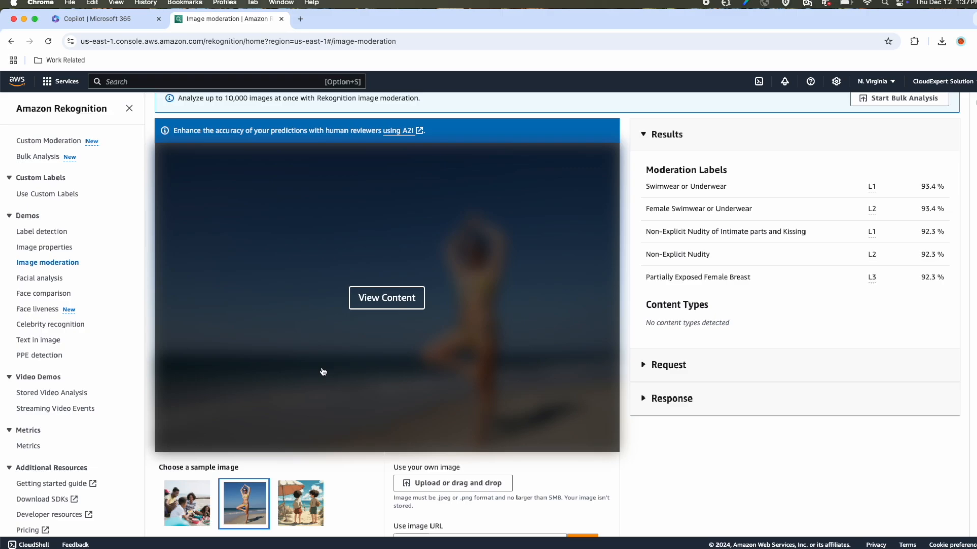
pyautogui.moveTo(365, 277)
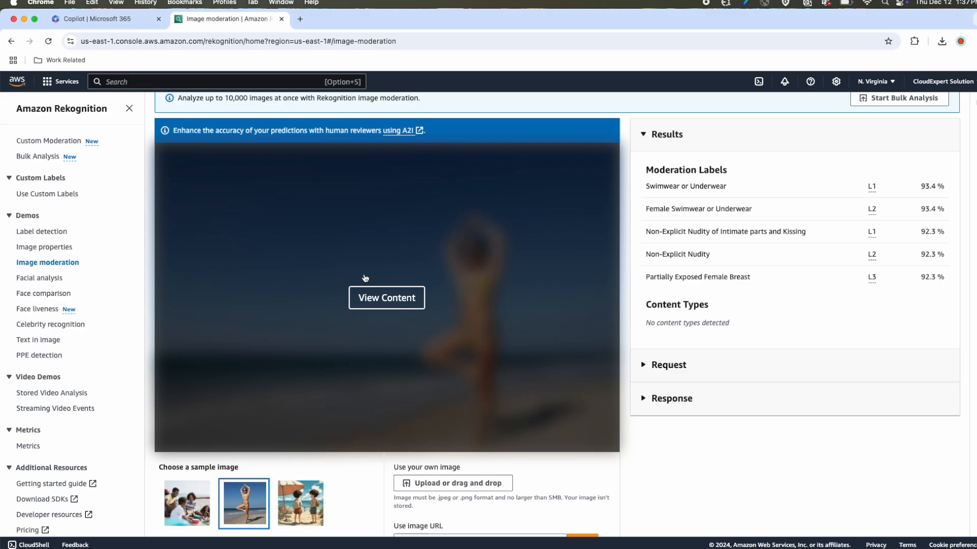
pyautogui.moveTo(341, 312)
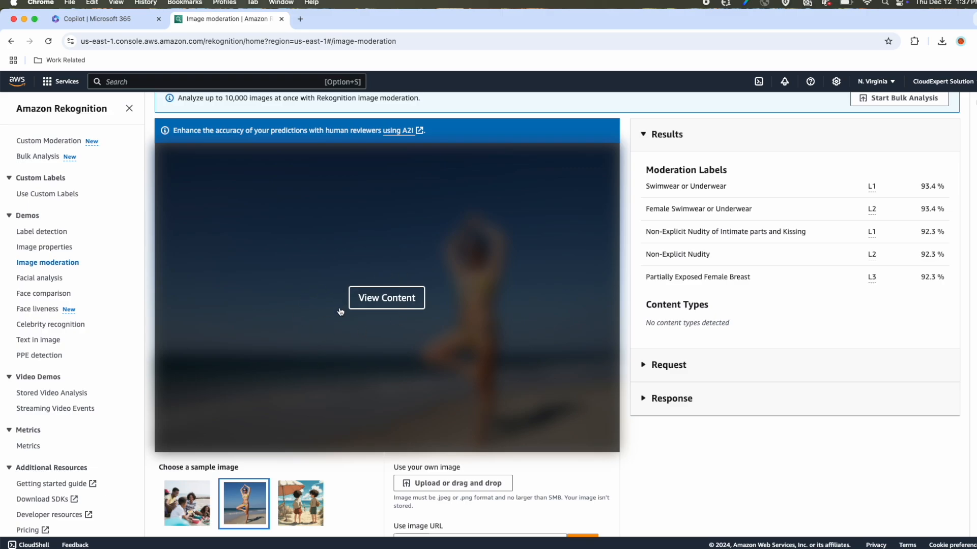
pyautogui.click(386, 298)
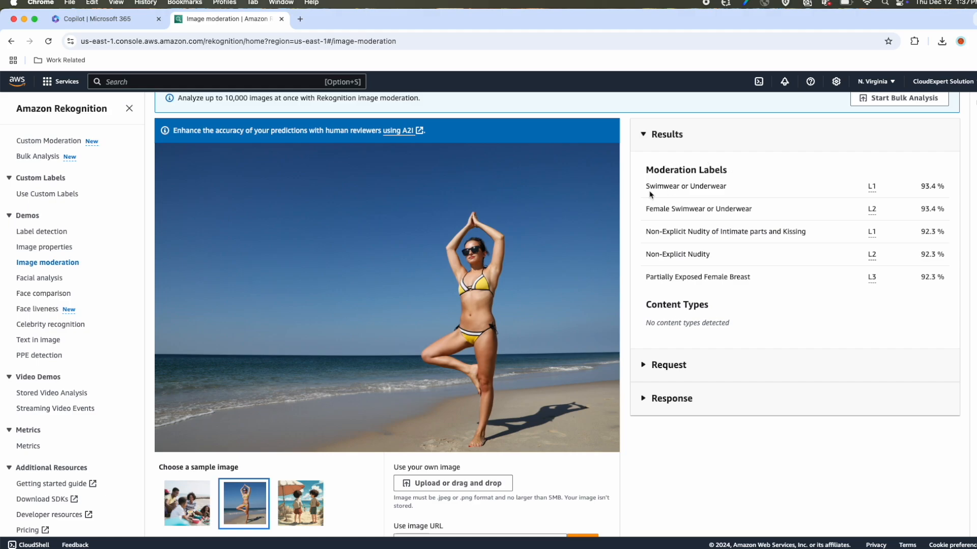
pyautogui.moveTo(732, 196)
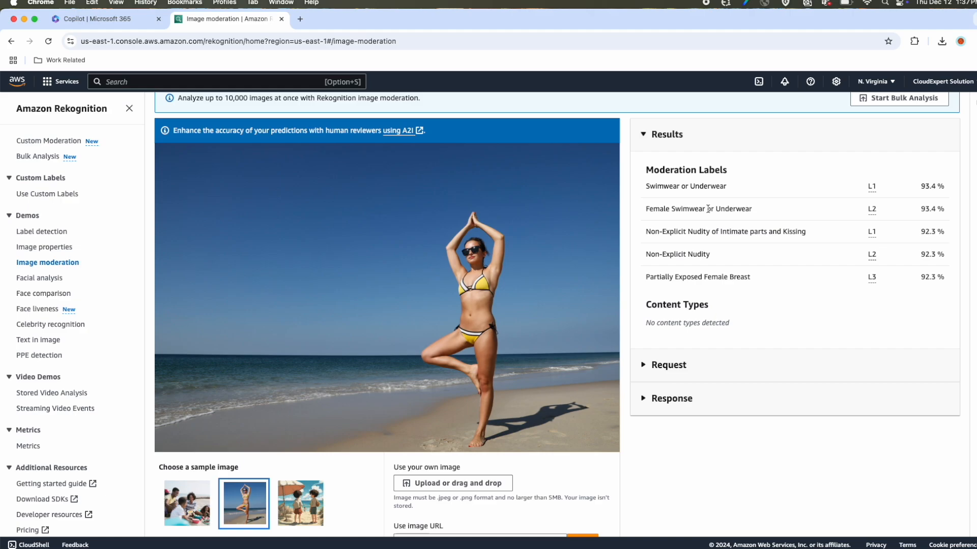
pyautogui.moveTo(665, 231)
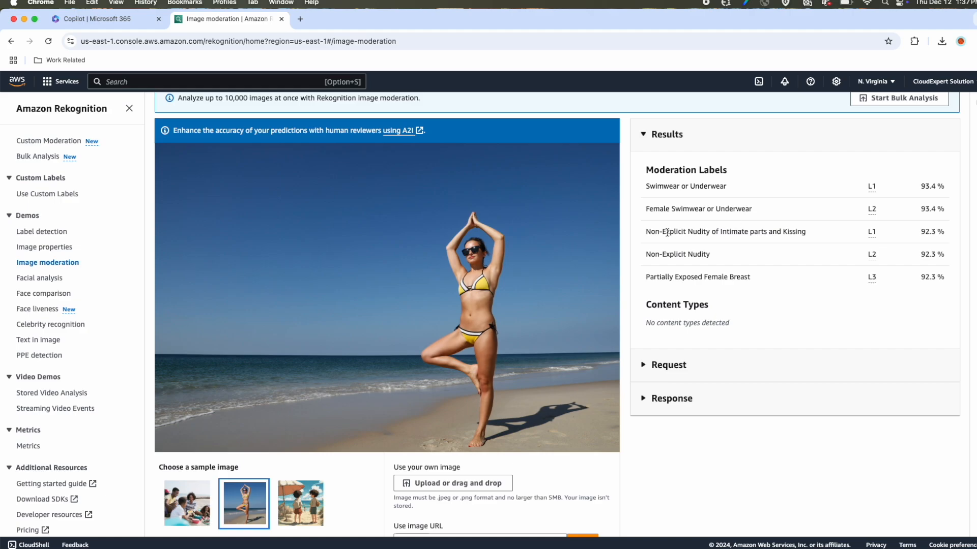
pyautogui.moveTo(863, 240)
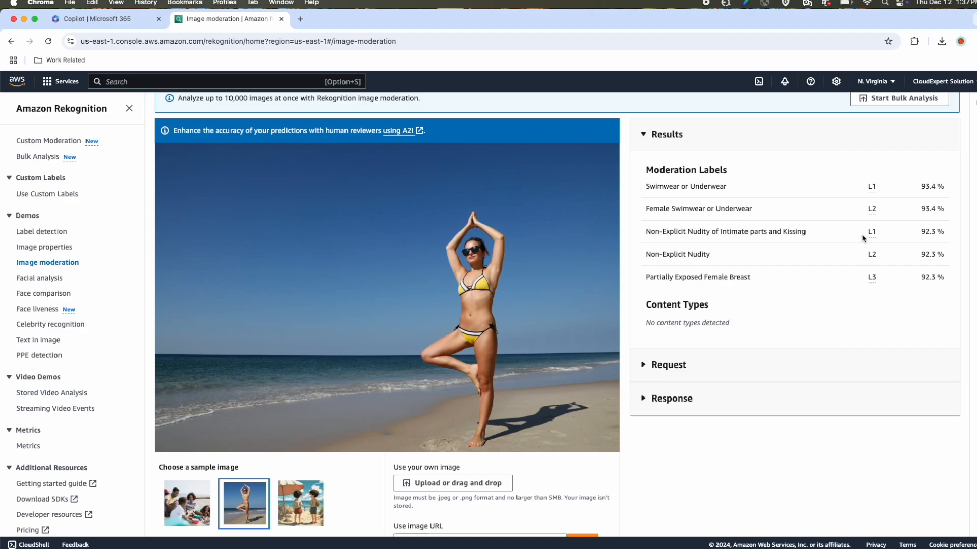
pyautogui.moveTo(724, 278)
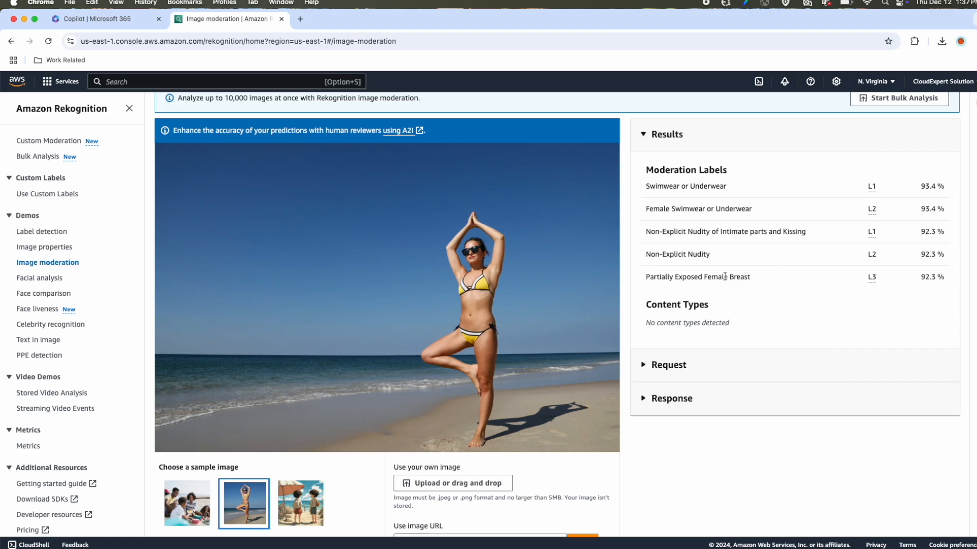
pyautogui.moveTo(910, 270)
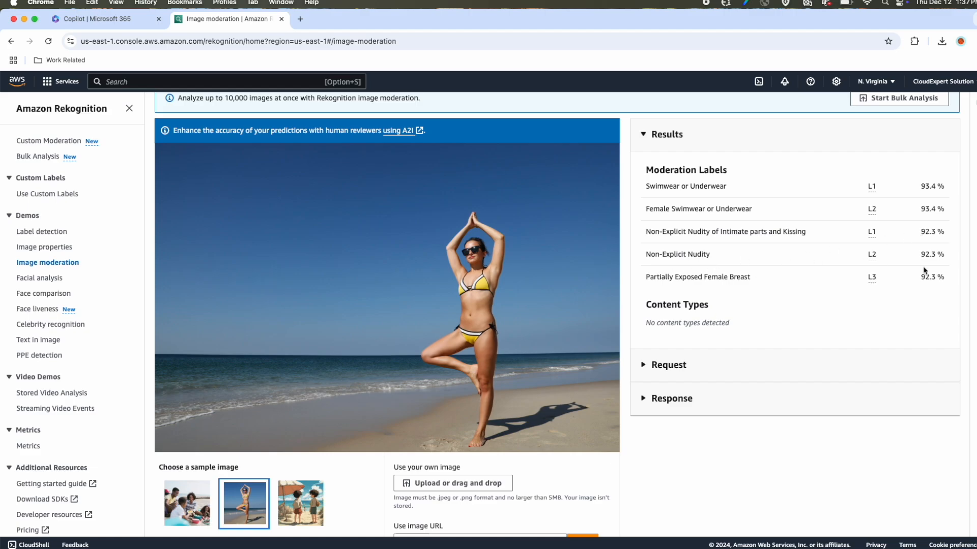
pyautogui.moveTo(959, 267)
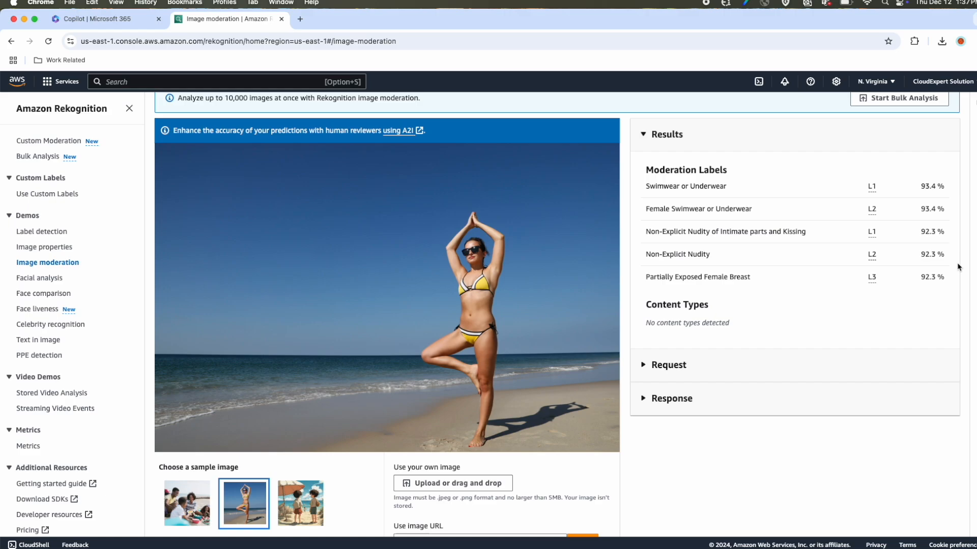
pyautogui.moveTo(655, 236)
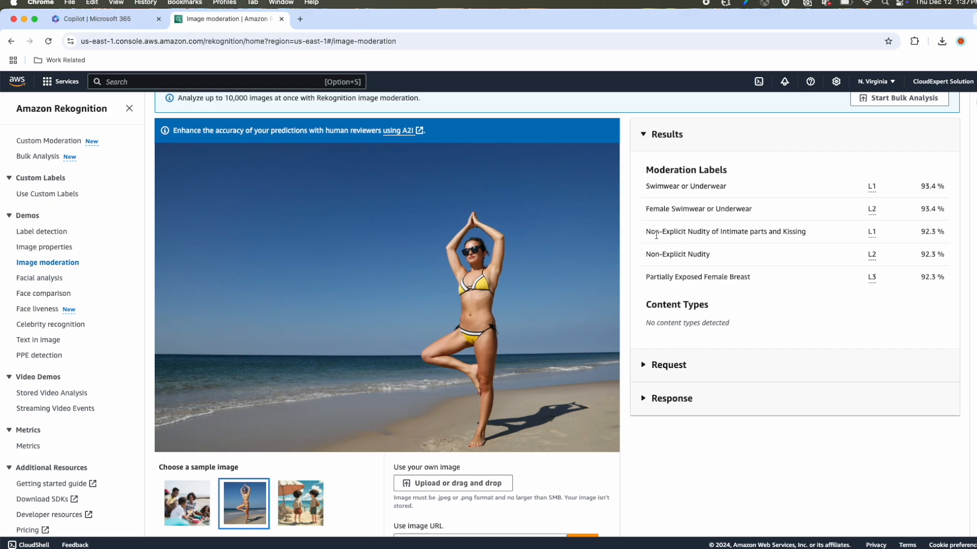
pyautogui.moveTo(755, 236)
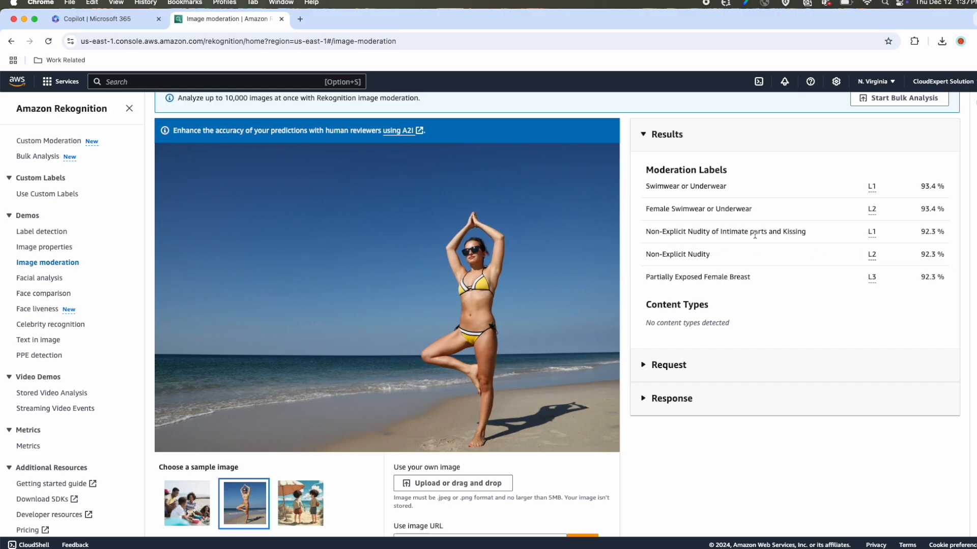
pyautogui.moveTo(518, 261)
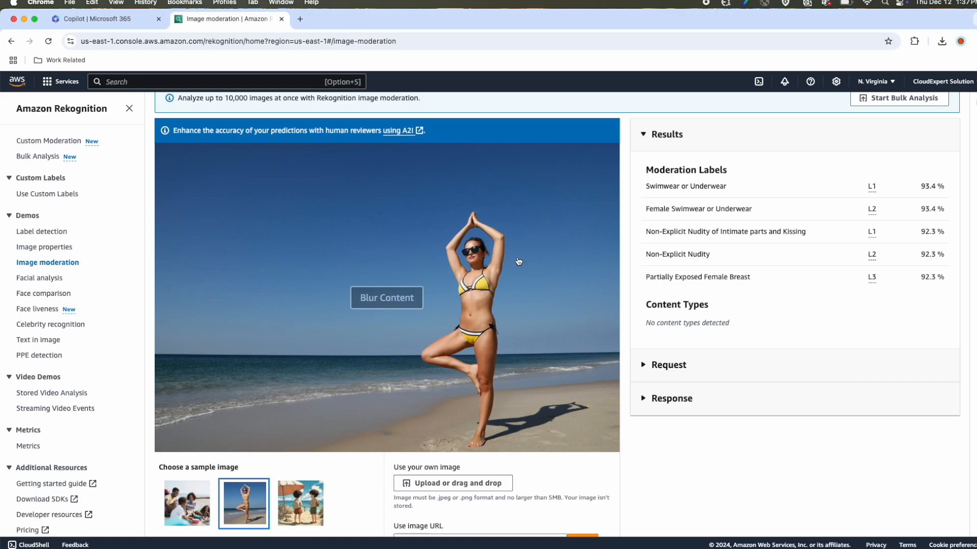
pyautogui.moveTo(408, 257)
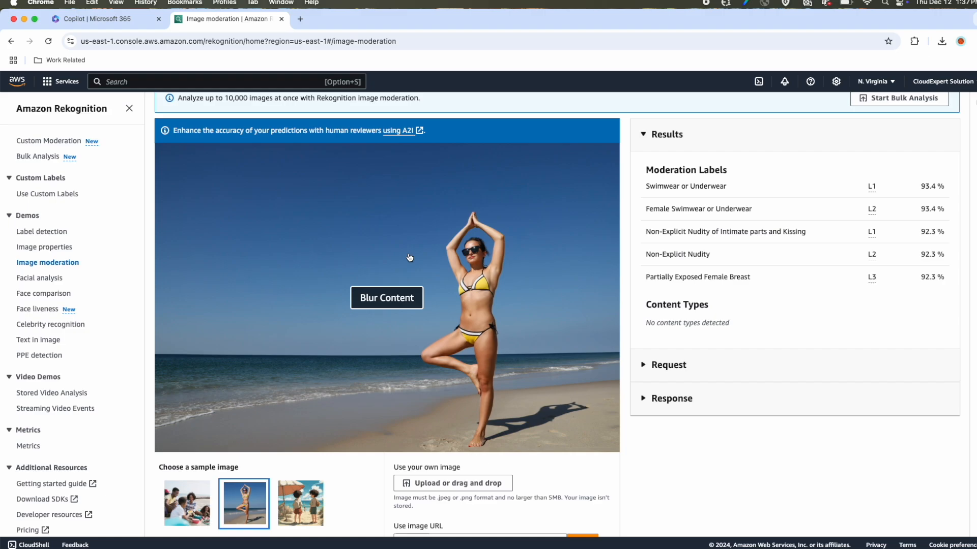
pyautogui.moveTo(483, 305)
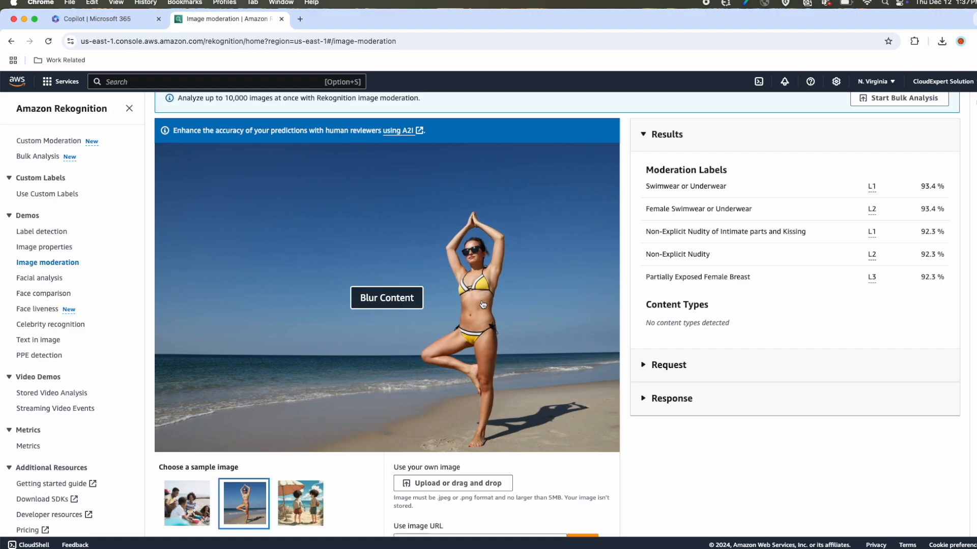
# Blur the beach yoga photo again and switch to the Facial analysis demo.
pyautogui.click(386, 298)
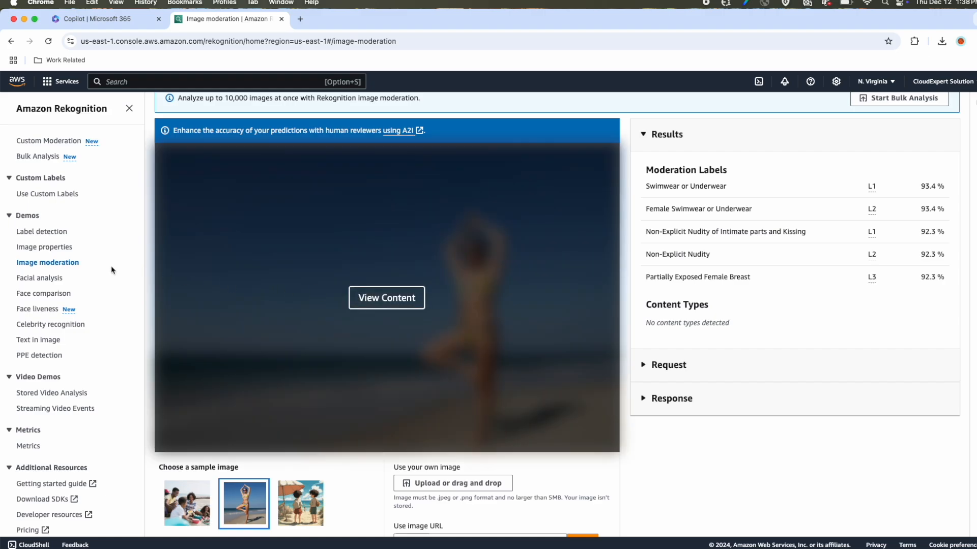
pyautogui.click(40, 277)
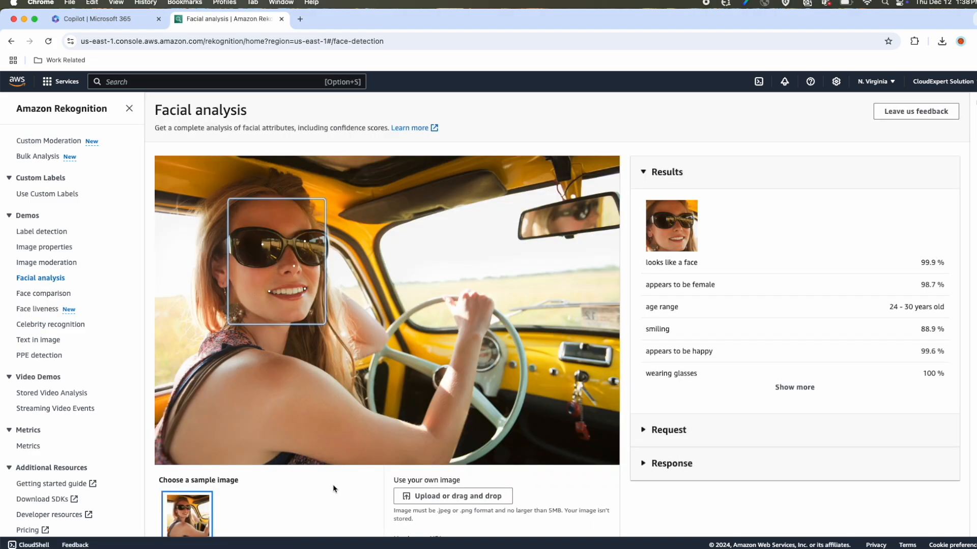
pyautogui.moveTo(285, 345)
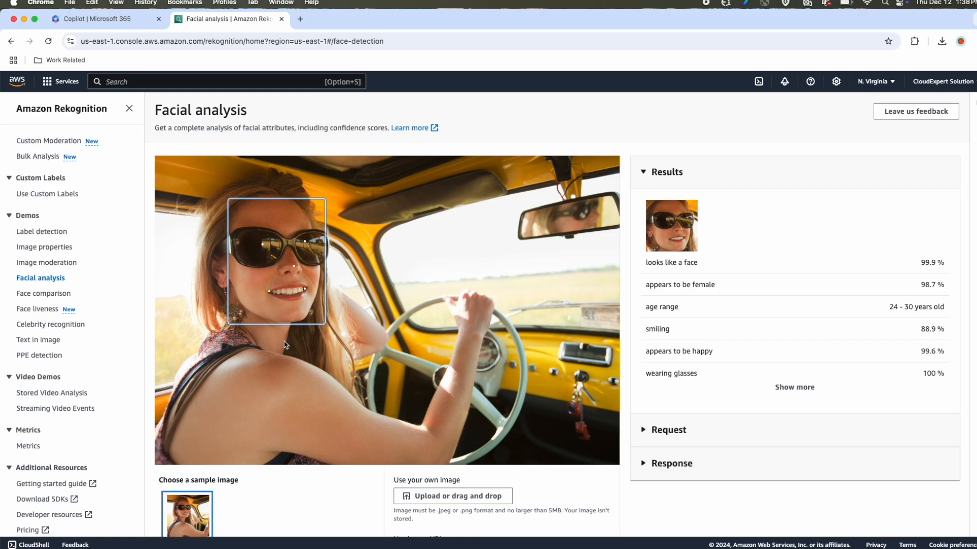
pyautogui.moveTo(659, 276)
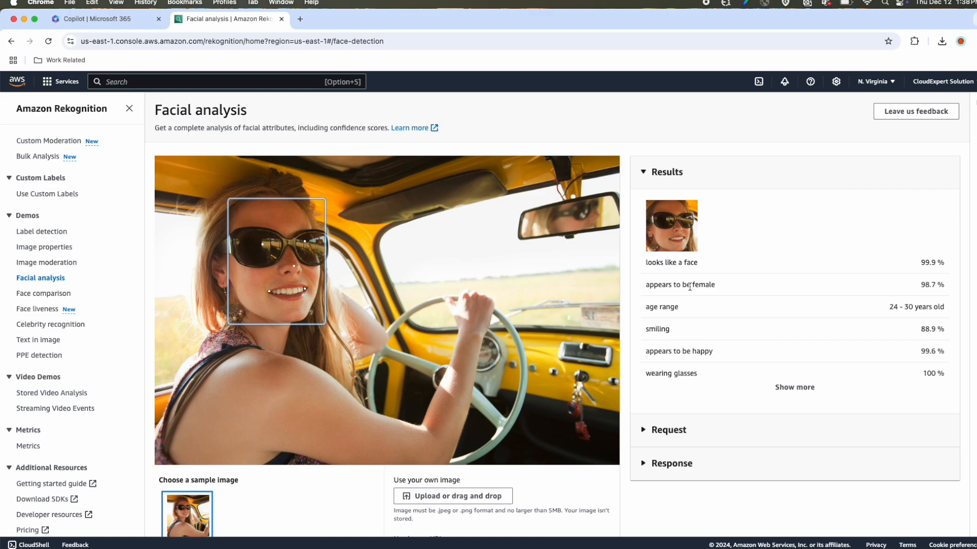
pyautogui.moveTo(647, 306)
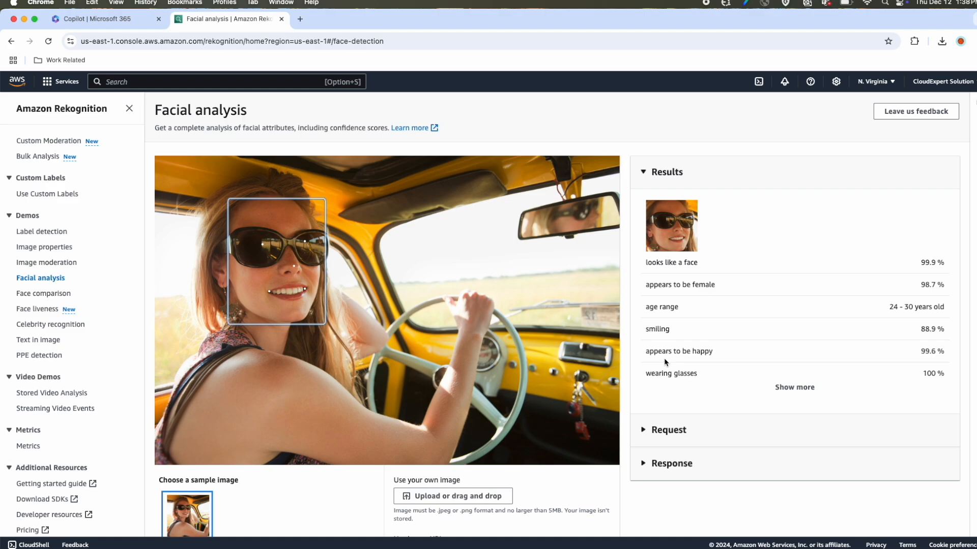
pyautogui.moveTo(644, 385)
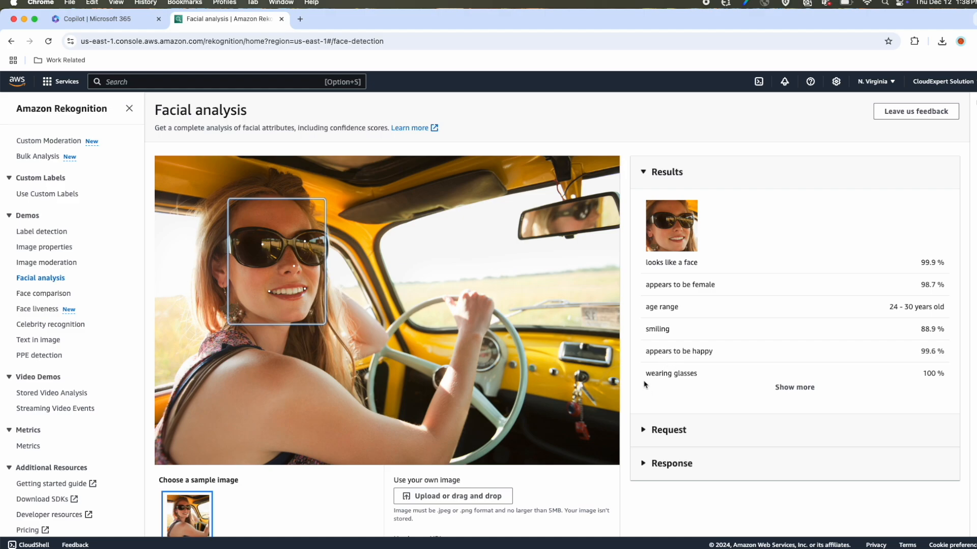
pyautogui.moveTo(784, 390)
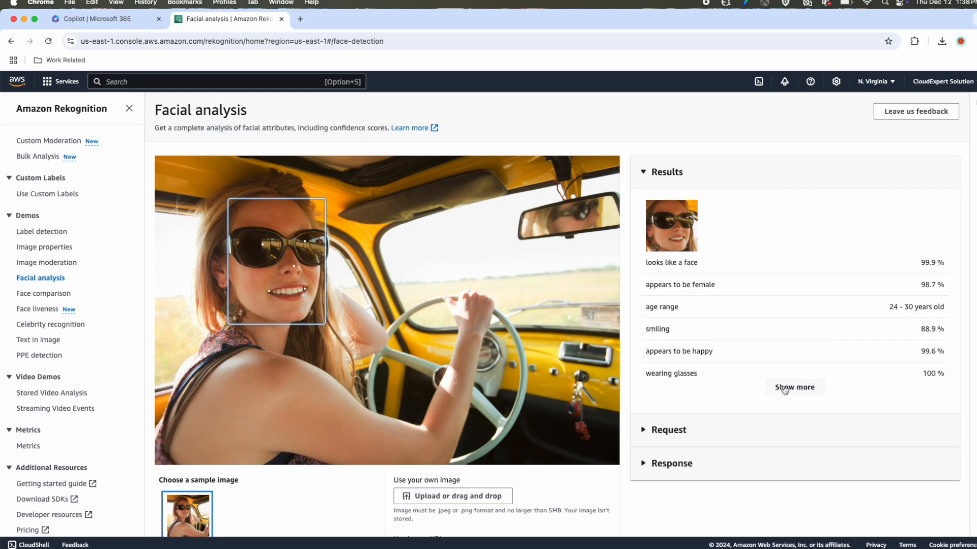
# Expand the driver's face attributes to include sunglasses, eyes open, mouth open and beard.
pyautogui.click(794, 387)
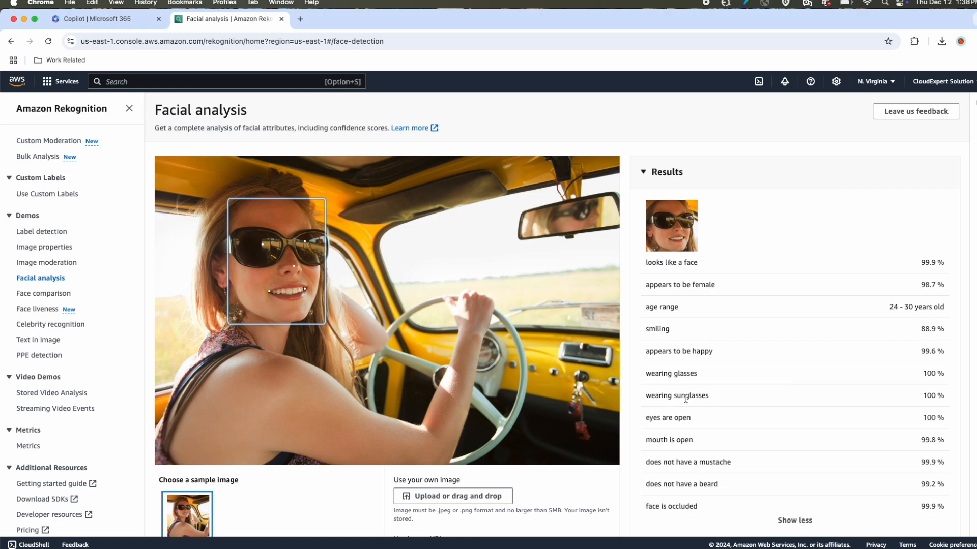
pyautogui.moveTo(666, 415)
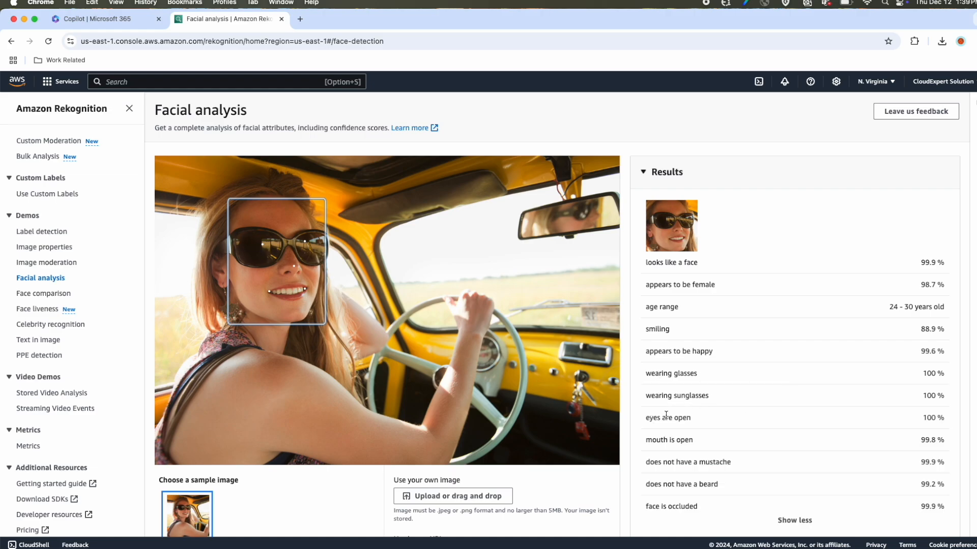
pyautogui.moveTo(253, 263)
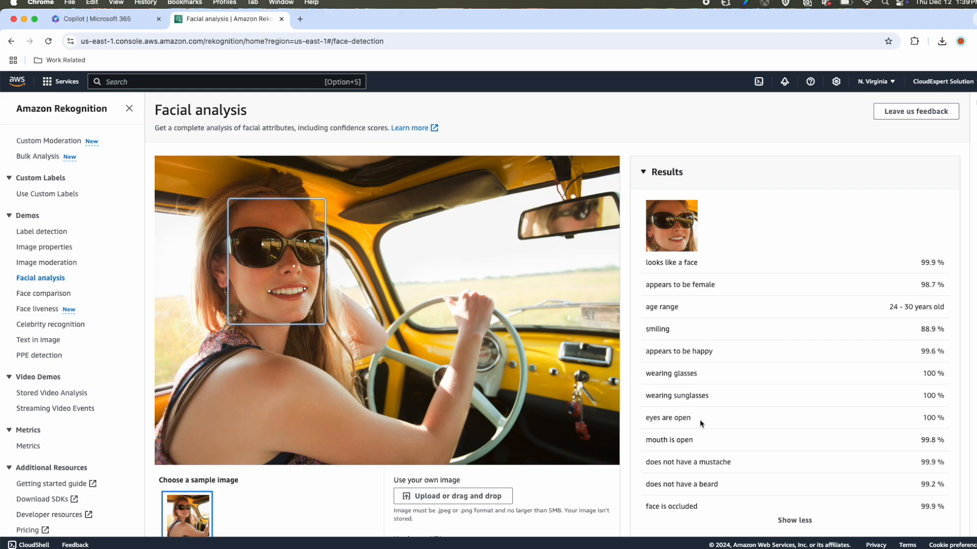
pyautogui.moveTo(672, 444)
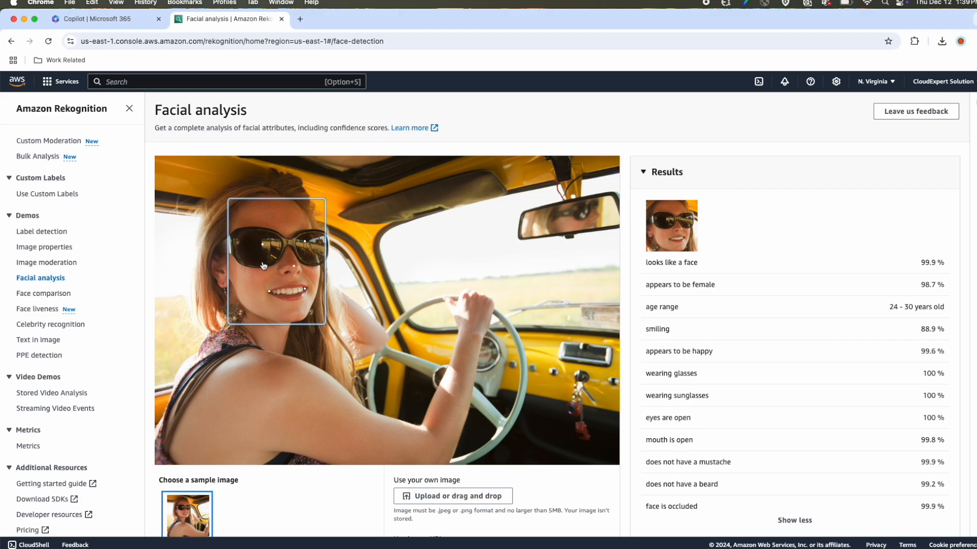
pyautogui.moveTo(268, 289)
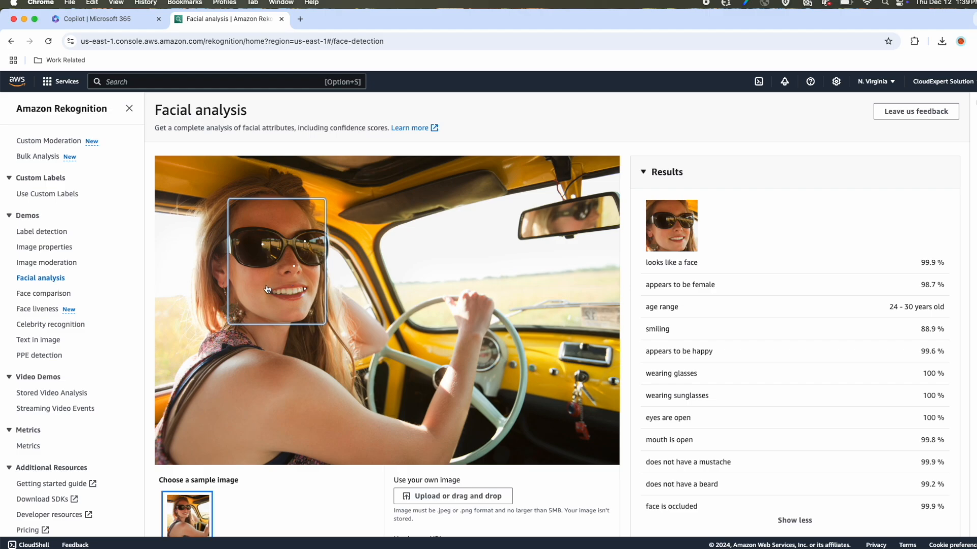
pyautogui.moveTo(718, 461)
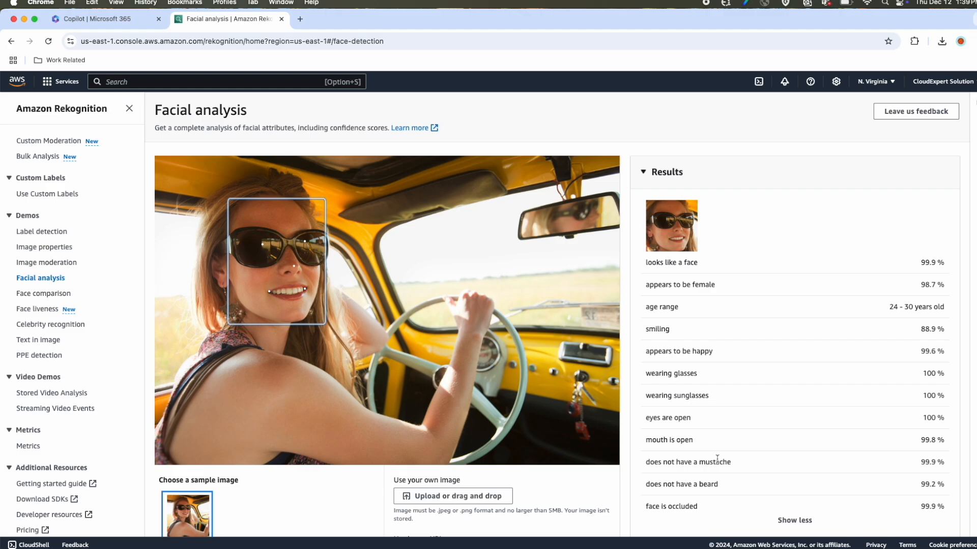
pyautogui.scroll(-3)
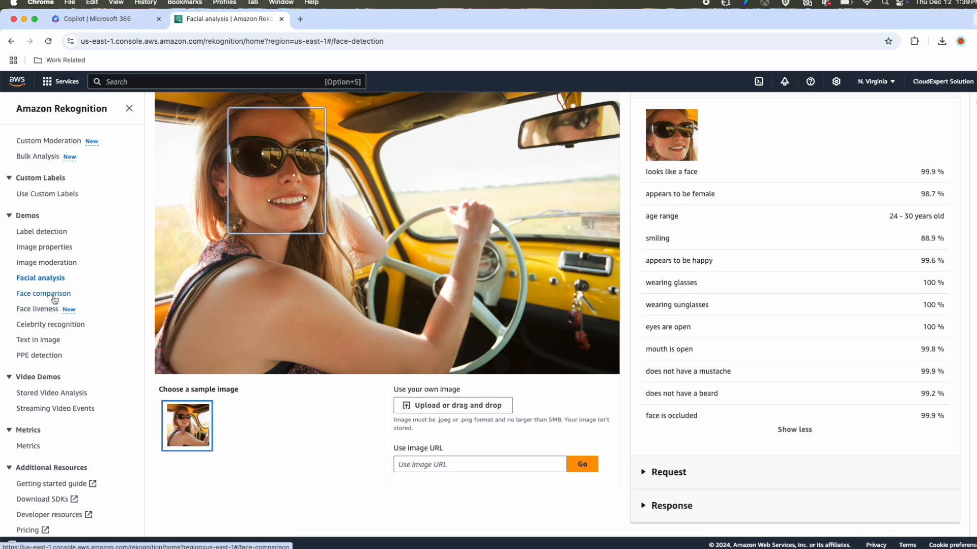
# Open the Face comparison demo and view its 99.9% similarity match.
pyautogui.click(43, 293)
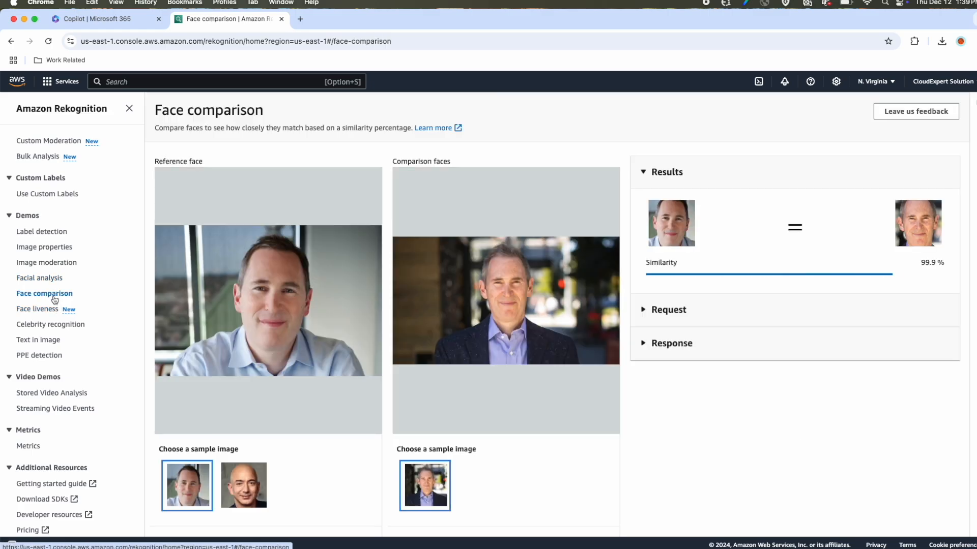
pyautogui.scroll(-3)
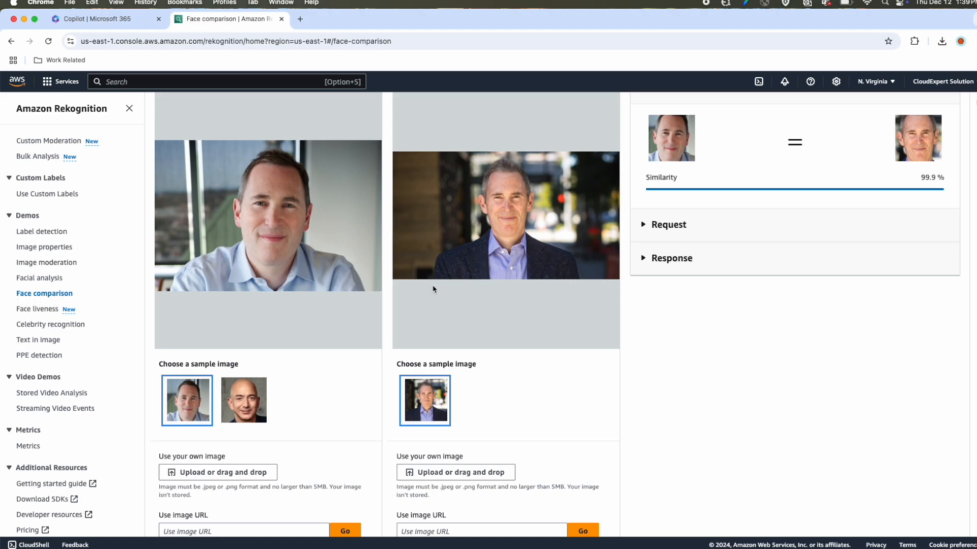
pyautogui.moveTo(238, 267)
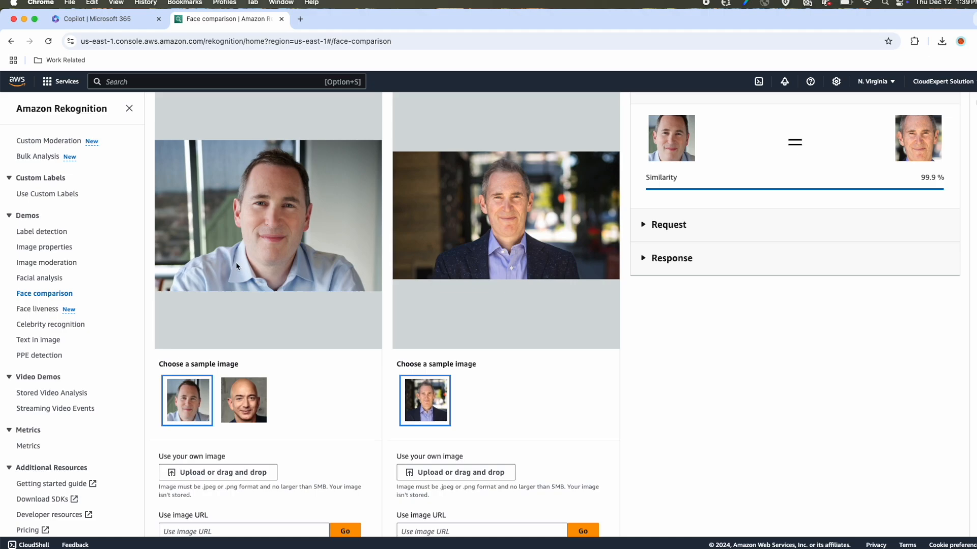
pyautogui.moveTo(511, 279)
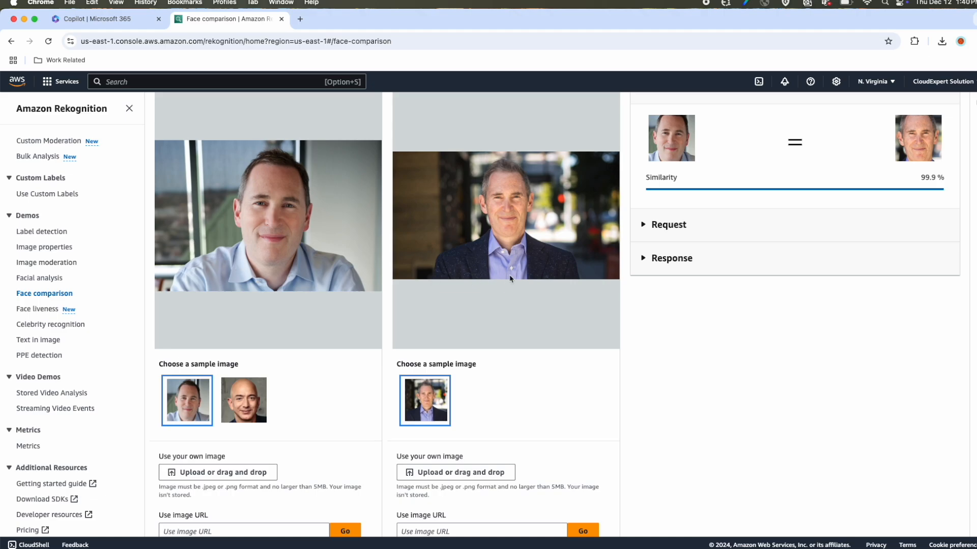
pyautogui.moveTo(473, 303)
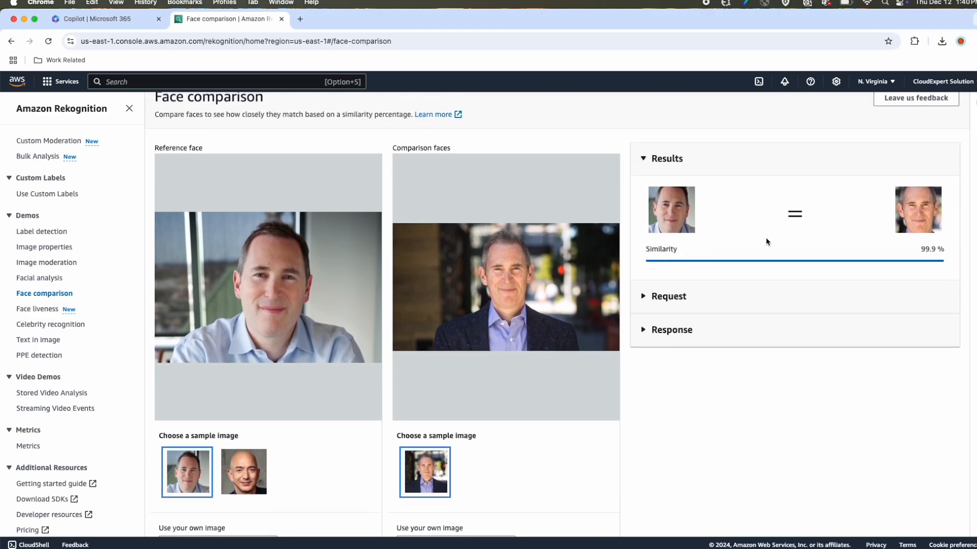
pyautogui.moveTo(763, 221)
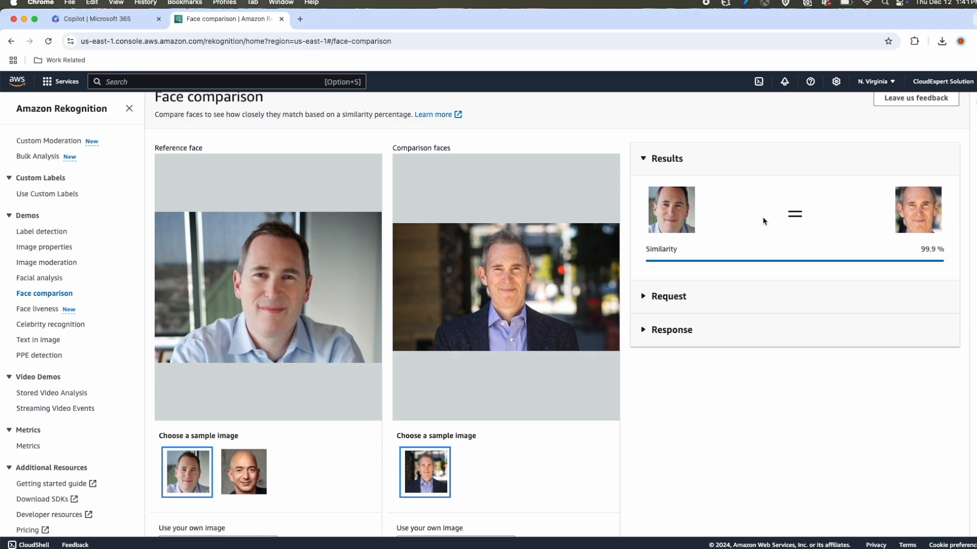
pyautogui.moveTo(870, 357)
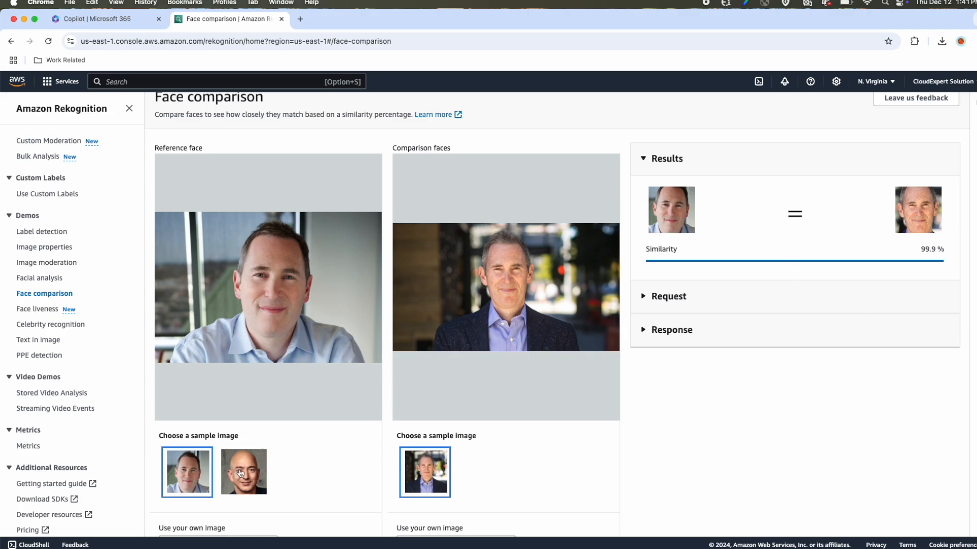
pyautogui.moveTo(244, 480)
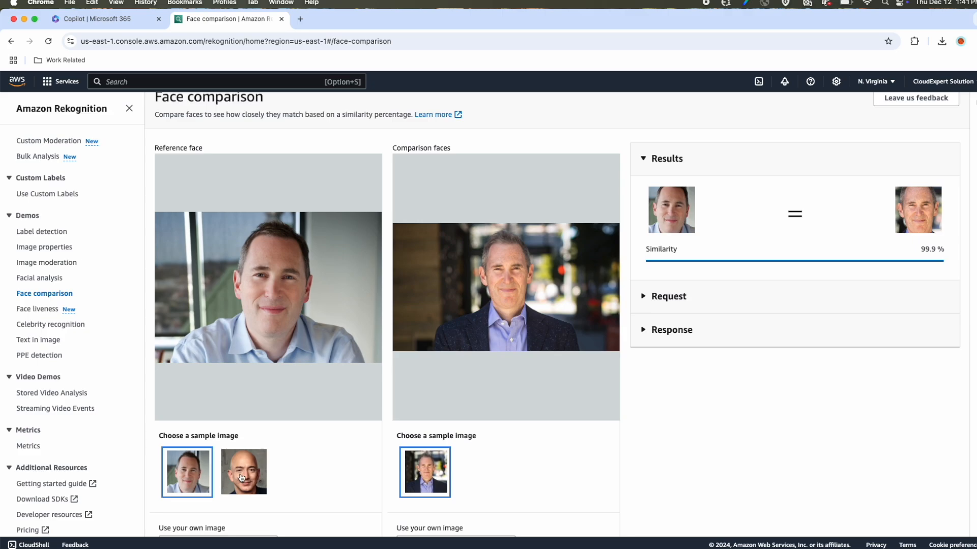
# Pick the second sample reference, then upload Image 2.jpg as the reference face.
pyautogui.click(243, 472)
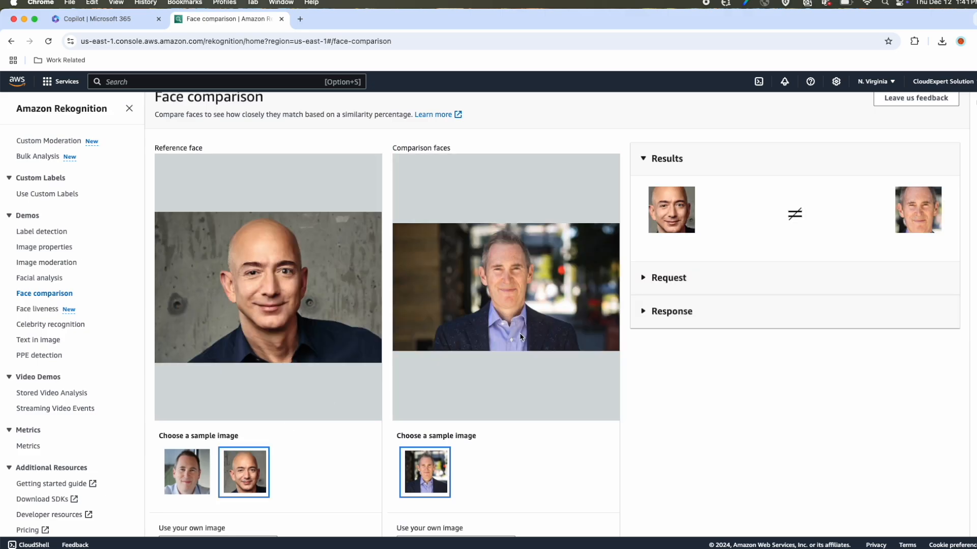
pyautogui.moveTo(857, 285)
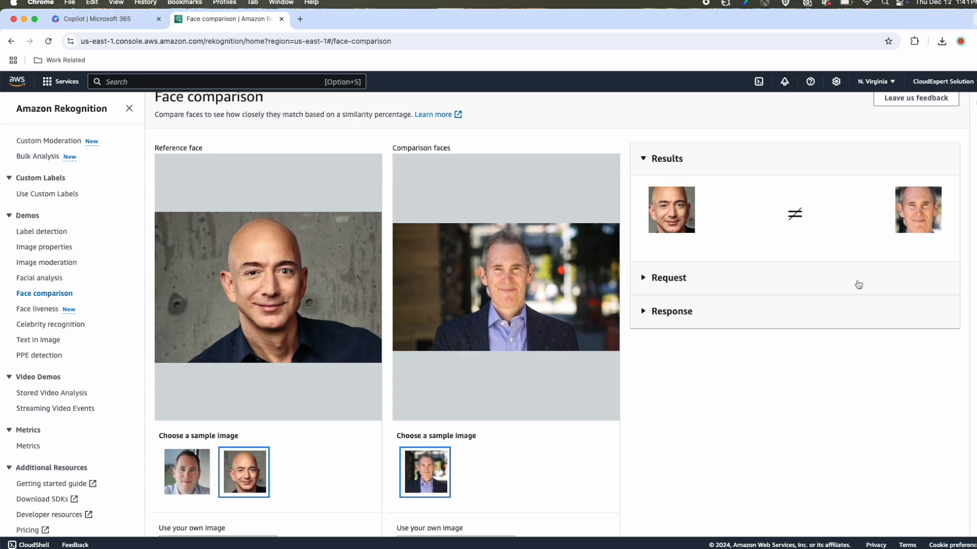
pyautogui.scroll(-3)
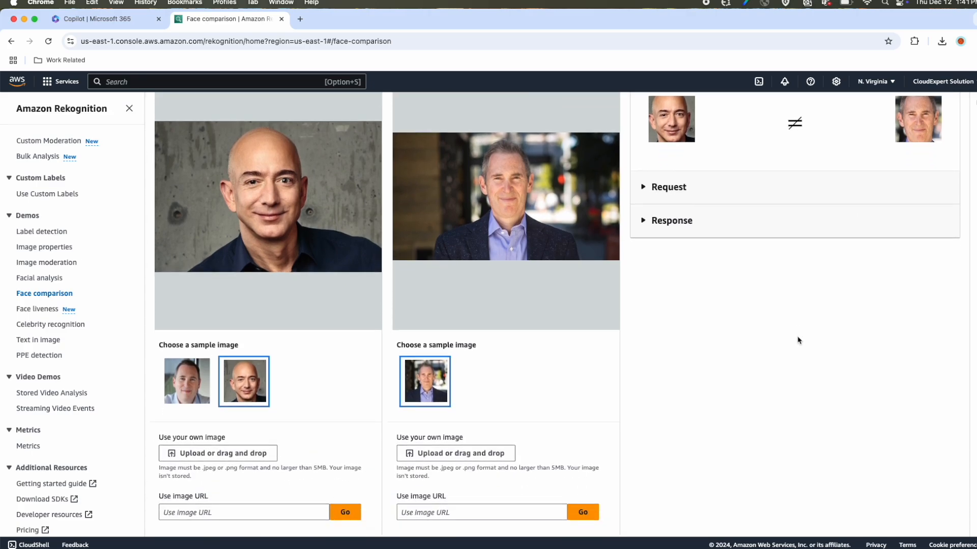
pyautogui.click(218, 454)
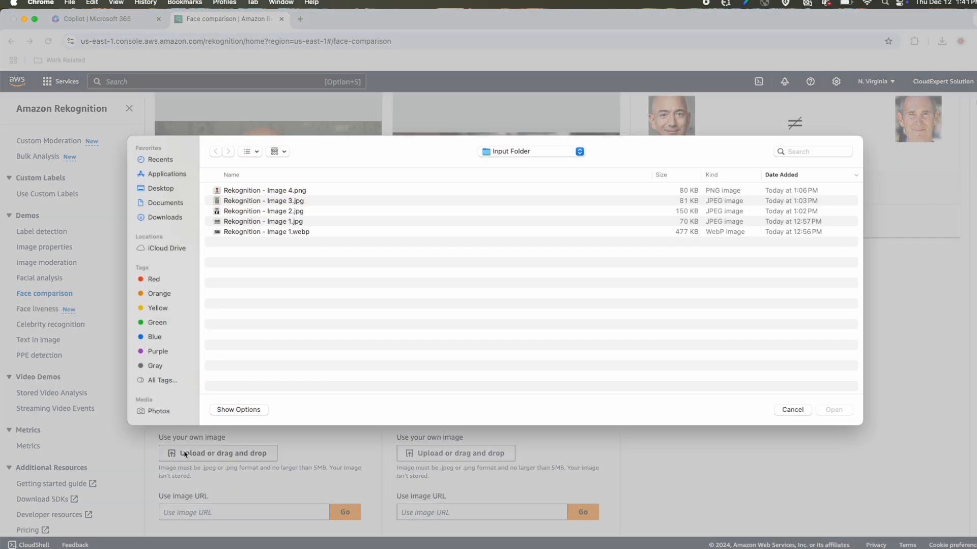
pyautogui.click(264, 211)
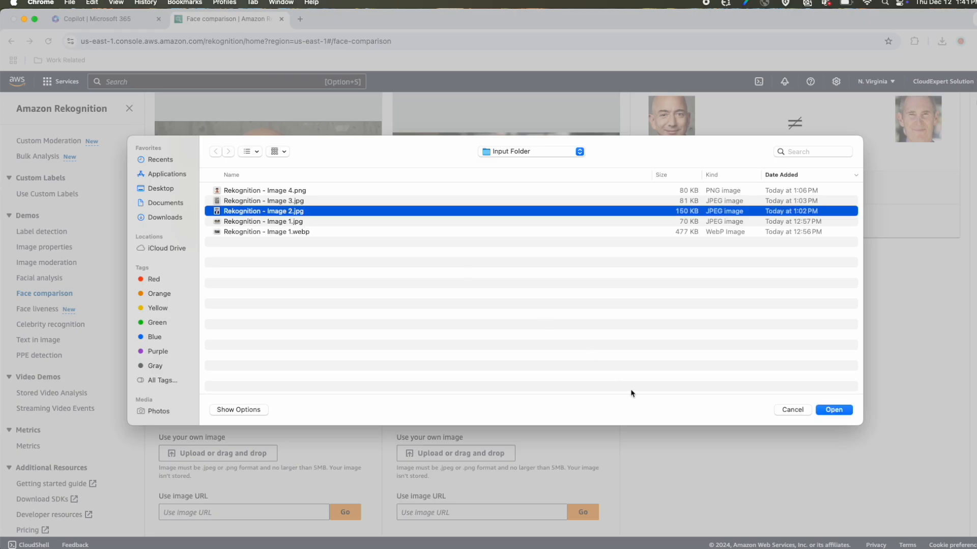
pyautogui.click(833, 410)
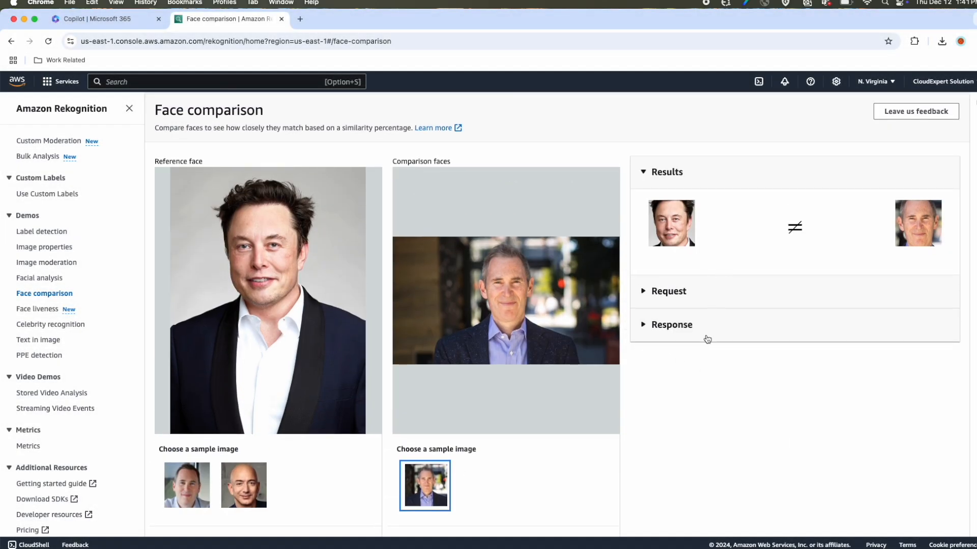
# Upload the same Image 2.jpg as comparison face for a 100% match, then open Face Liveness.
pyautogui.click(456, 427)
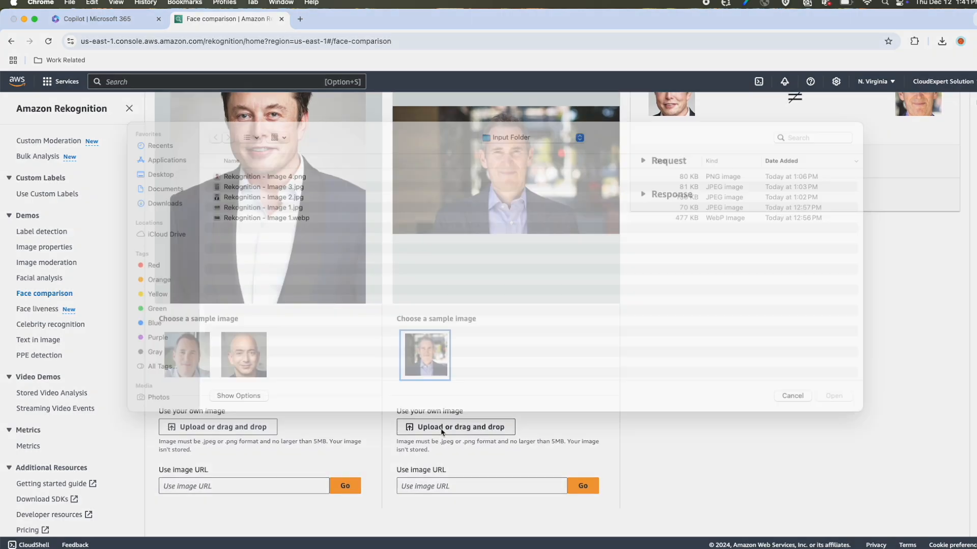
pyautogui.click(263, 211)
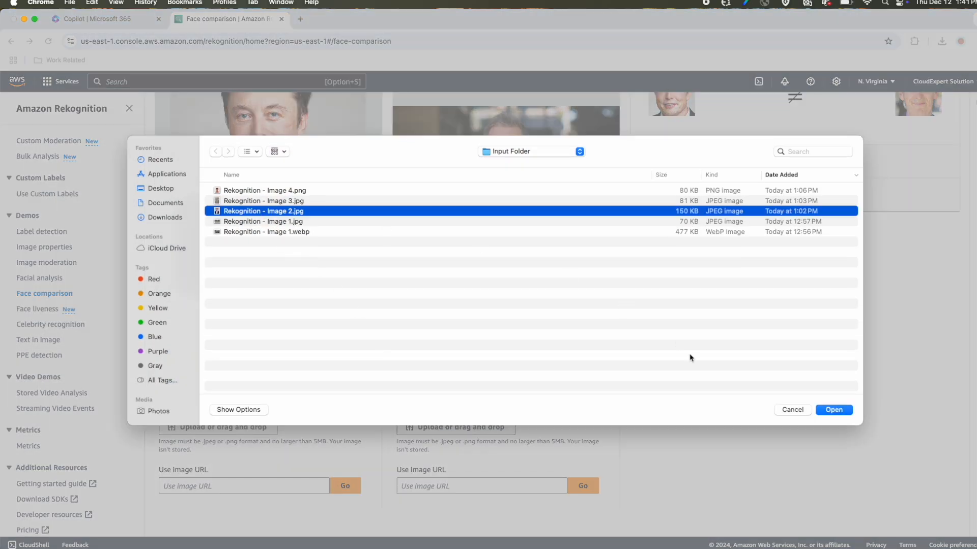
pyautogui.click(833, 410)
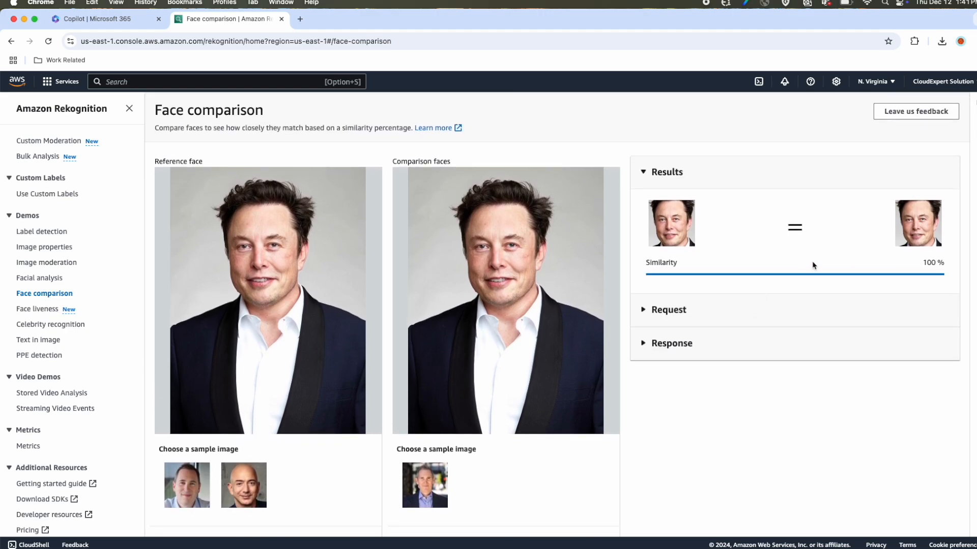
pyautogui.moveTo(787, 240)
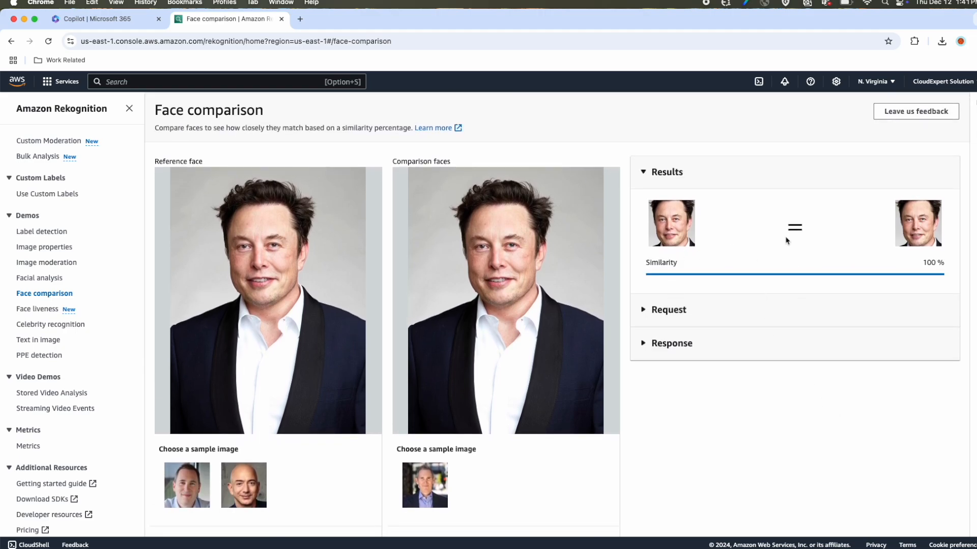
pyautogui.moveTo(753, 253)
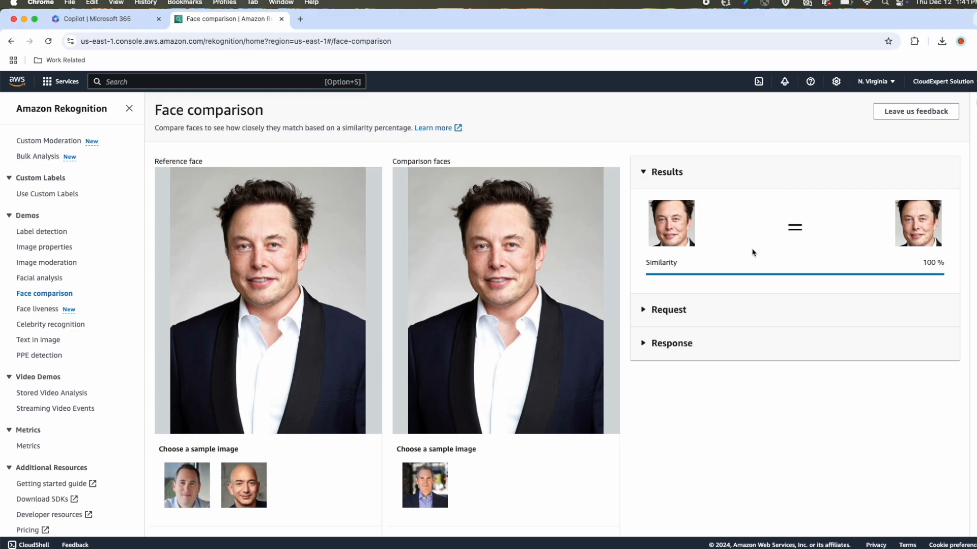
pyautogui.click(37, 310)
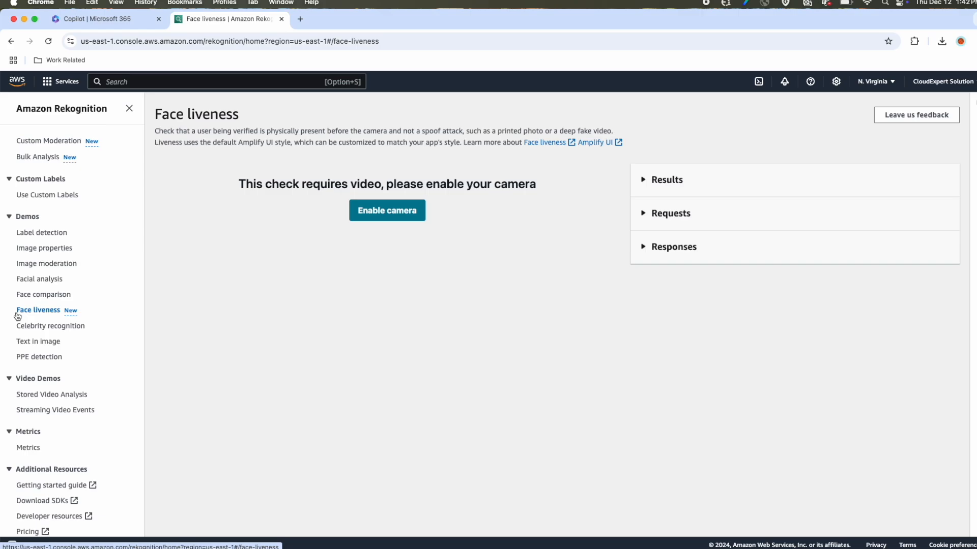
# Open the Celebrity Recognition demo, which identifies the sample face as Jeff Bezos.
pyautogui.click(52, 326)
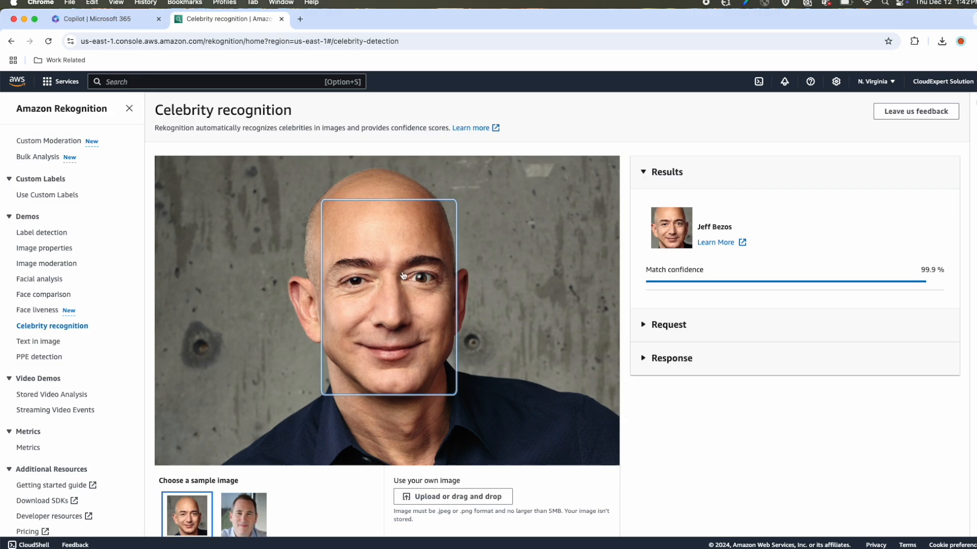
pyautogui.moveTo(382, 349)
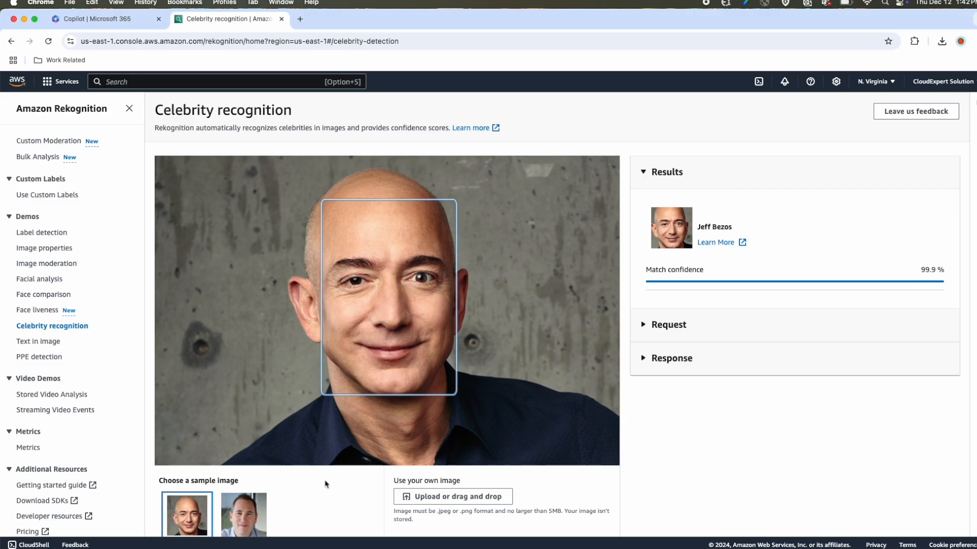
# Upload Image 2 for celebrity recognition, then bring up the Text in Image demo.
pyautogui.scroll(-3)
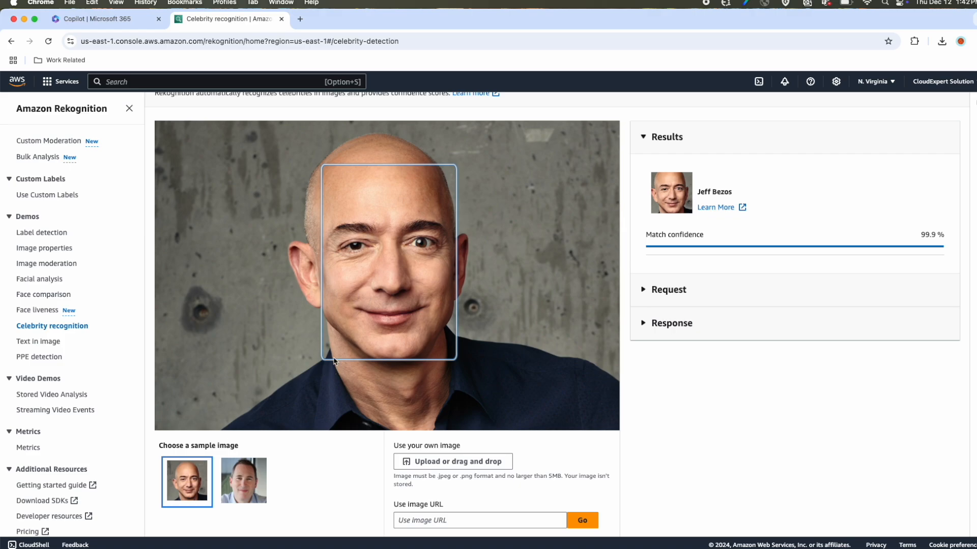
pyautogui.moveTo(553, 443)
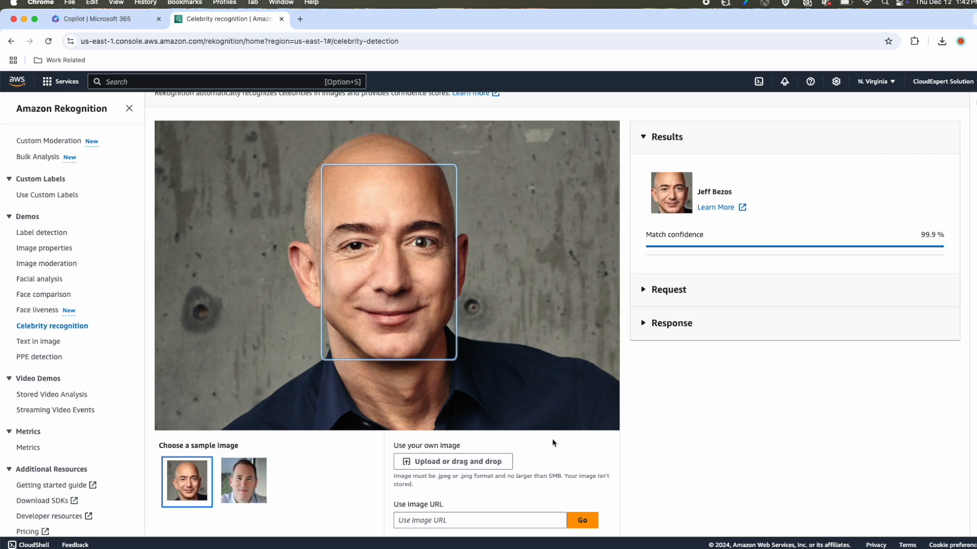
pyautogui.click(452, 461)
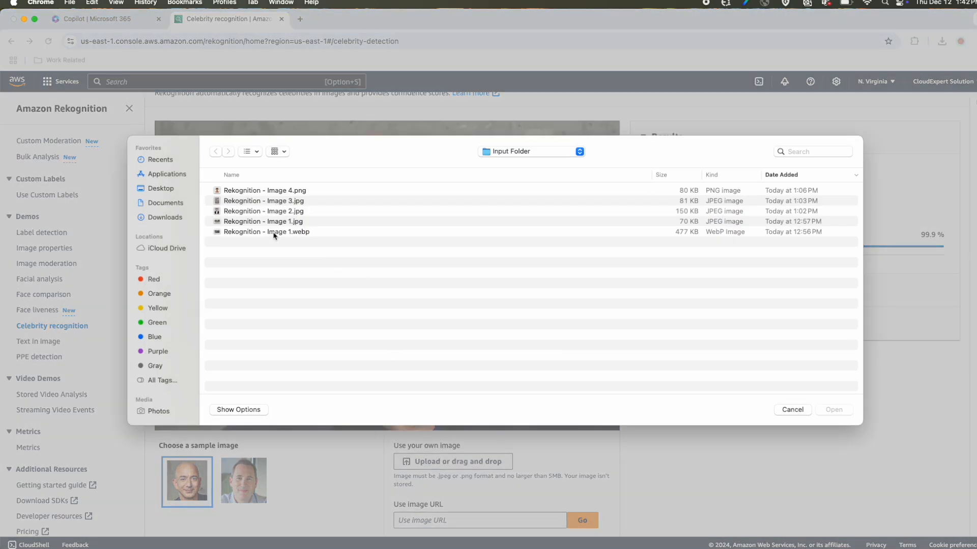
pyautogui.click(263, 211)
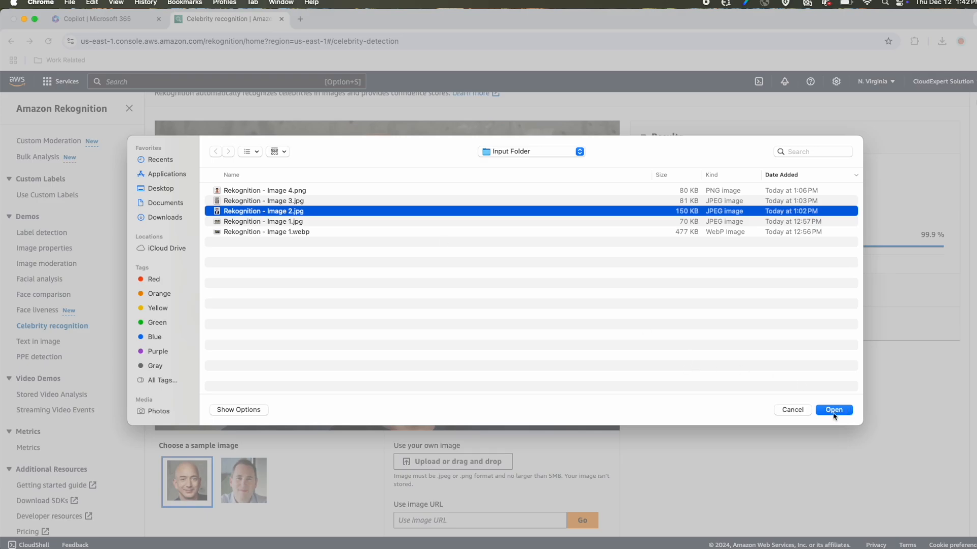
pyautogui.click(834, 410)
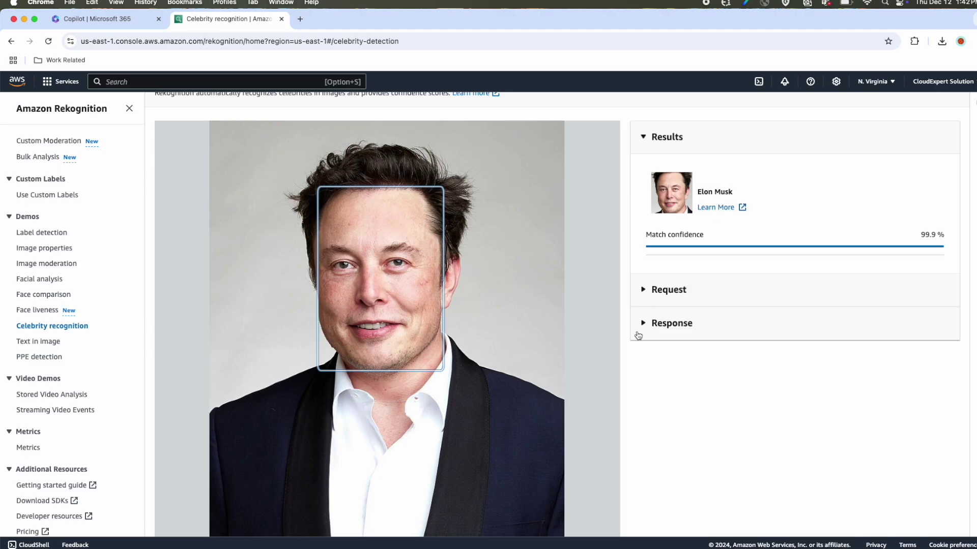
pyautogui.click(38, 341)
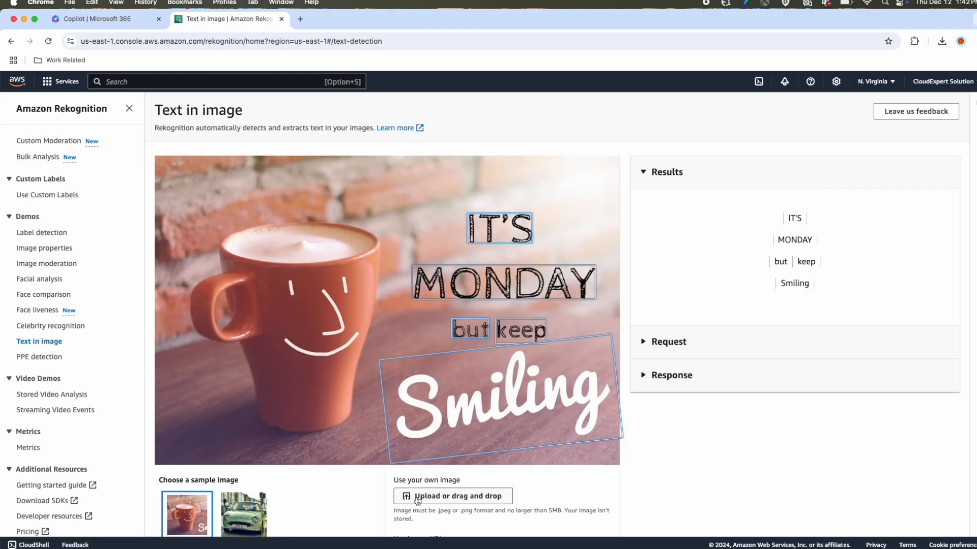
# Detect text in an uploaded passport photo and the car sample's 'J389 NLT' plate.
pyautogui.click(452, 496)
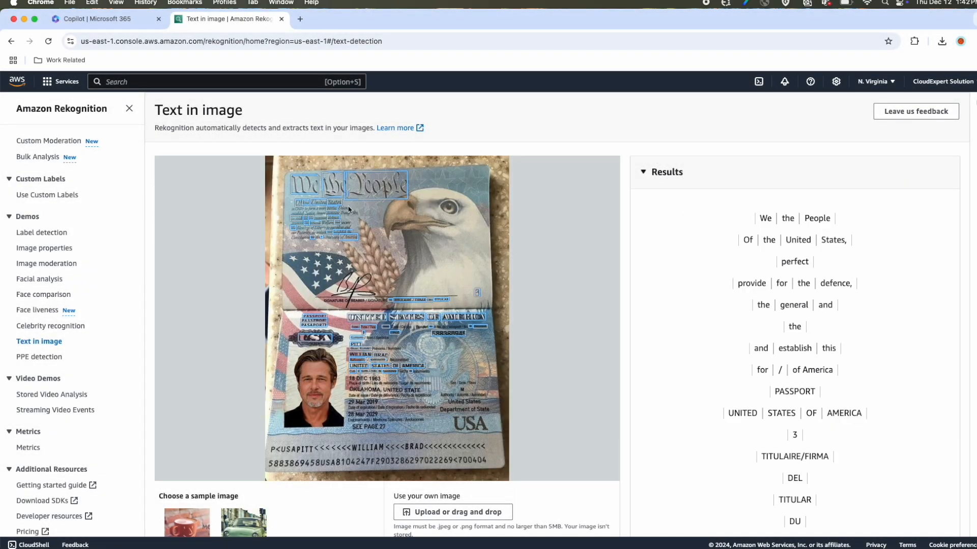
pyautogui.moveTo(316, 216)
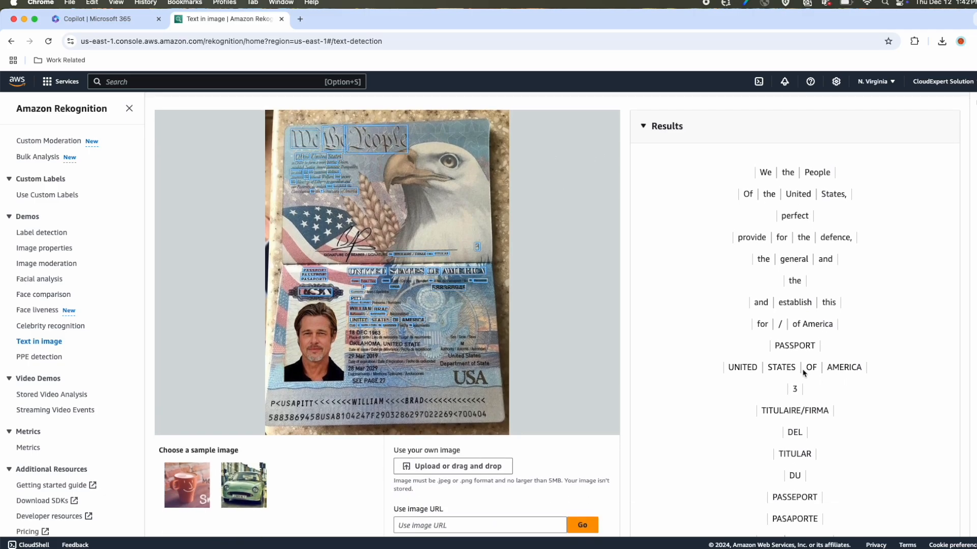
pyautogui.moveTo(752, 373)
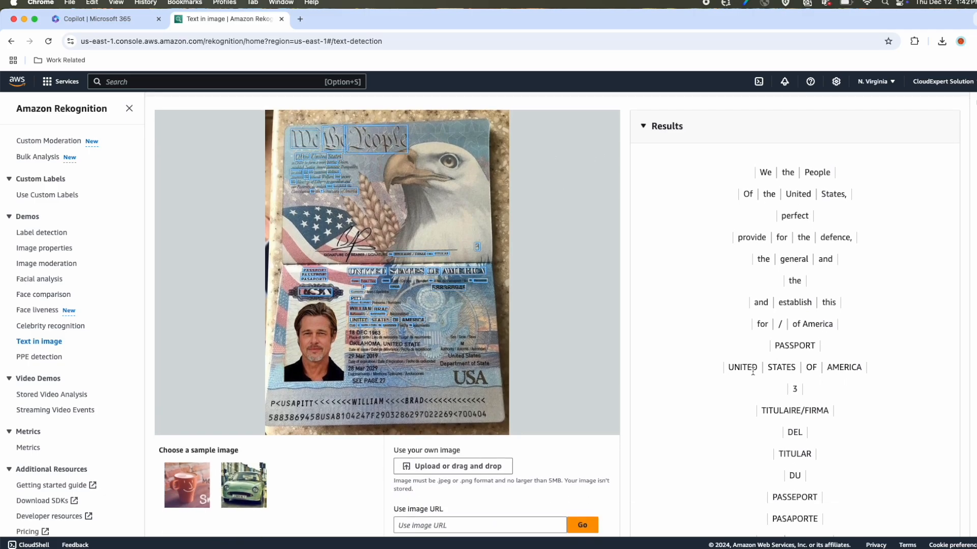
pyautogui.scroll(-3)
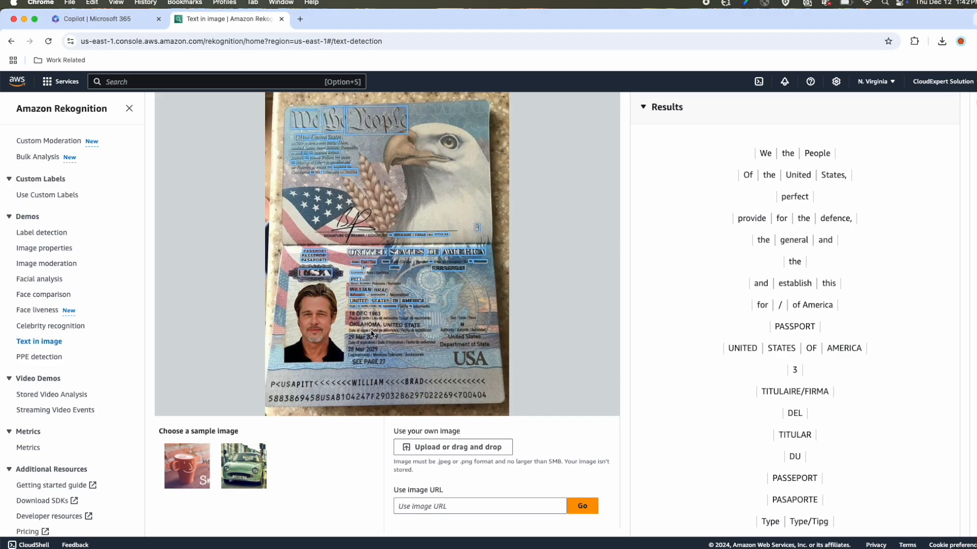
pyautogui.scroll(-3)
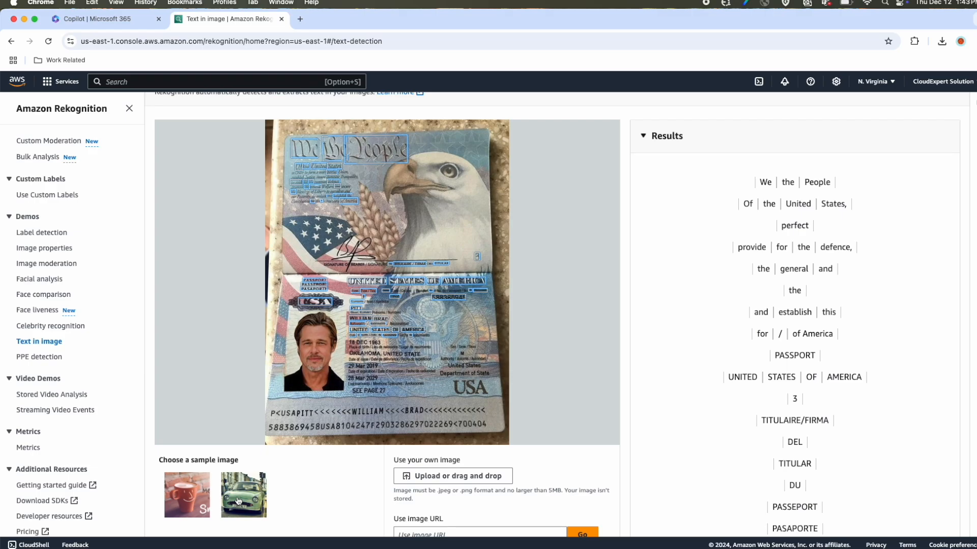
pyautogui.click(243, 495)
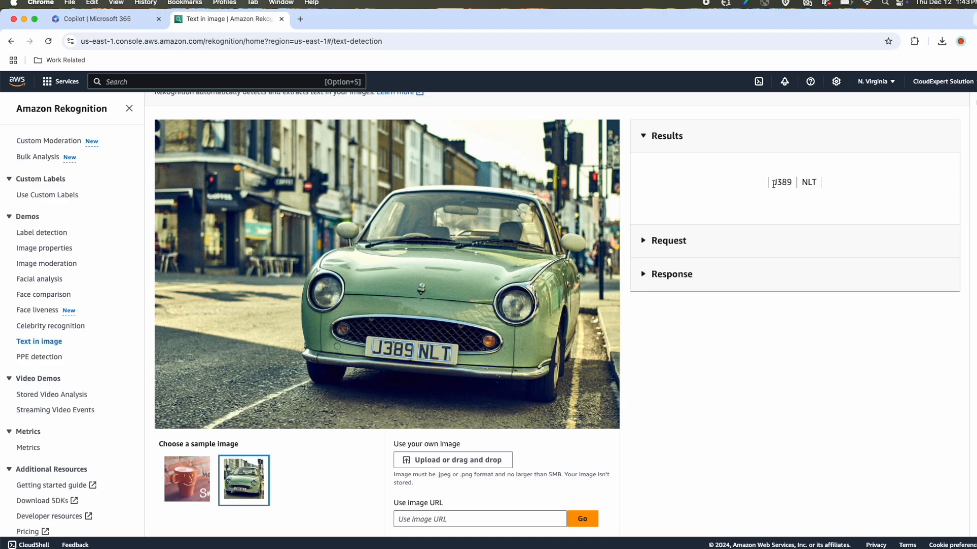
pyautogui.moveTo(458, 305)
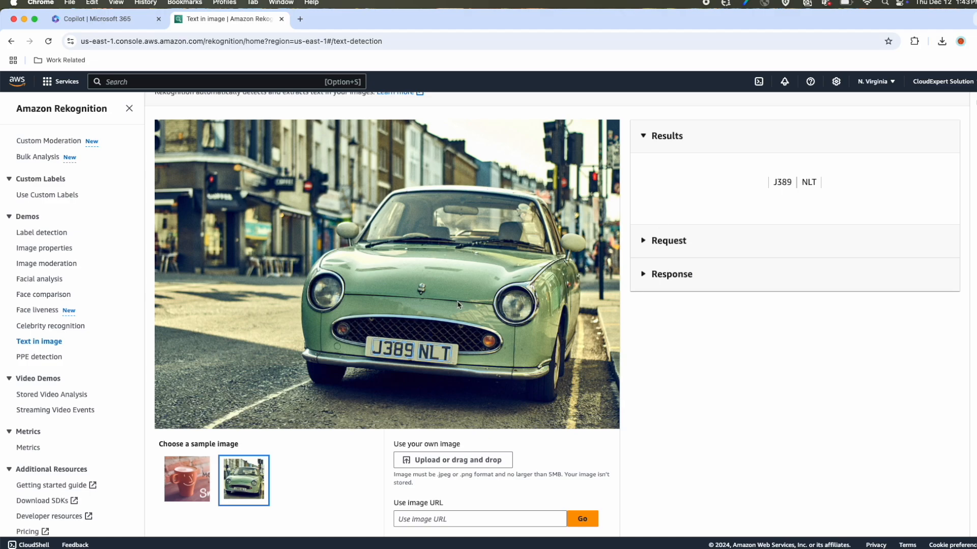
pyautogui.moveTo(418, 318)
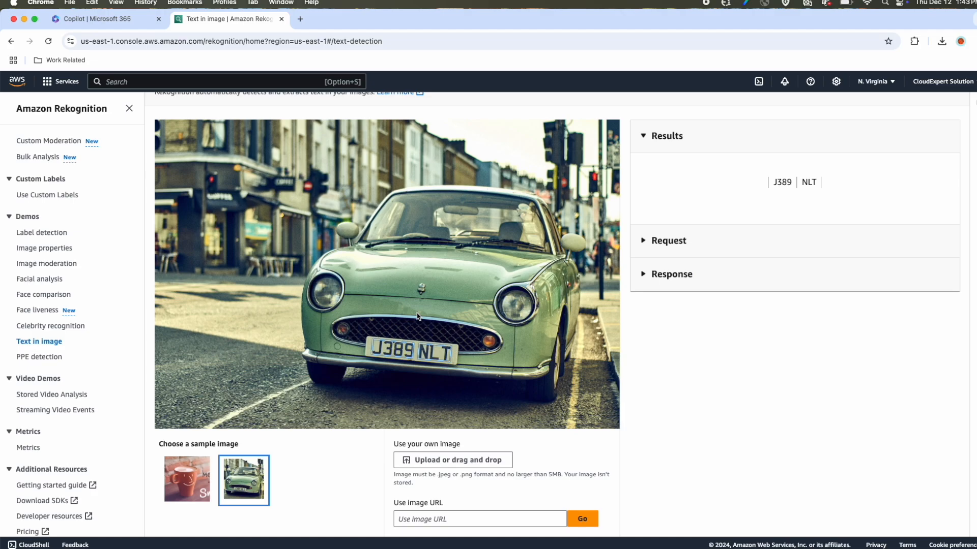
pyautogui.click(39, 357)
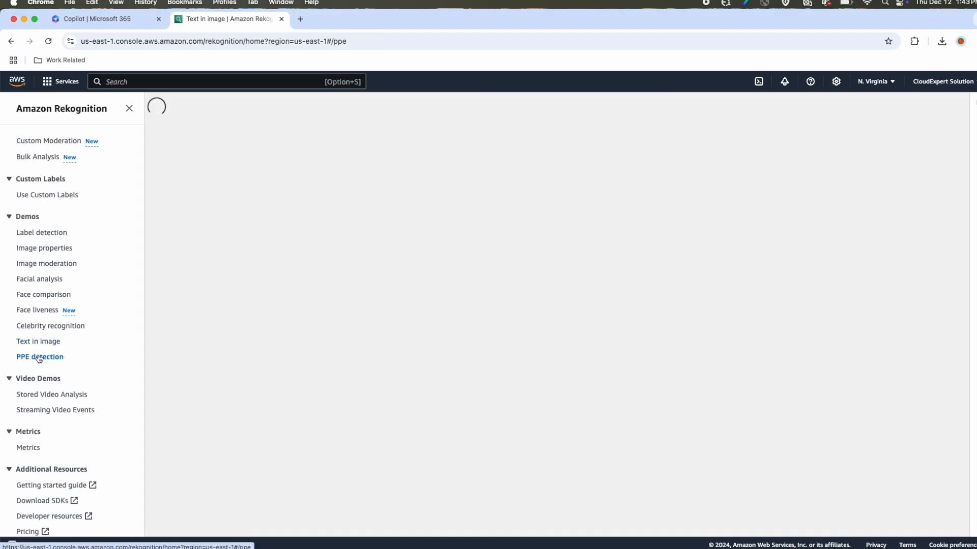
# Add Hand cover and Head cover to the required PPE for the construction worker summary.
pyautogui.click(40, 357)
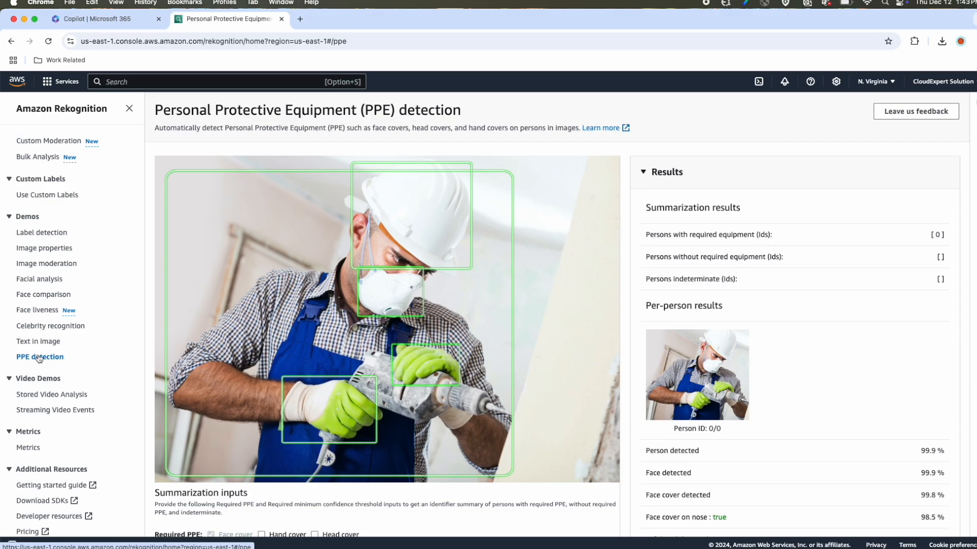
pyautogui.moveTo(256, 383)
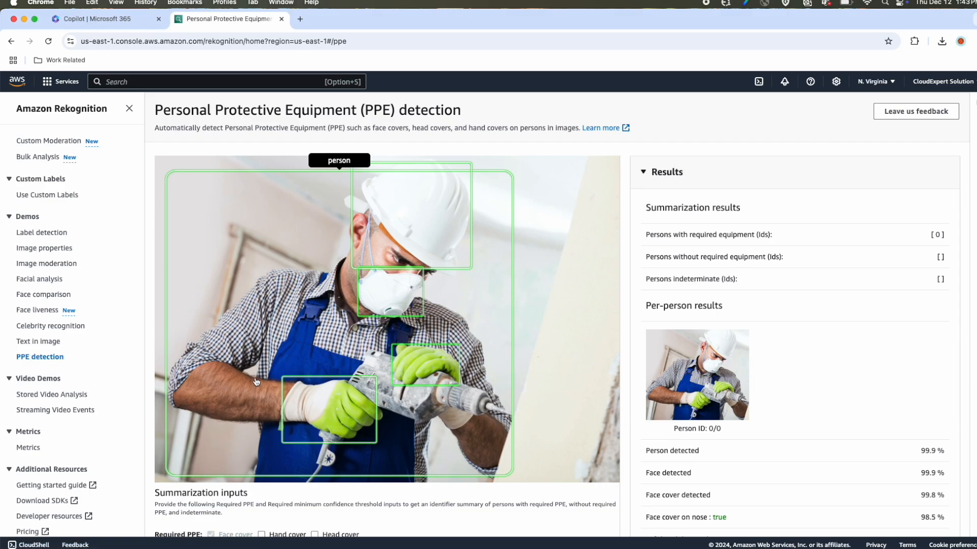
pyautogui.moveTo(355, 288)
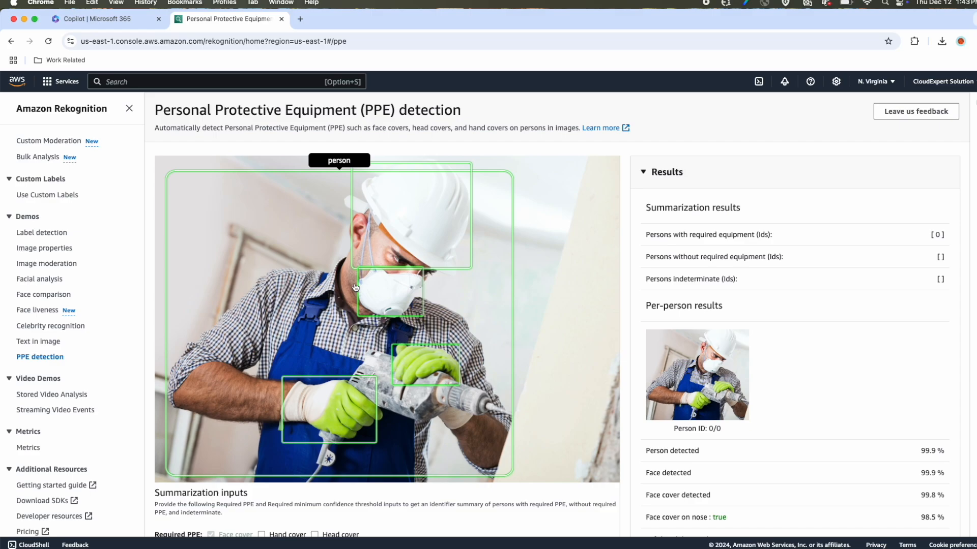
pyautogui.scroll(-3)
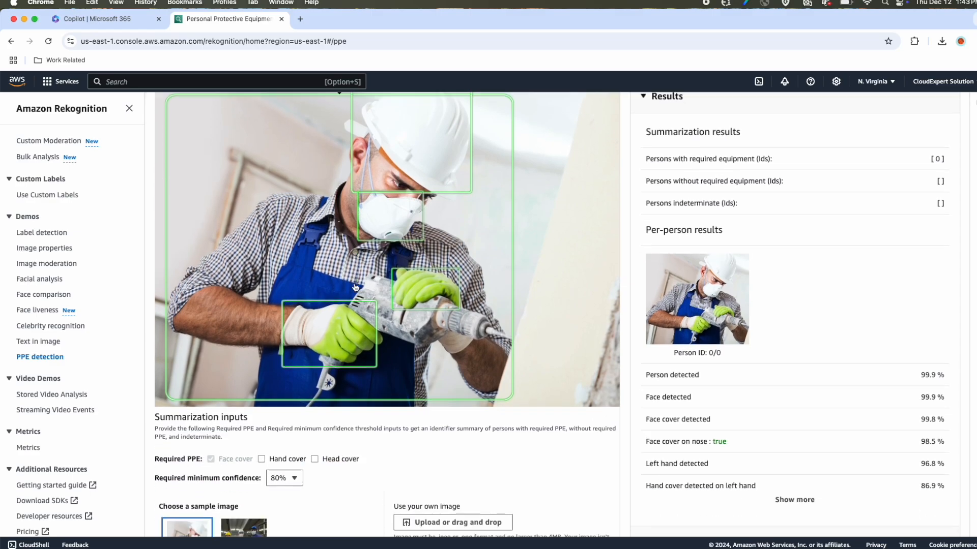
pyautogui.moveTo(379, 274)
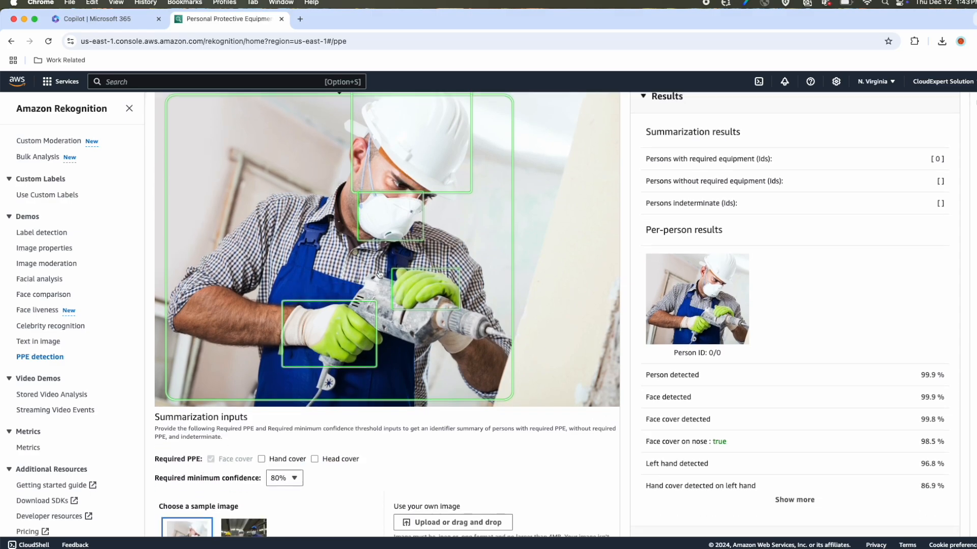
pyautogui.click(261, 459)
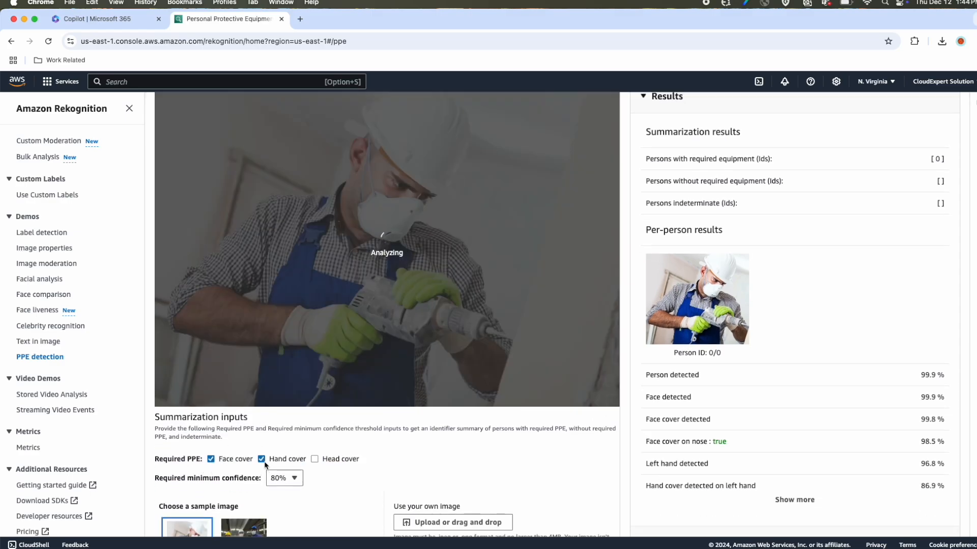
pyautogui.click(314, 459)
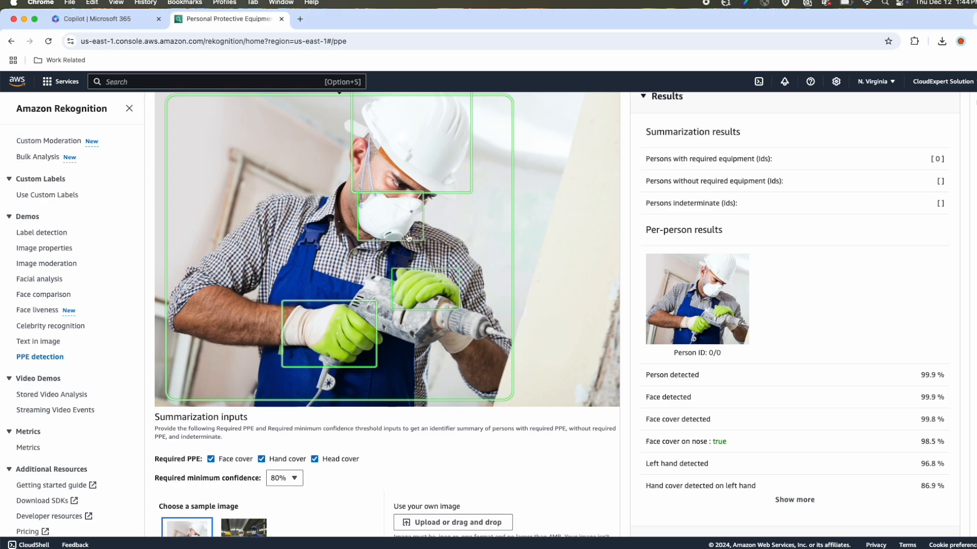
pyautogui.moveTo(430, 131)
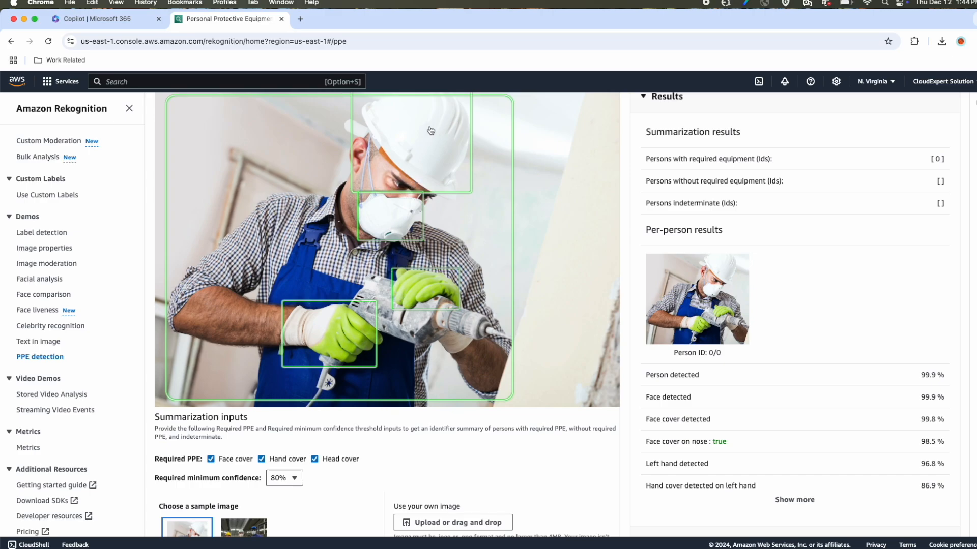
pyautogui.moveTo(445, 272)
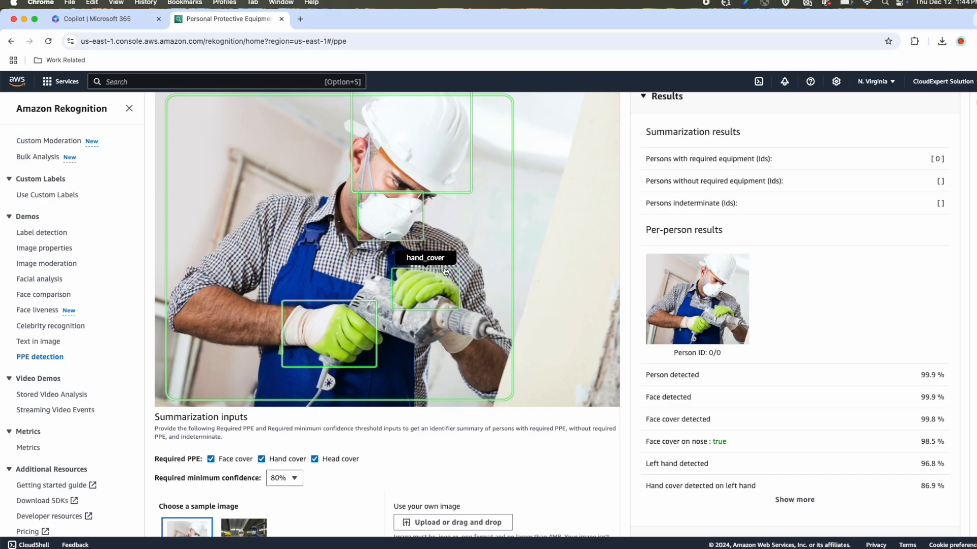
pyautogui.scroll(-3)
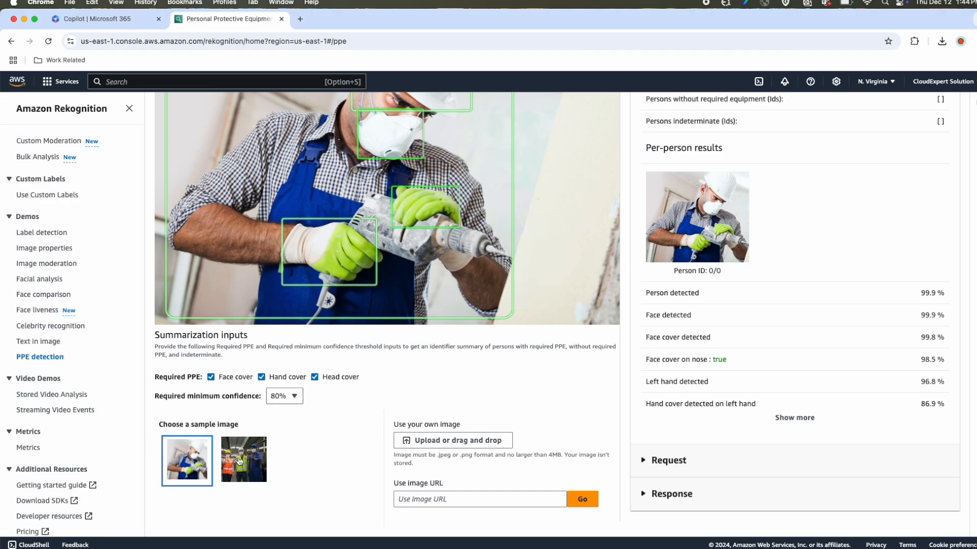
# Analyze the factory workers sample, listing persons 0–3 as lacking required equipment.
pyautogui.click(244, 460)
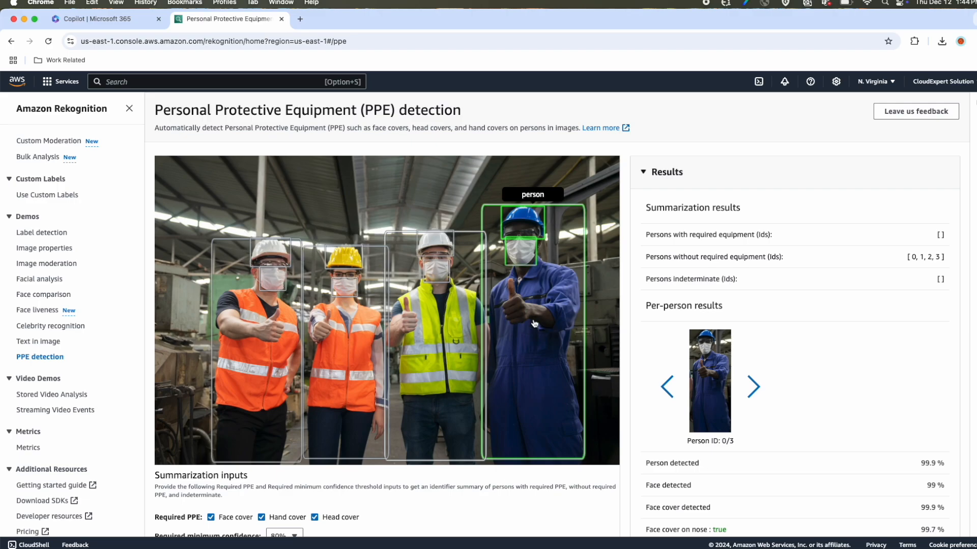
pyautogui.moveTo(533, 304)
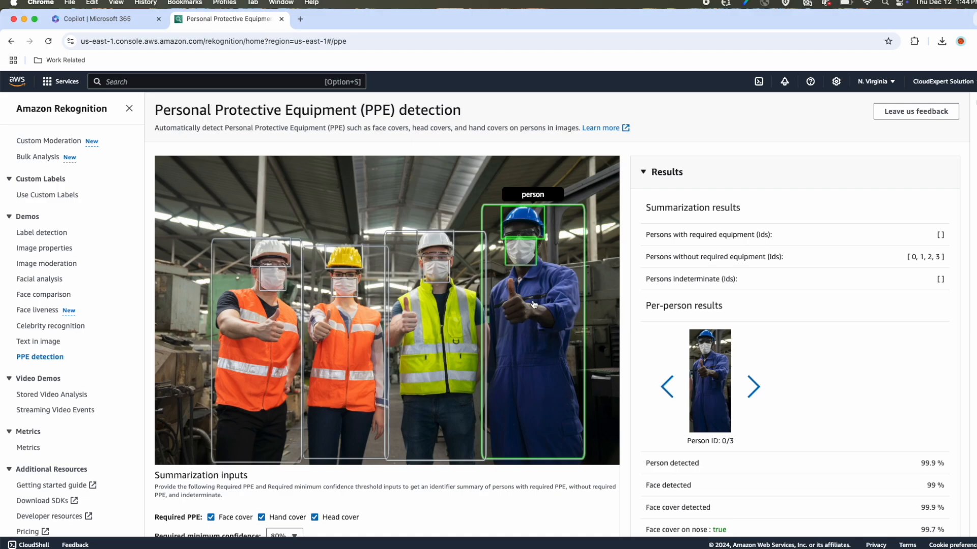
pyautogui.moveTo(745, 300)
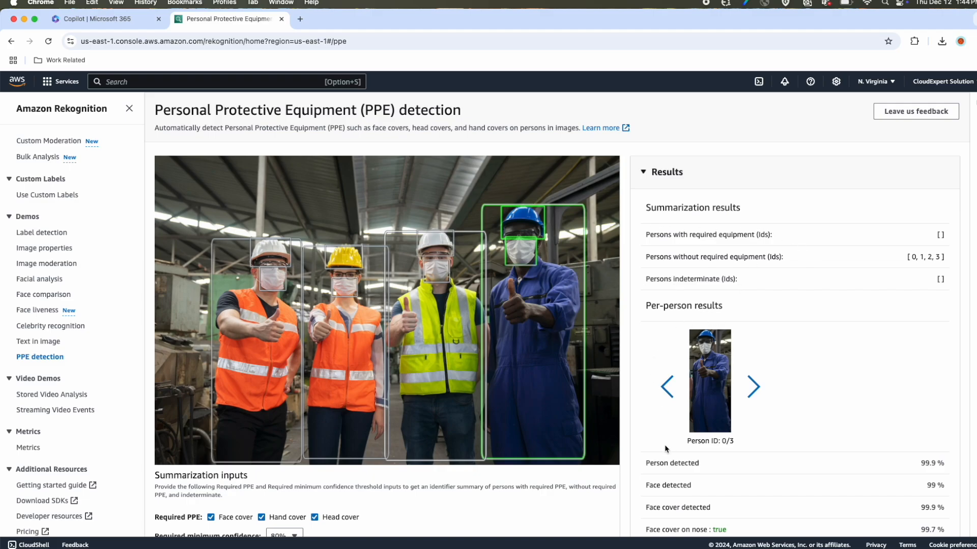
pyautogui.moveTo(243, 366)
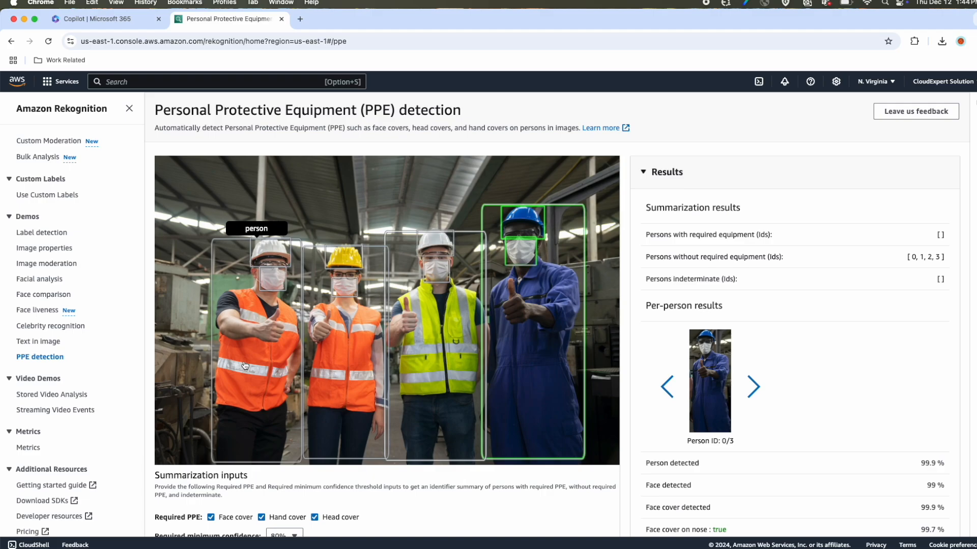
pyautogui.moveTo(176, 405)
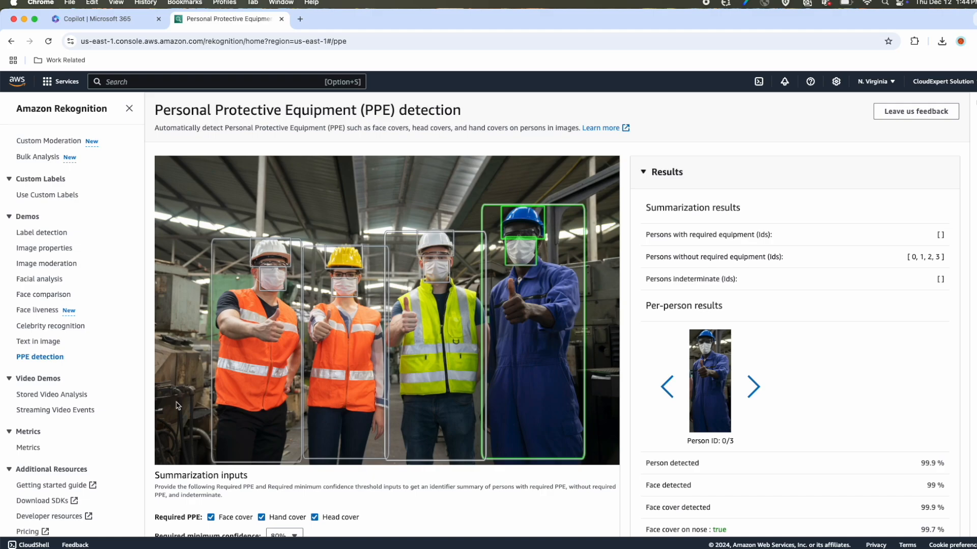
pyautogui.click(52, 394)
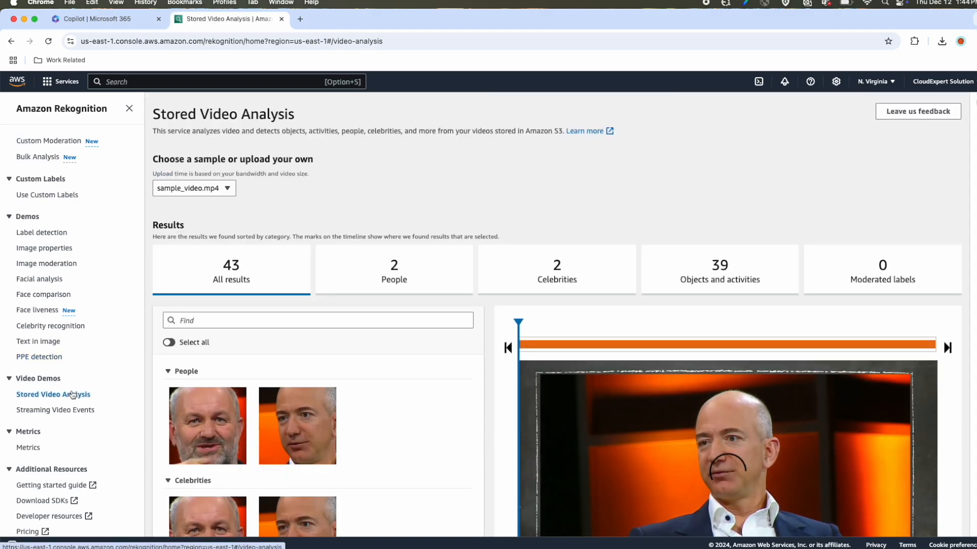
pyautogui.scroll(-3)
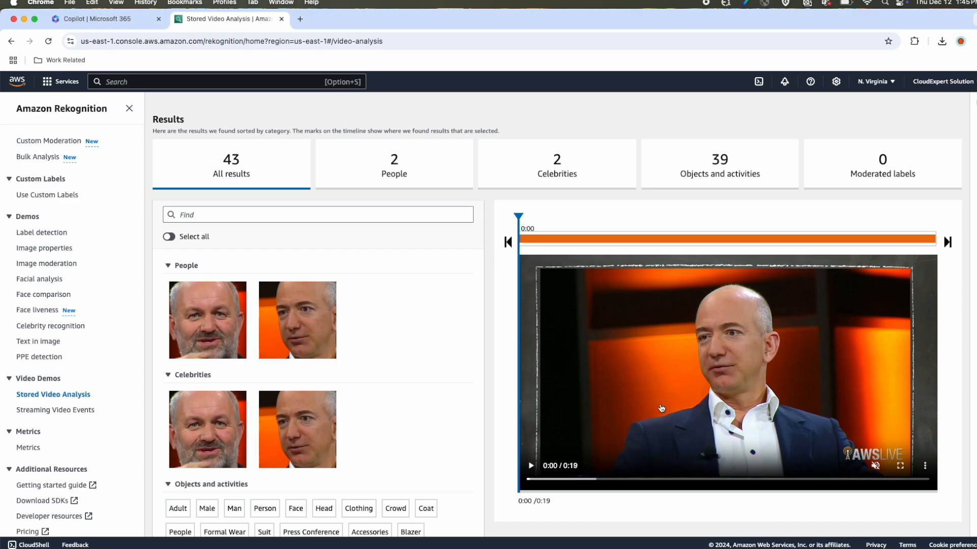
pyautogui.moveTo(301, 427)
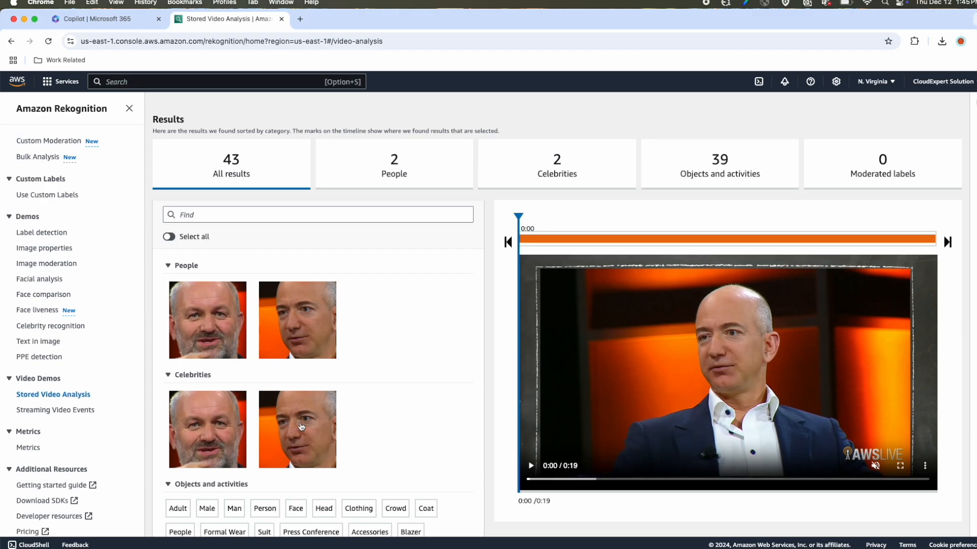
pyautogui.scroll(-3)
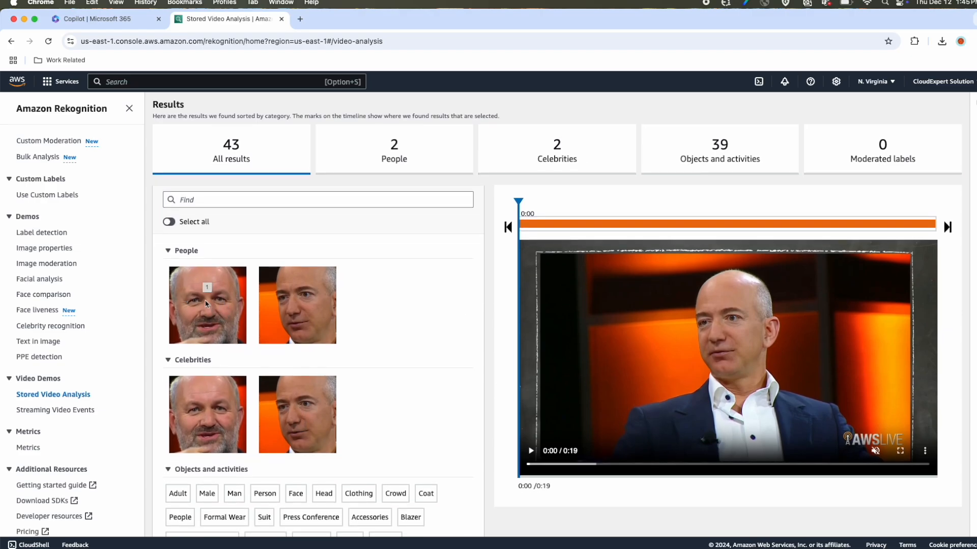
pyautogui.moveTo(293, 310)
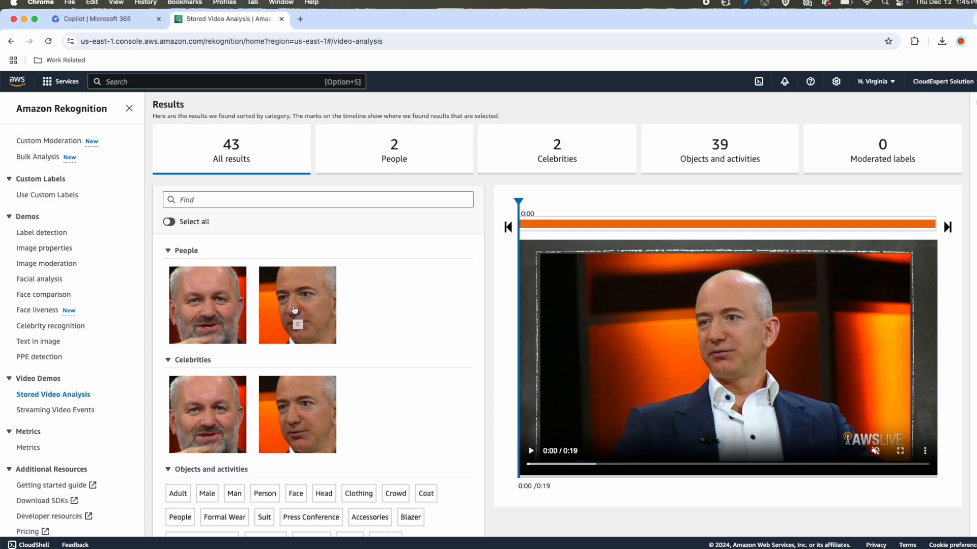
pyautogui.moveTo(211, 406)
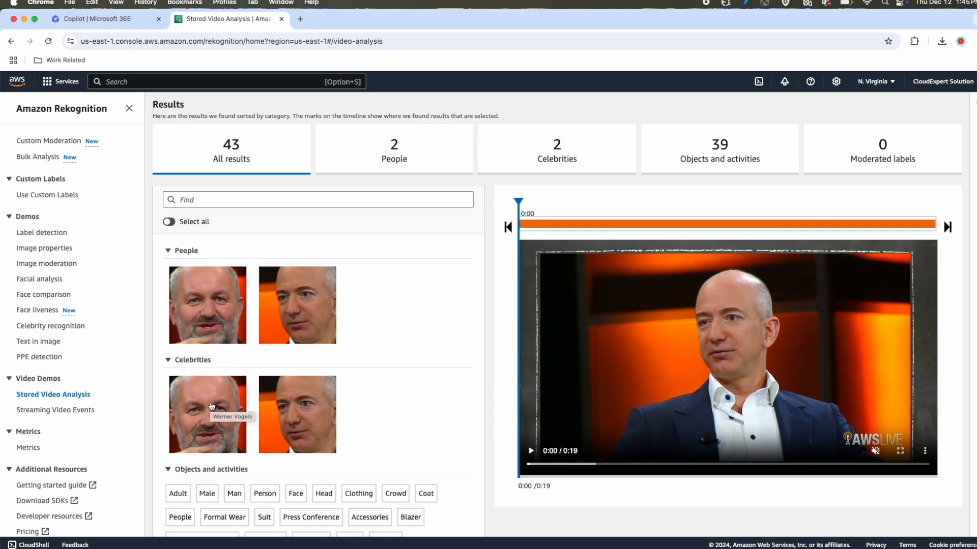
pyautogui.scroll(-3)
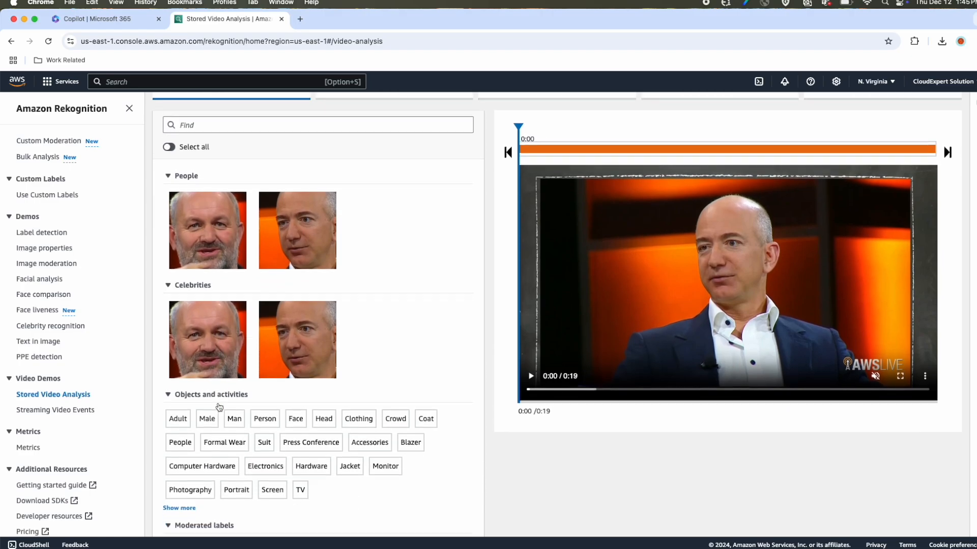
pyautogui.scroll(-3)
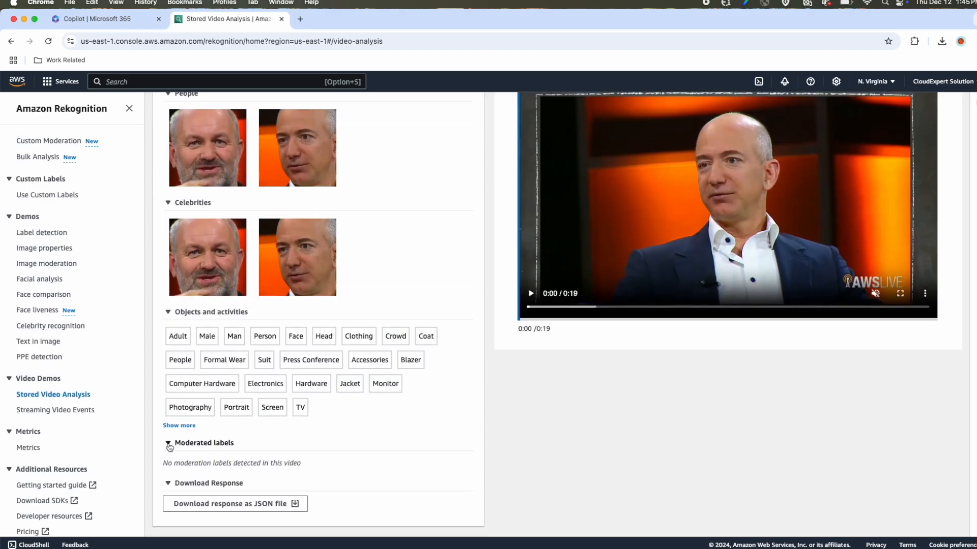
pyautogui.moveTo(303, 474)
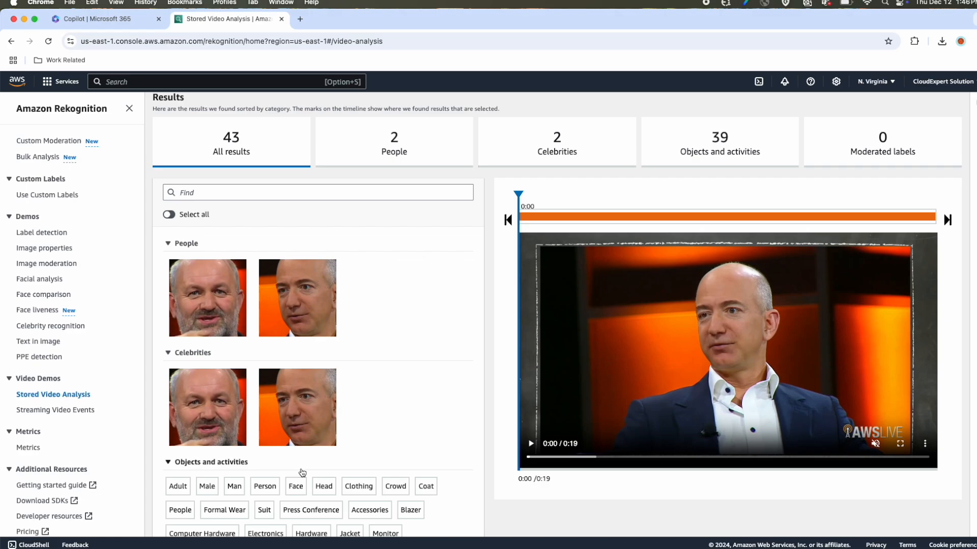
pyautogui.moveTo(773, 373)
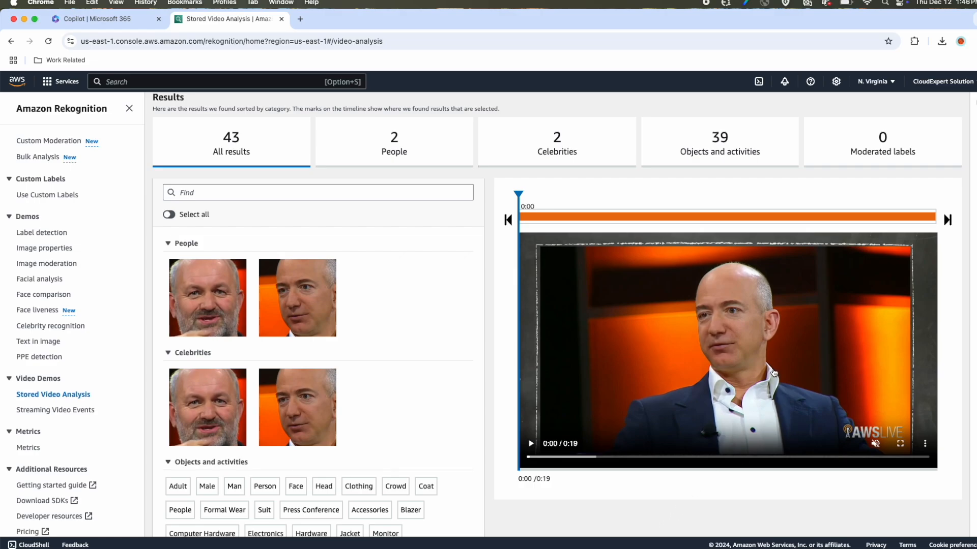
pyautogui.moveTo(297, 282)
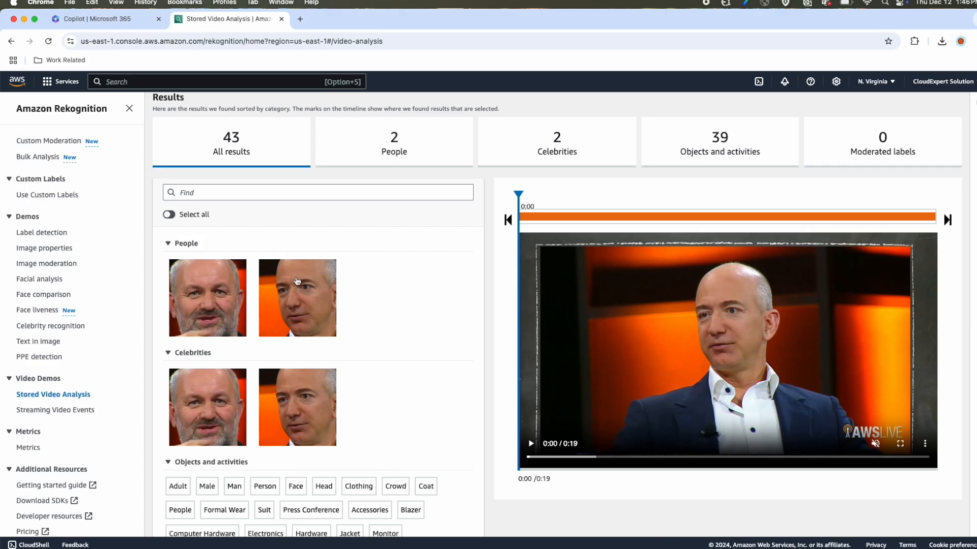
# Mark detected people's segments on the stored video timeline and play the video.
pyautogui.click(297, 297)
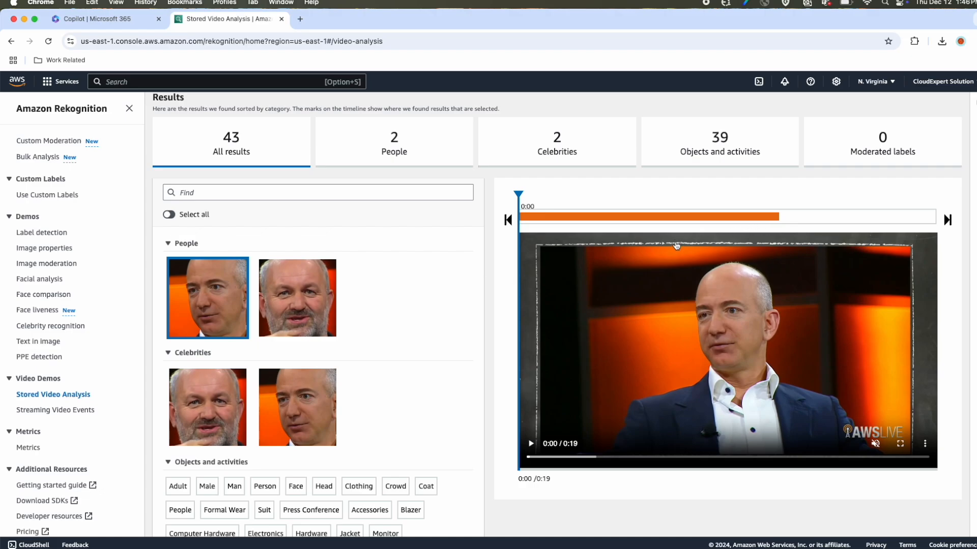
pyautogui.moveTo(527, 227)
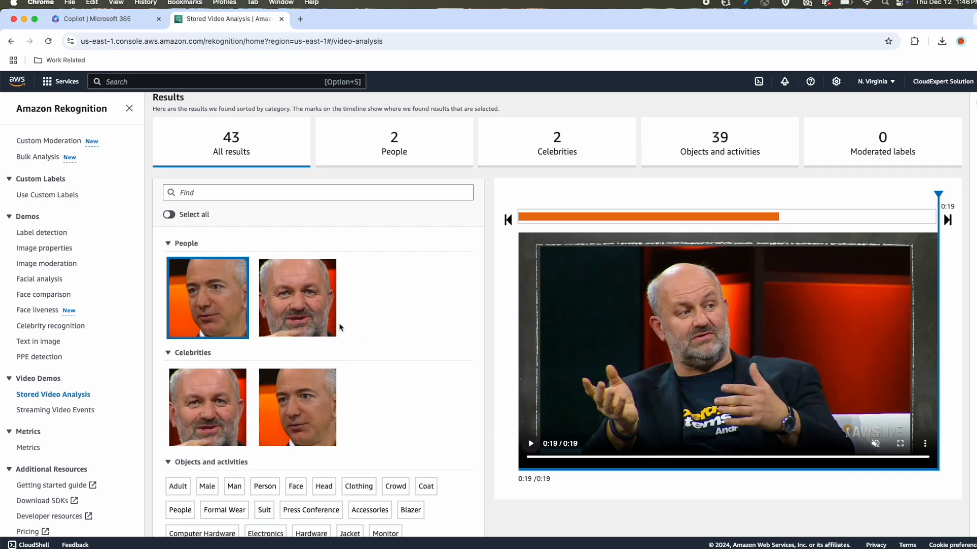
pyautogui.click(297, 298)
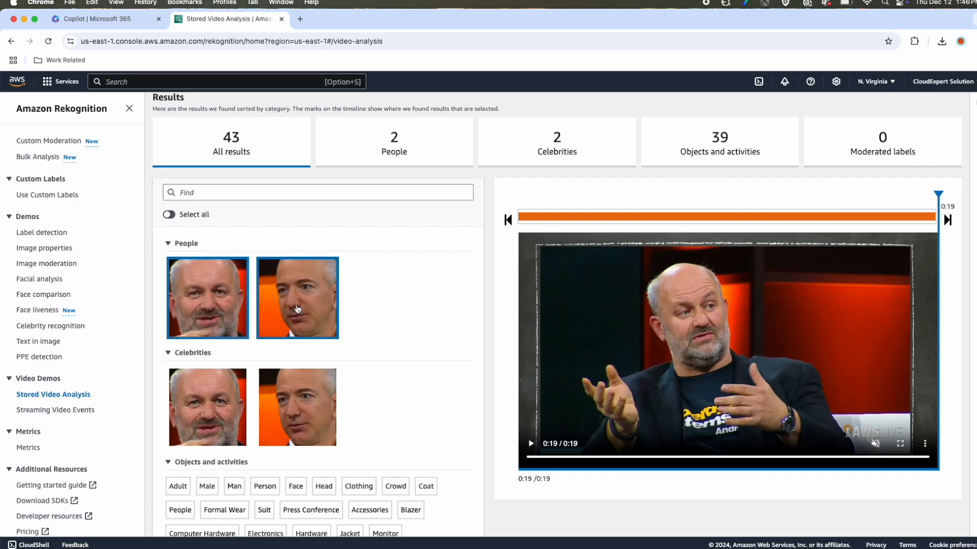
pyautogui.click(297, 298)
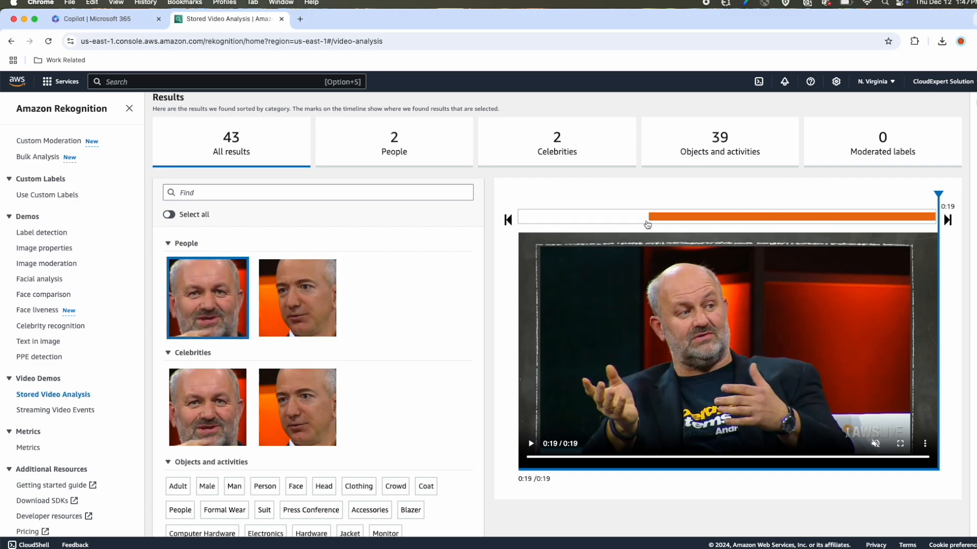
pyautogui.moveTo(547, 383)
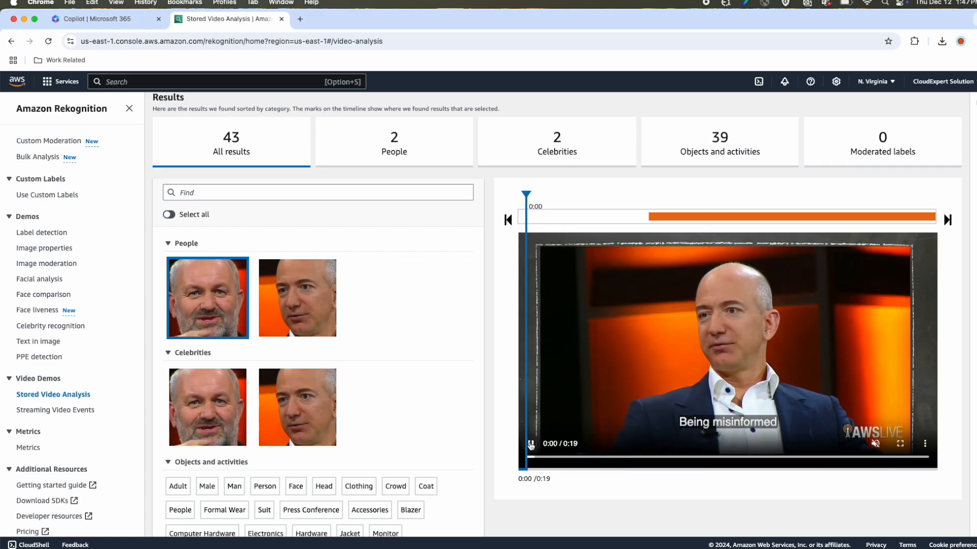
pyautogui.click(529, 444)
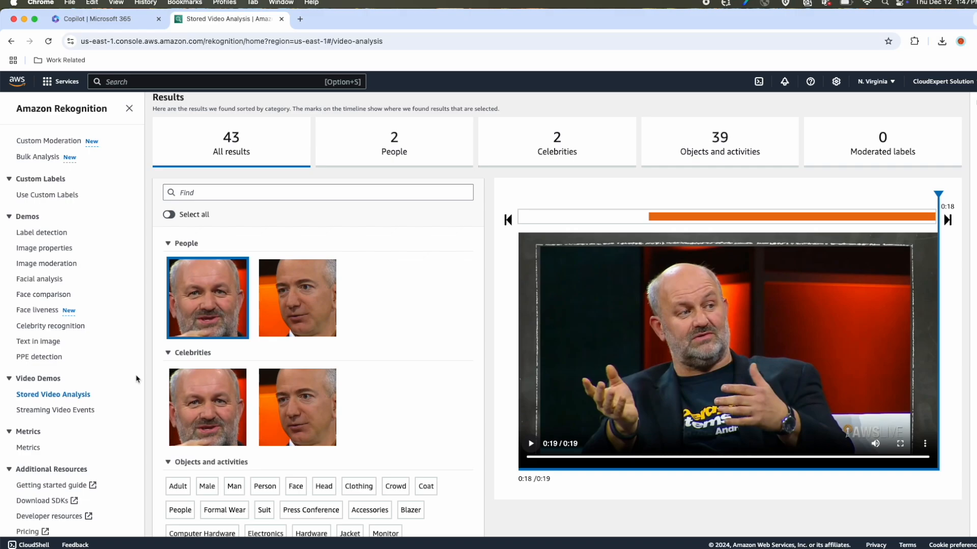
pyautogui.click(55, 410)
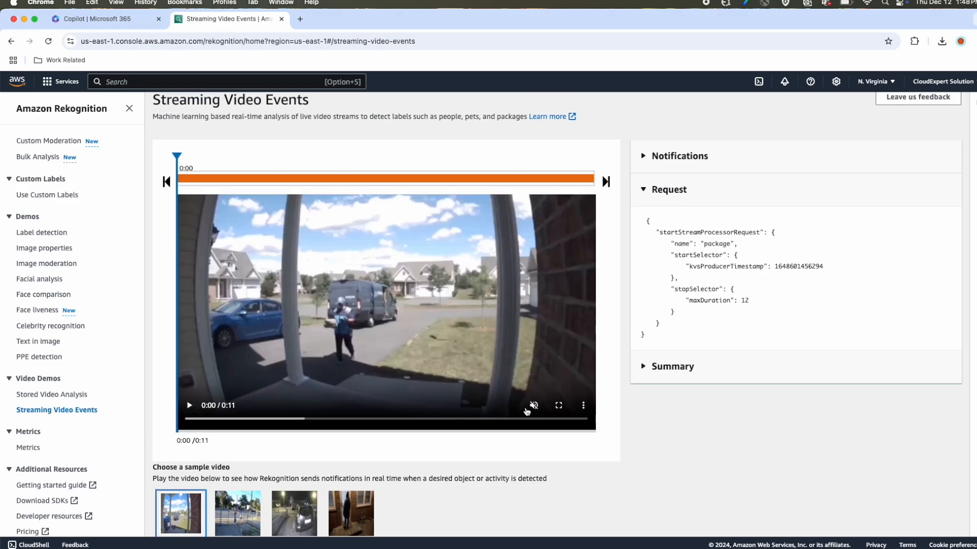
# Play and replay the package delivery sample, then load the nighttime doorstep sample.
pyautogui.click(533, 406)
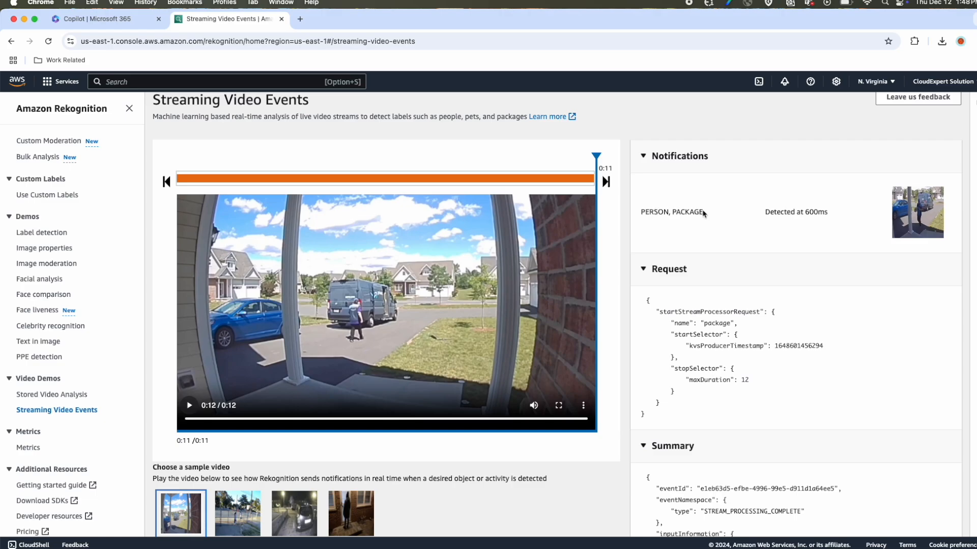
pyautogui.moveTo(804, 208)
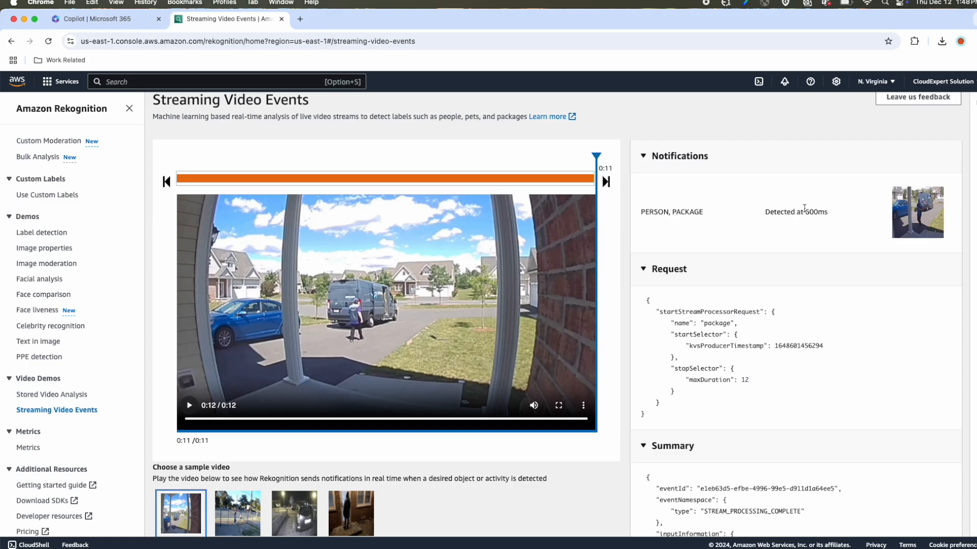
pyautogui.moveTo(875, 212)
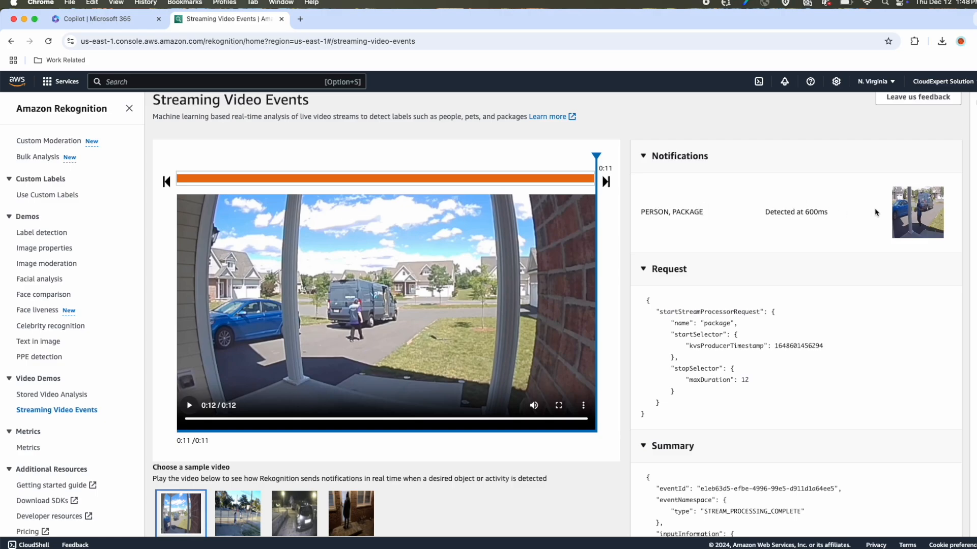
pyautogui.moveTo(638, 263)
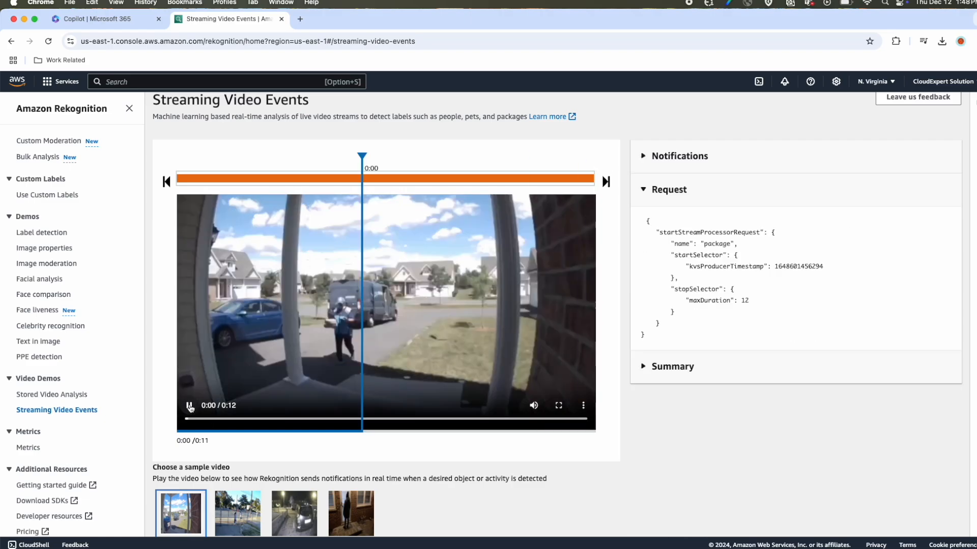
pyautogui.click(190, 405)
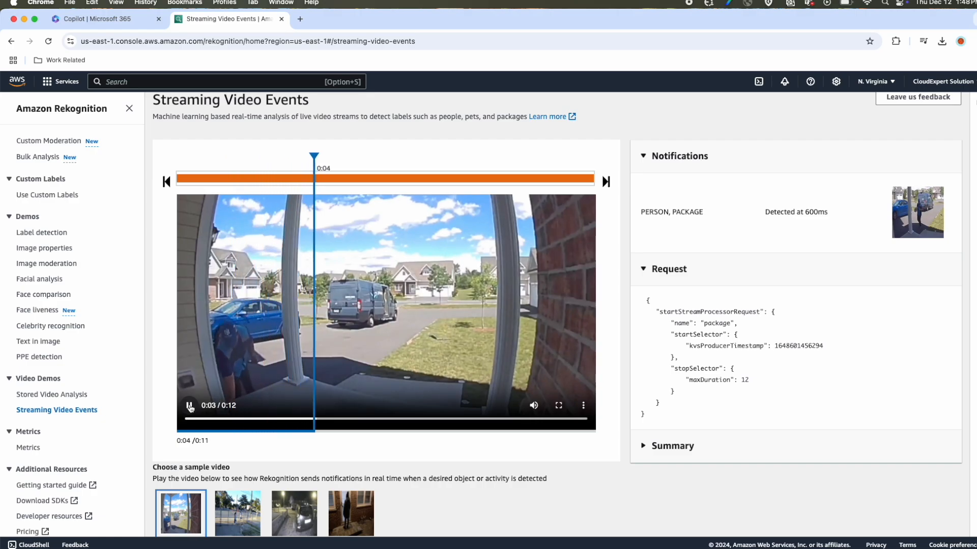
pyautogui.click(351, 514)
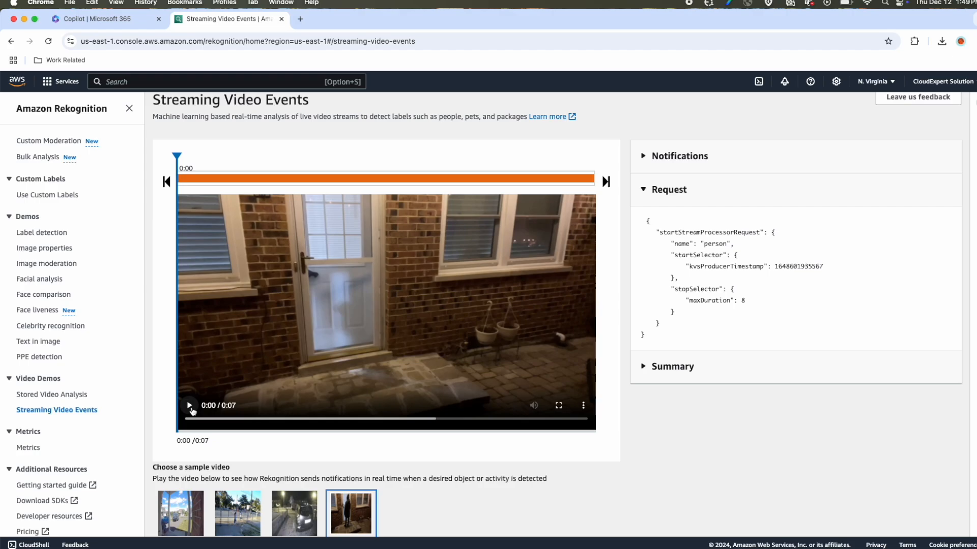
# Play the nighttime doorstep sample to get a PERSON notification at 3600ms.
pyautogui.click(188, 405)
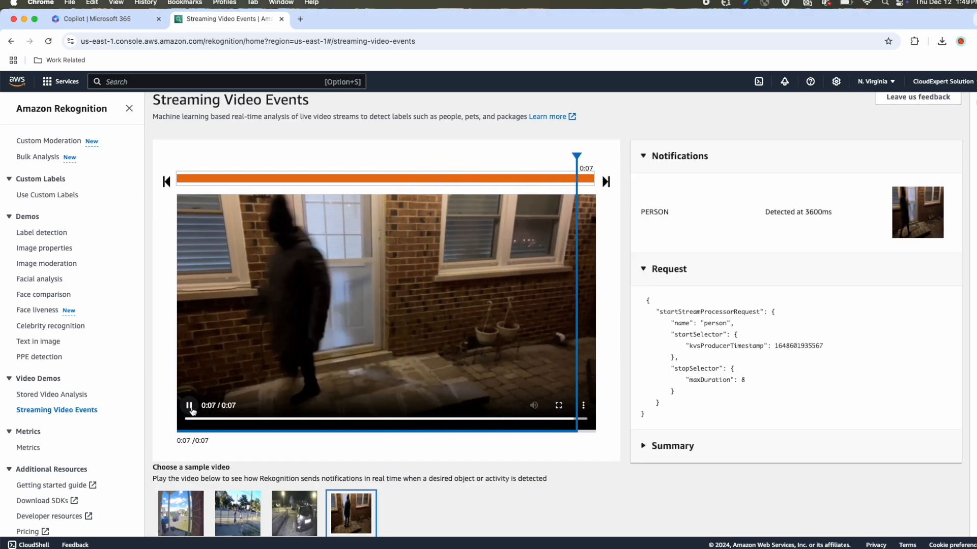
pyautogui.click(672, 446)
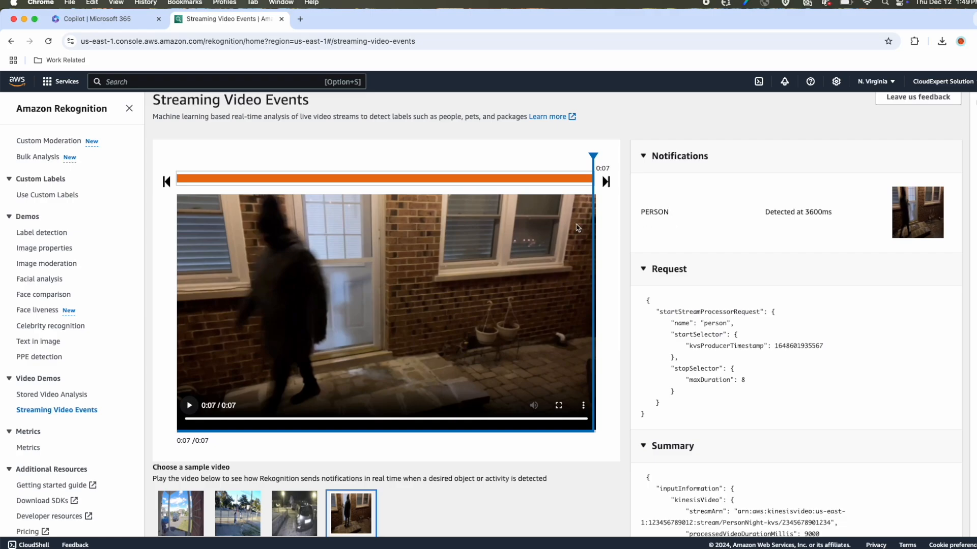
pyautogui.moveTo(414, 248)
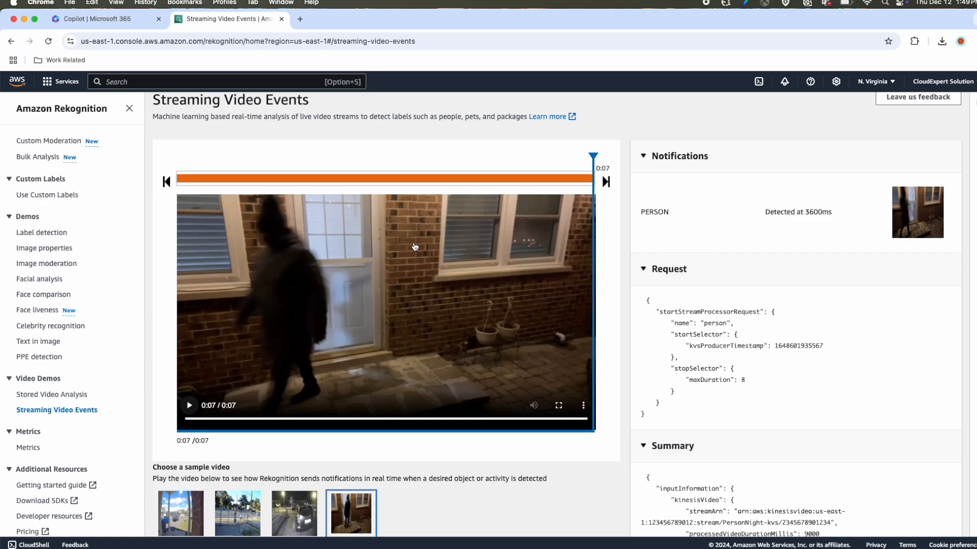